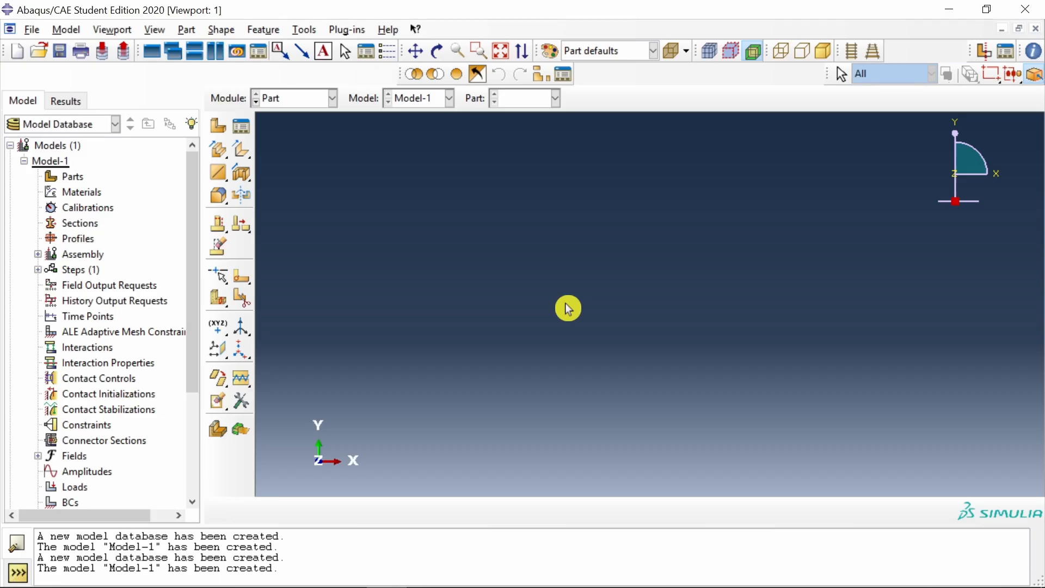
Create Part-1 as a 3D deformable planar shell from a dimensioned rectangular sketch.
left_click(217, 126)
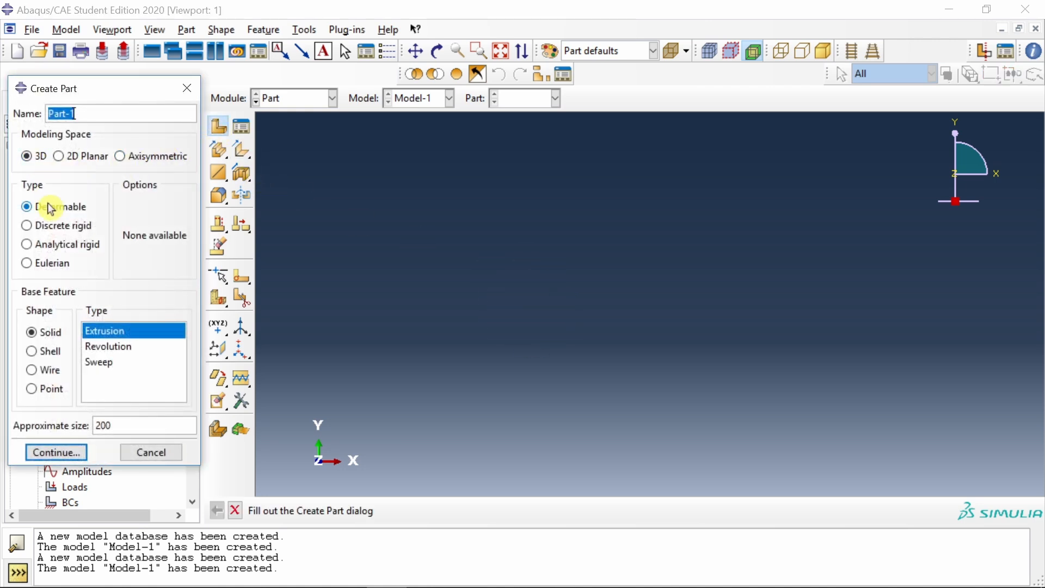
left_click(31, 351)
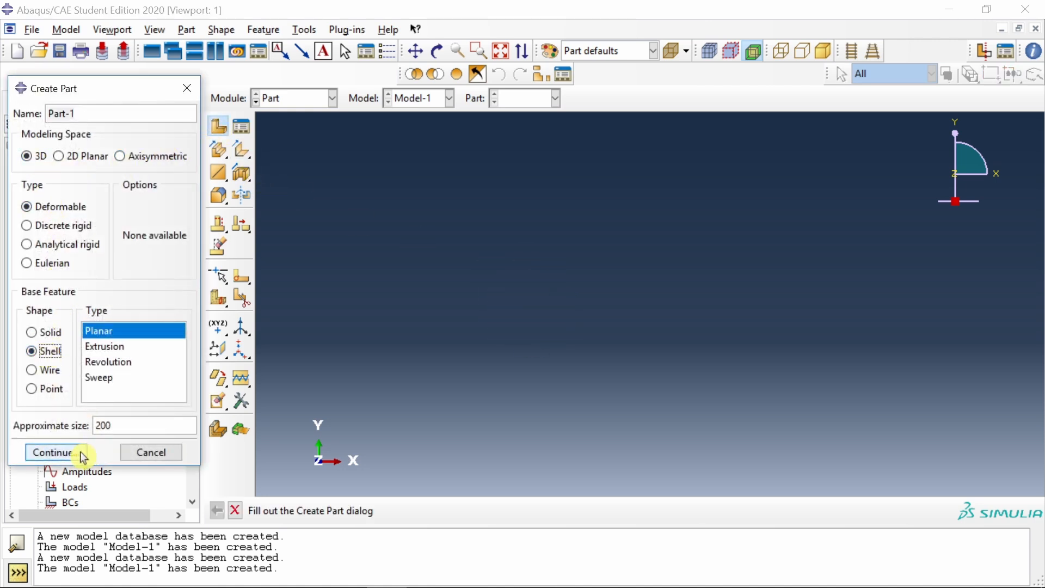
left_click(52, 452)
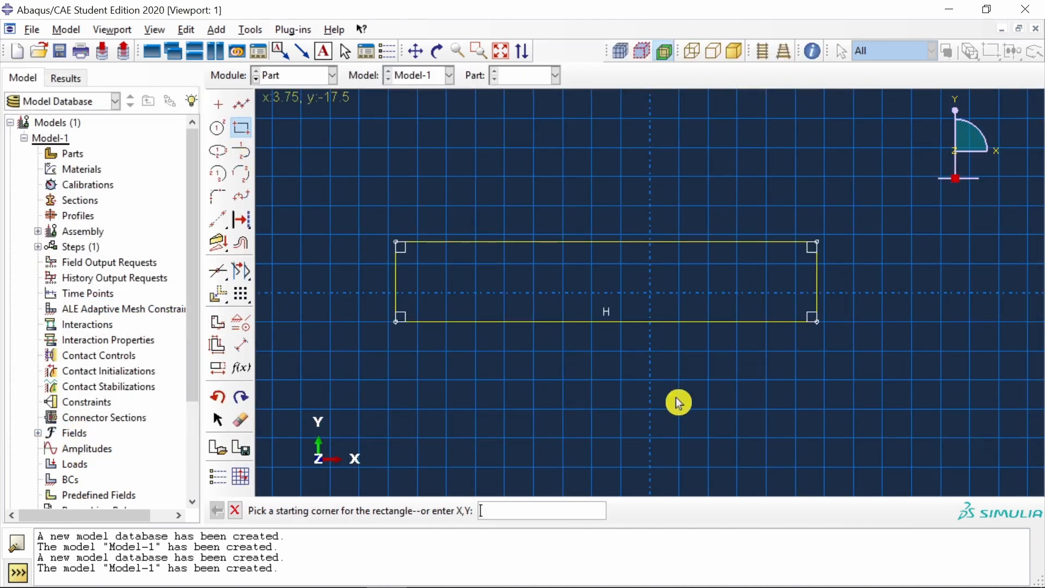
left_click(240, 345)
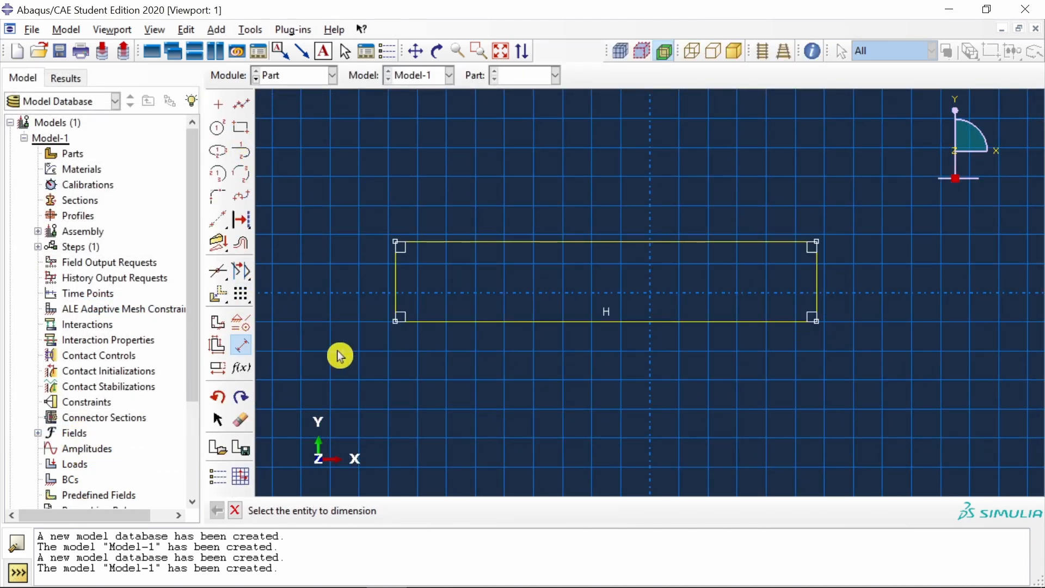
left_click(336, 276)
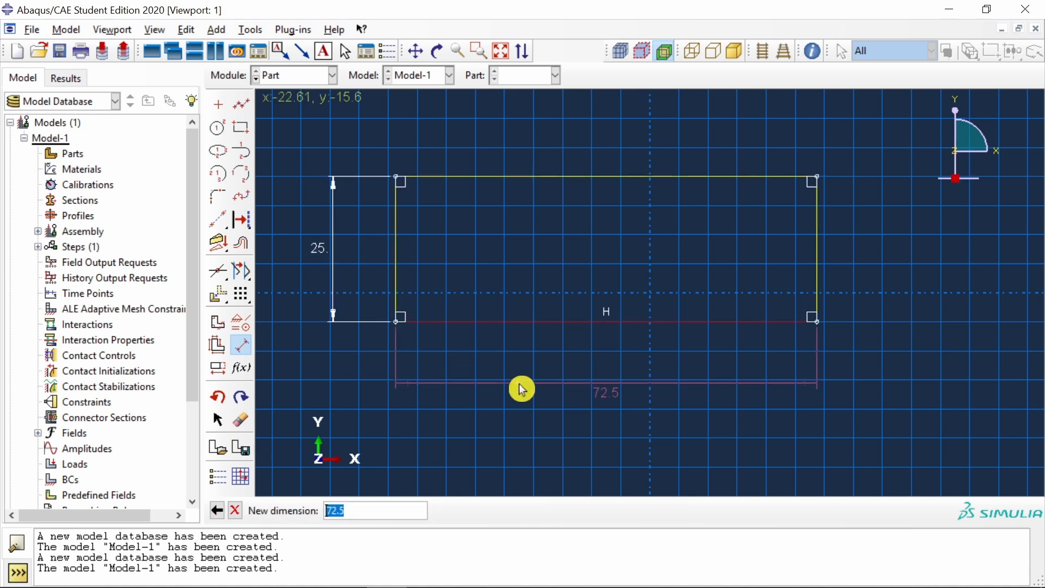
key("Return")
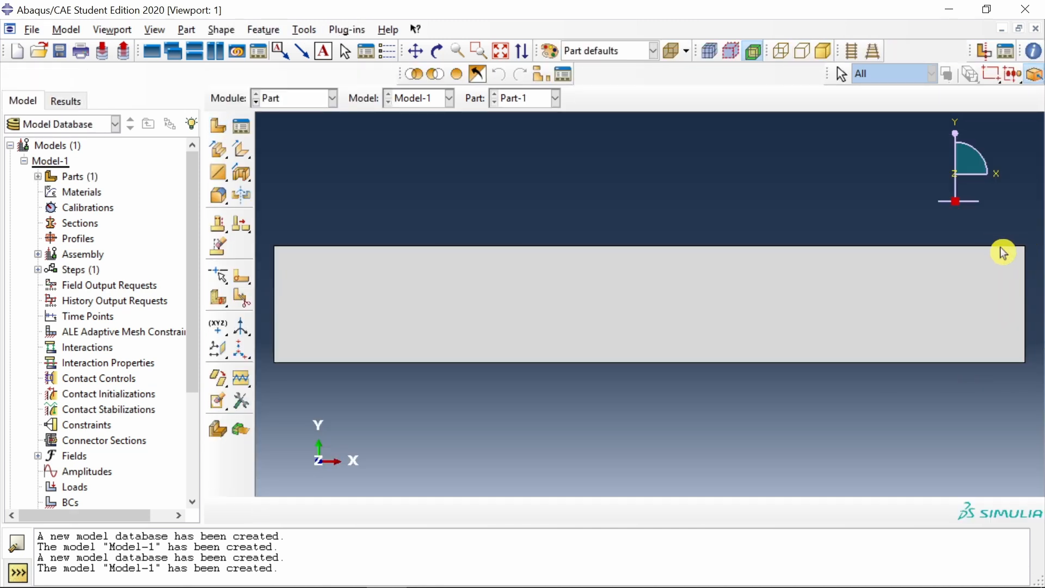
mouse_move(262, 265)
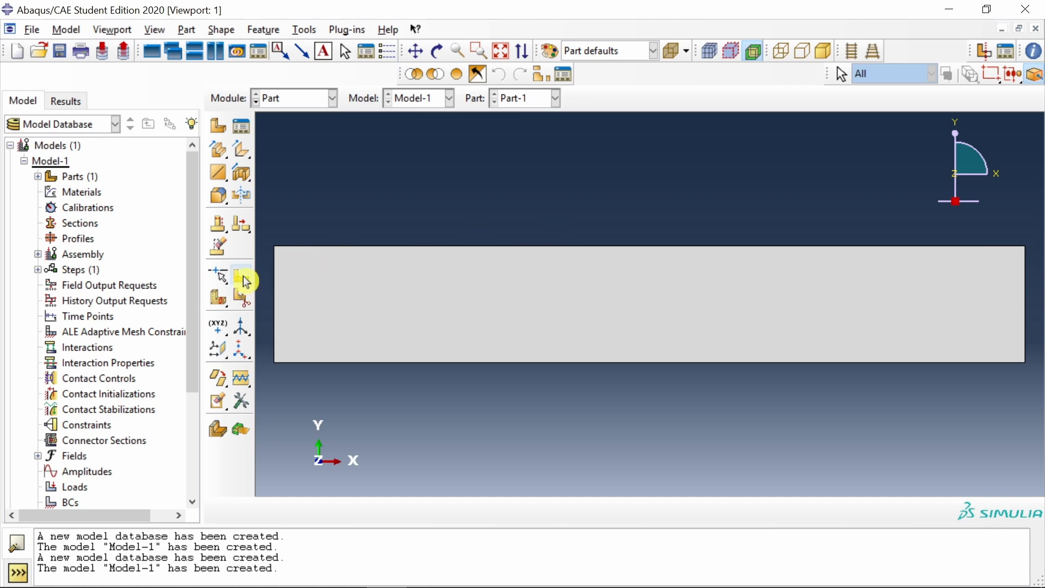
Partition the plate face with a vertical line at a dimensioned offset near the right end.
left_click(242, 277)
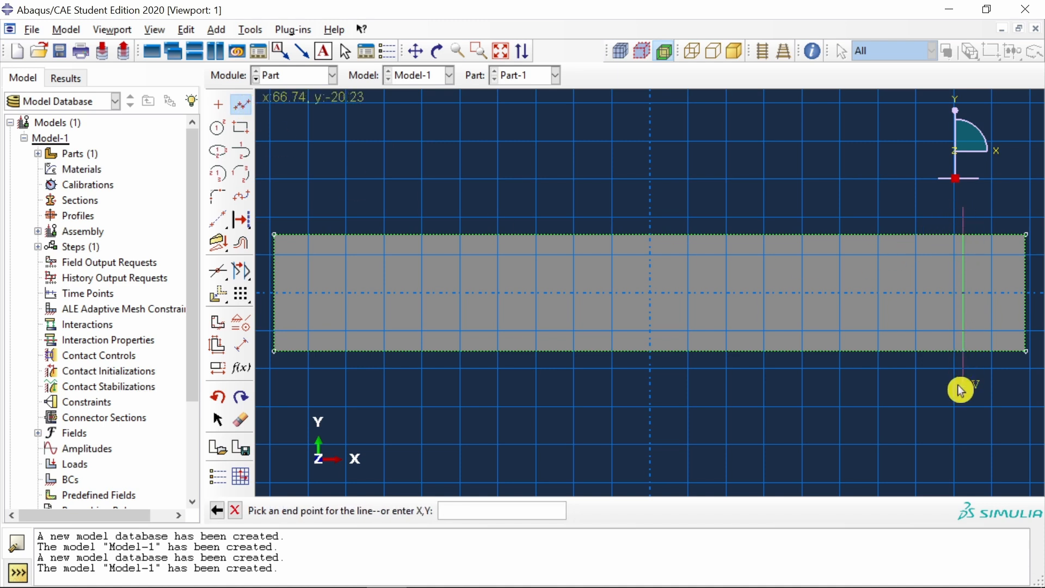
left_click(961, 390)
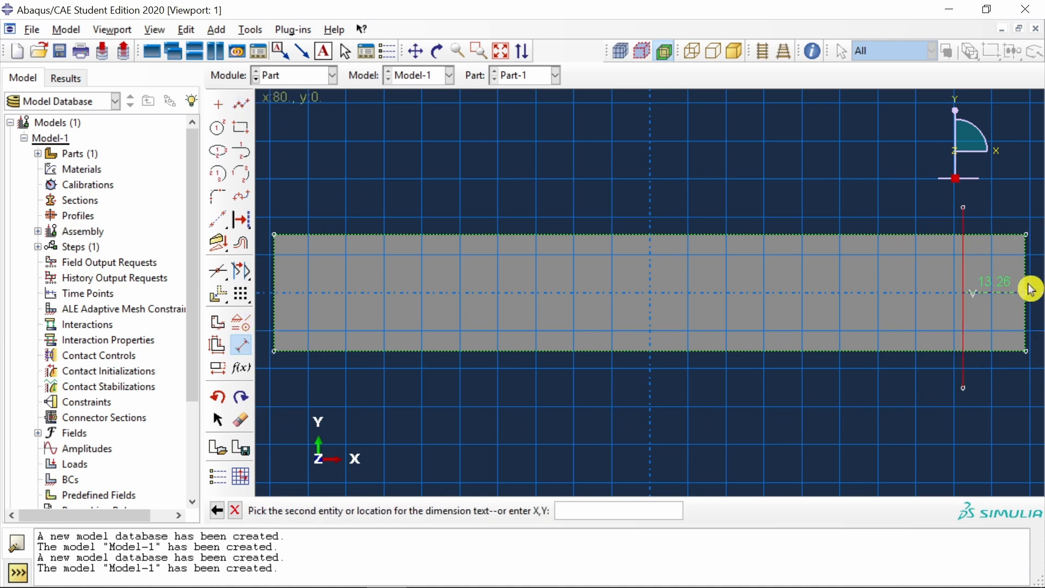
left_click(994, 222)
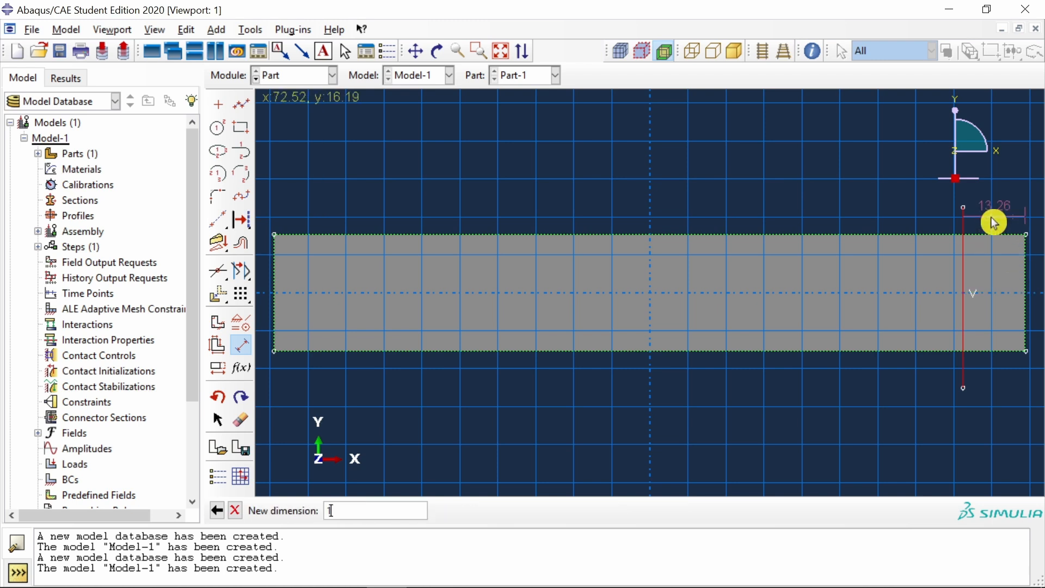
key("Return")
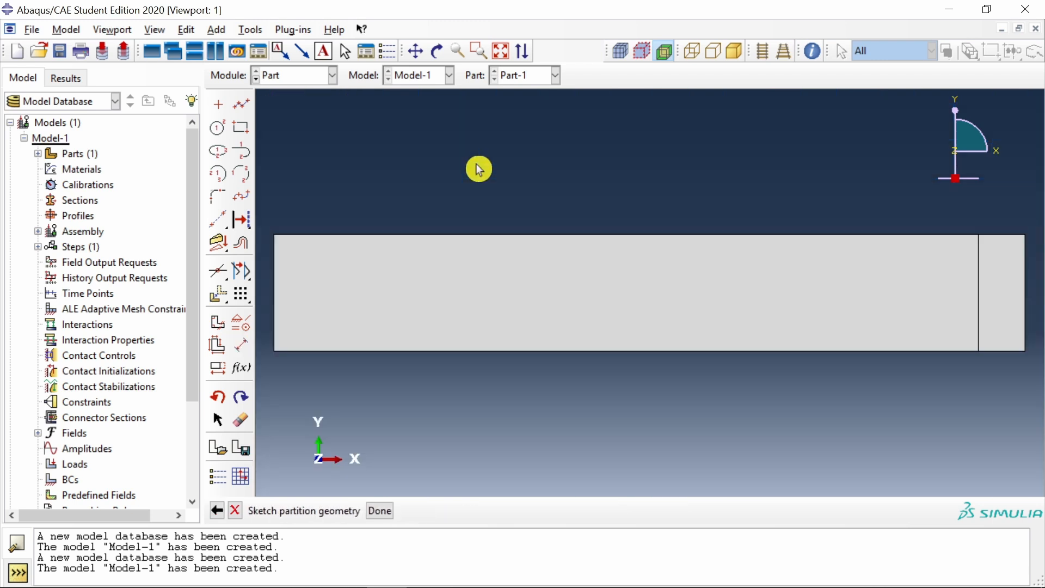
left_click(379, 511)
type("S")
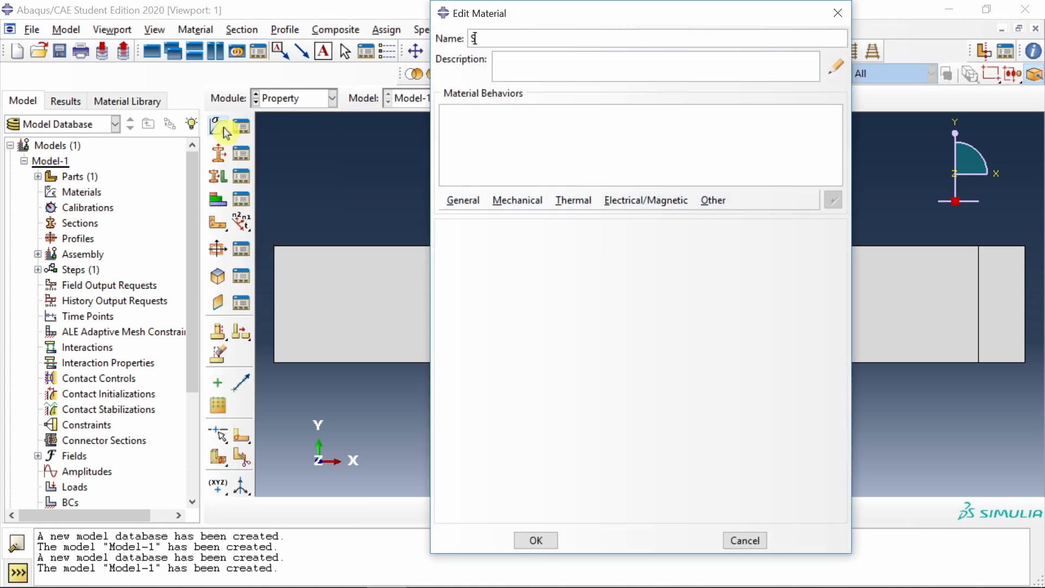
Add a mass density behaviour to the new Steel material.
left_click(463, 200)
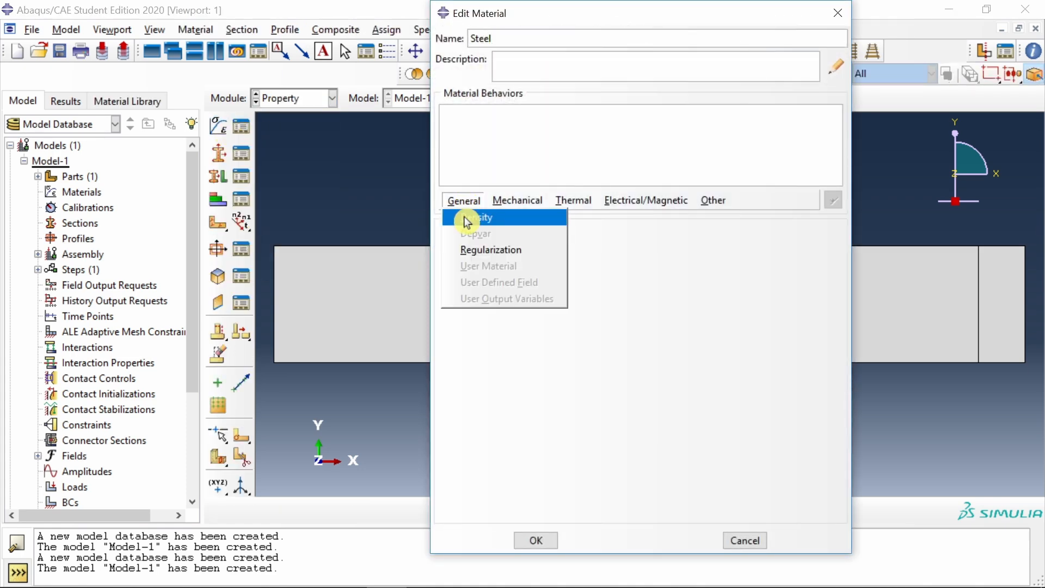
left_click(477, 217)
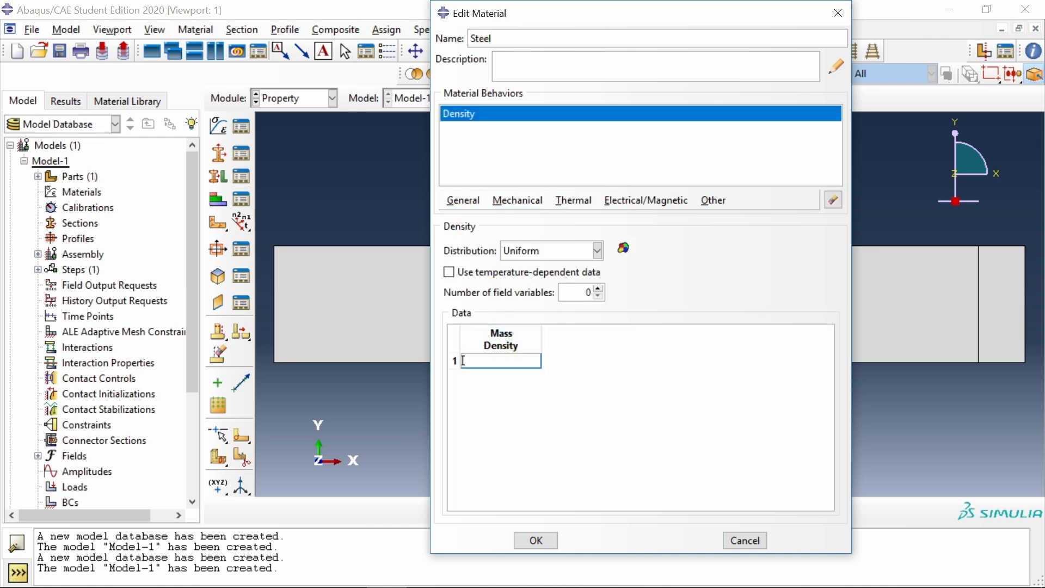
type("8(")
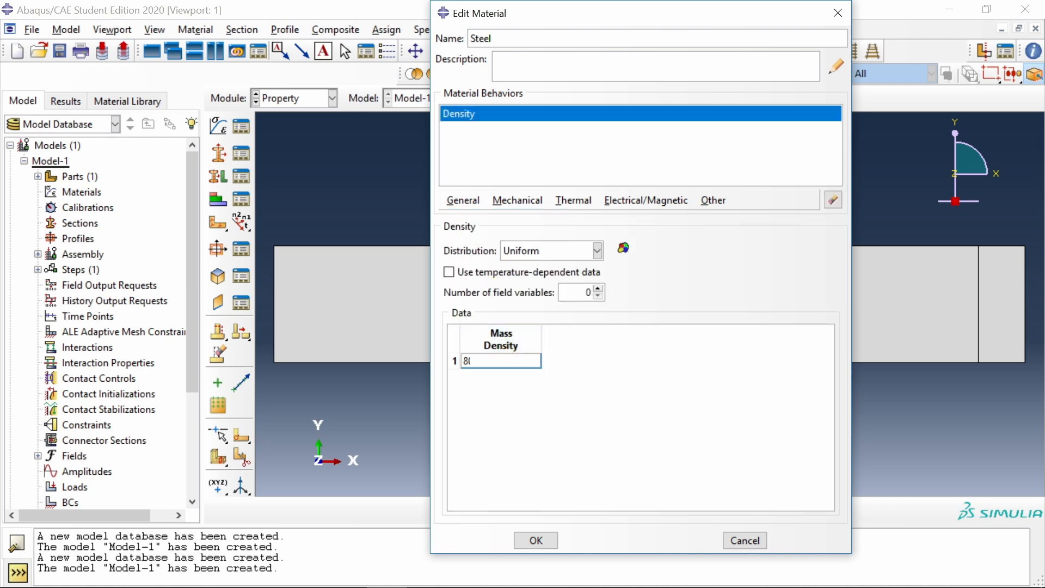
type("050")
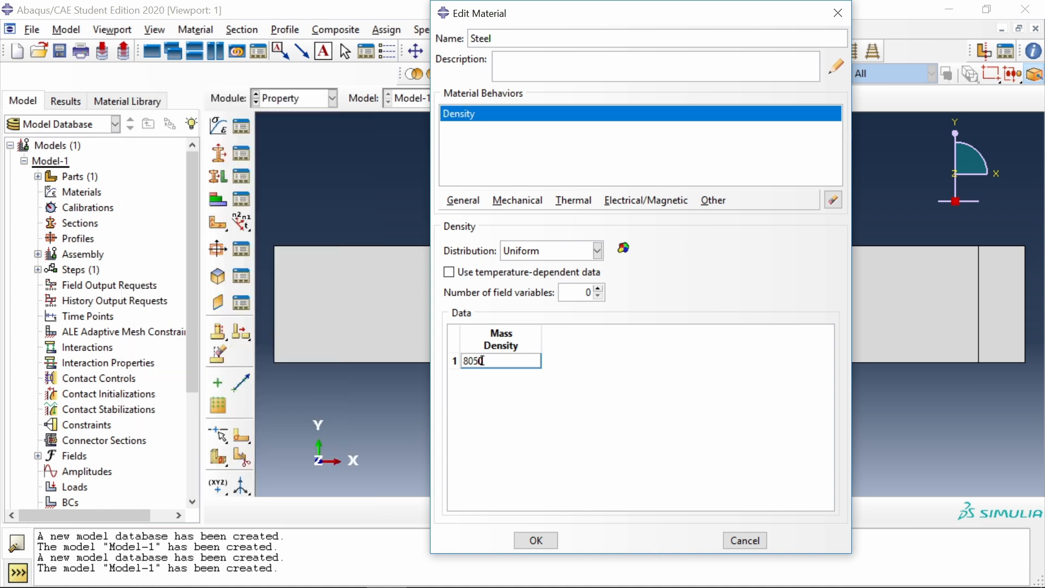
type("0")
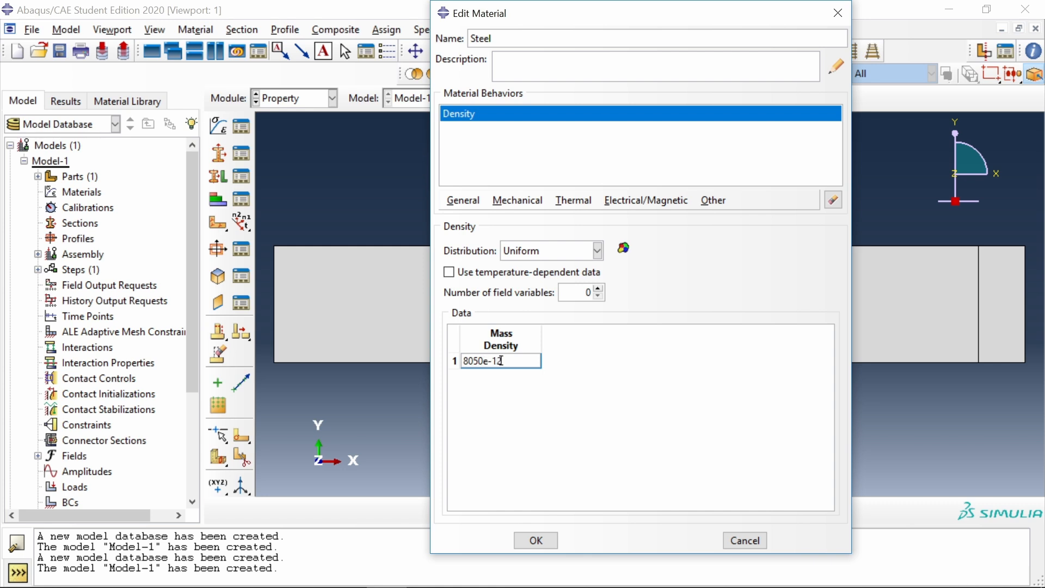
Add elastic behaviour with Young's modulus 210000 and Poisson's ratio 0.3, then save Steel.
left_click(517, 200)
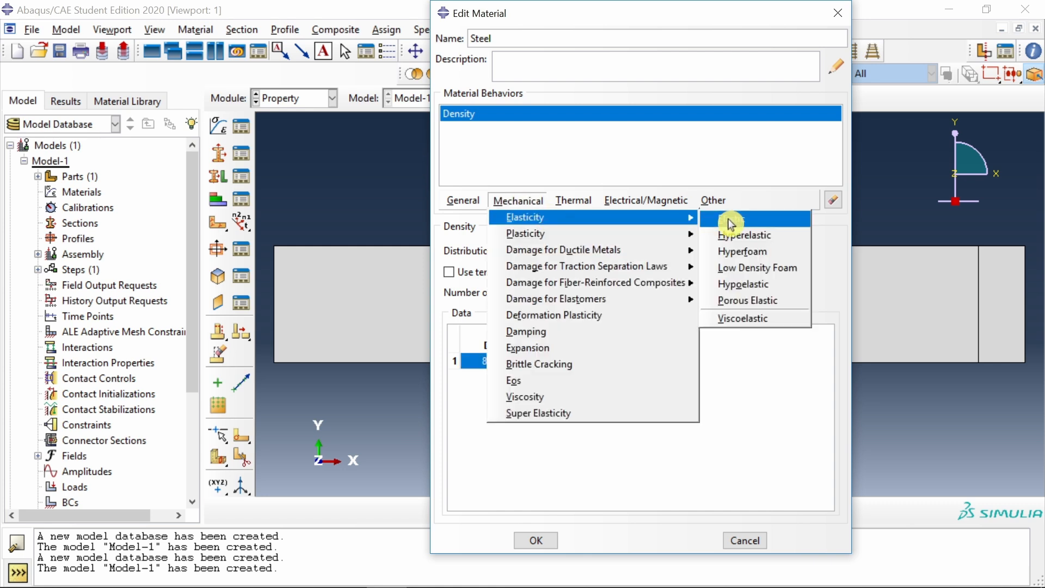
left_click(744, 235)
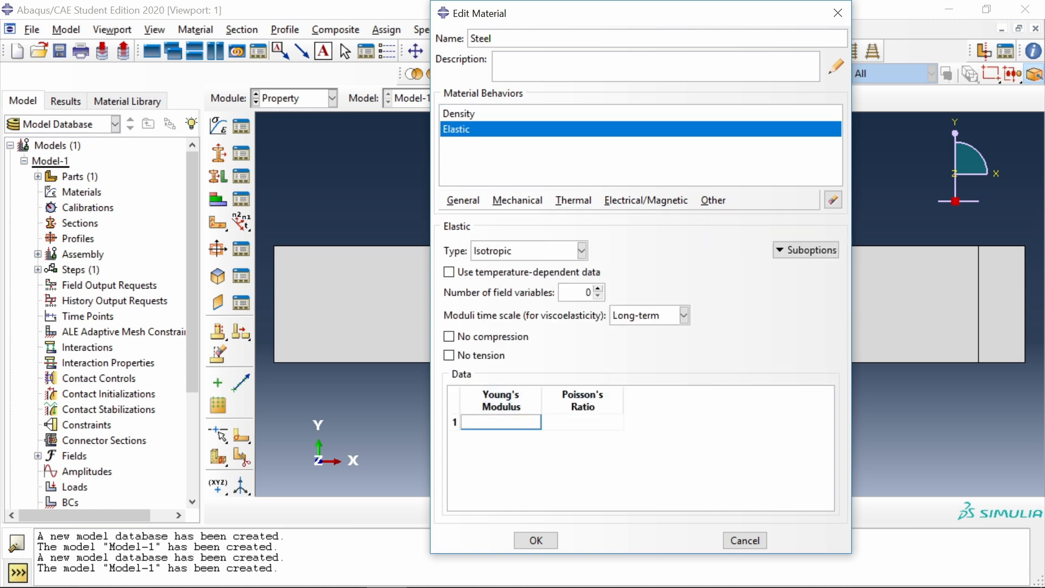
type("21000")
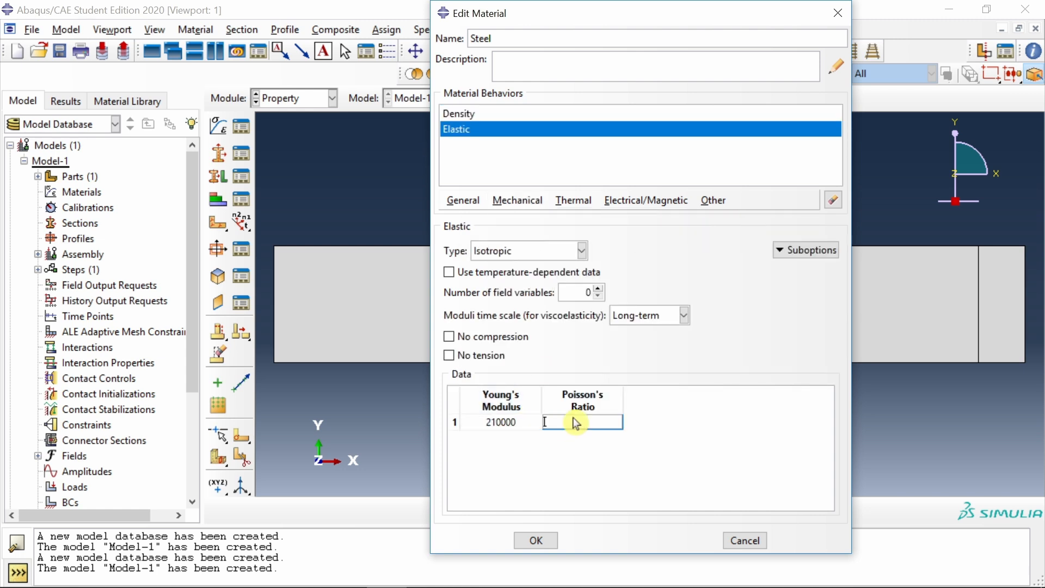
type("0.3")
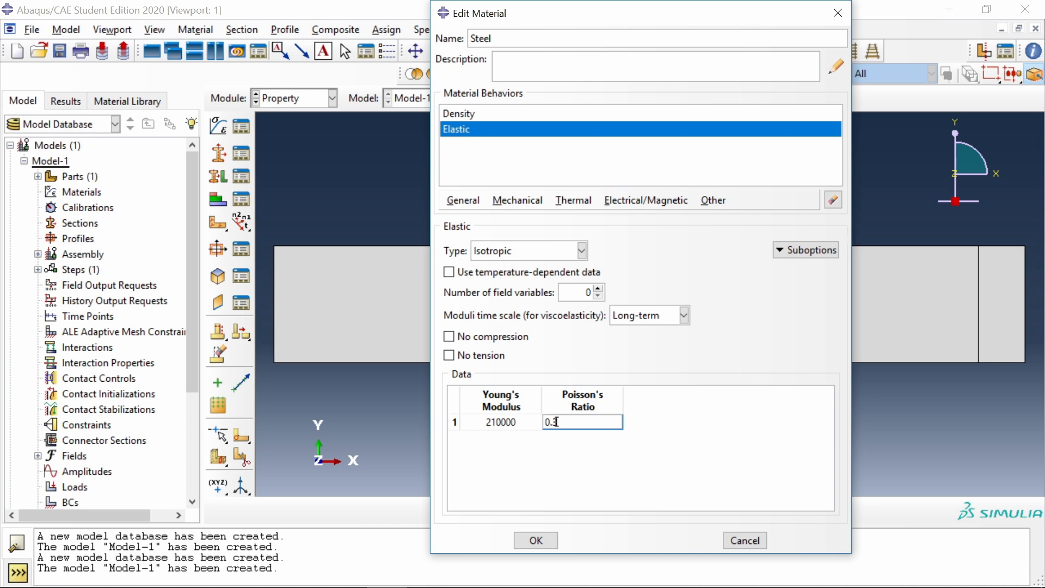
left_click(536, 540)
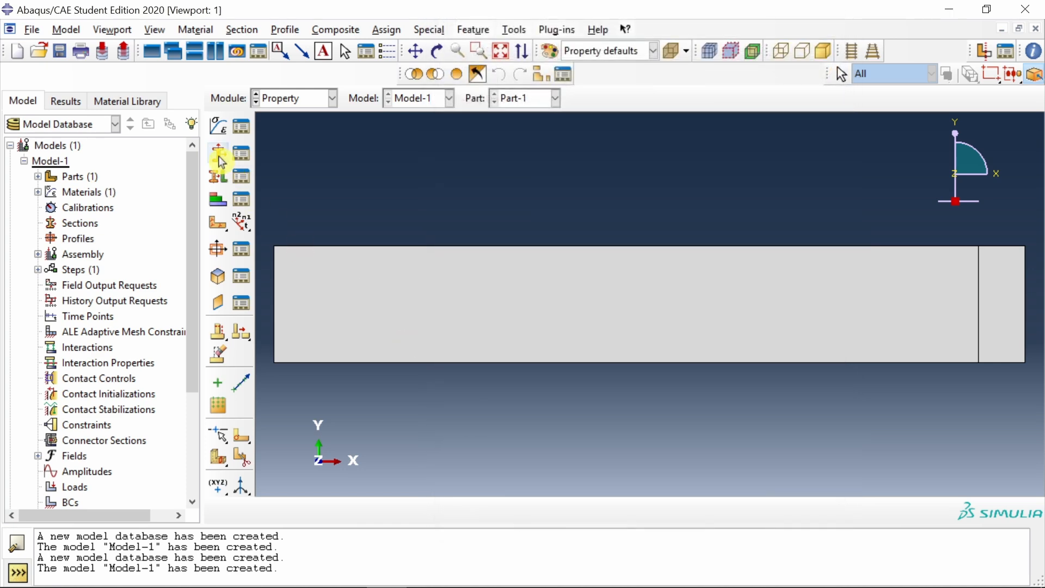
Create a homogeneous shell section named Steel made of the Steel material.
left_click(217, 160)
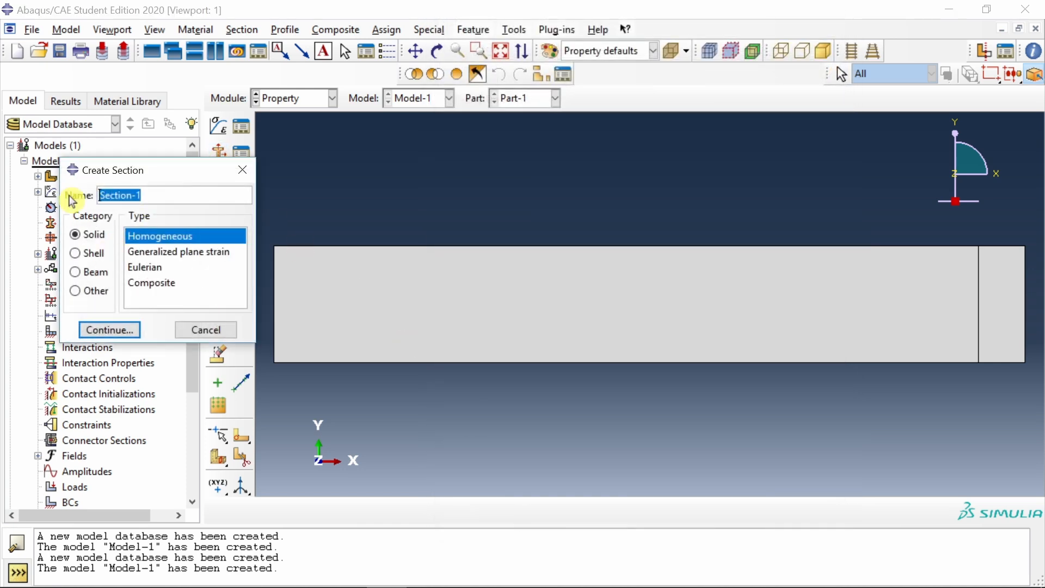
type("Steel")
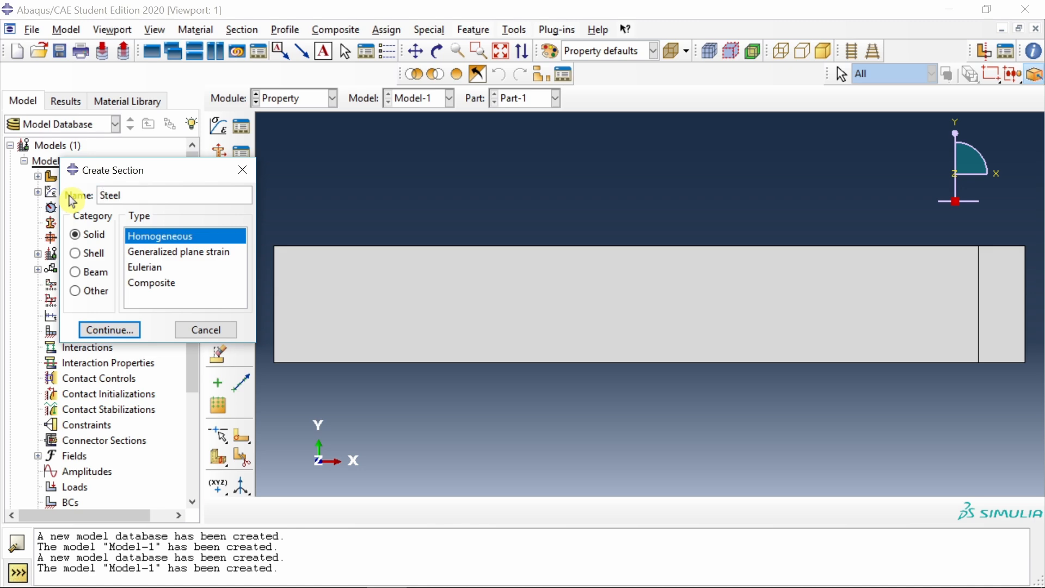
left_click(87, 252)
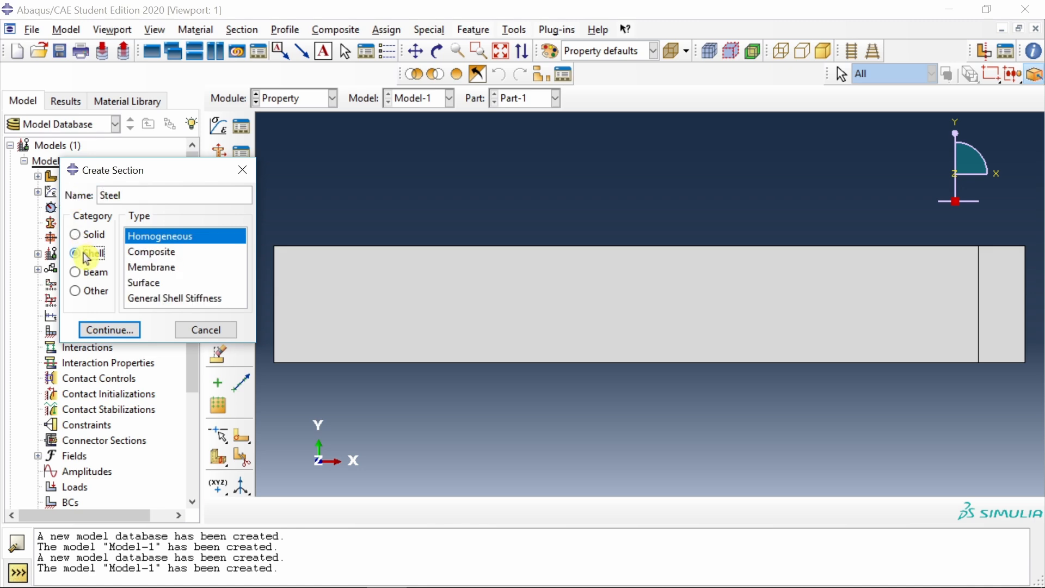
left_click(109, 329)
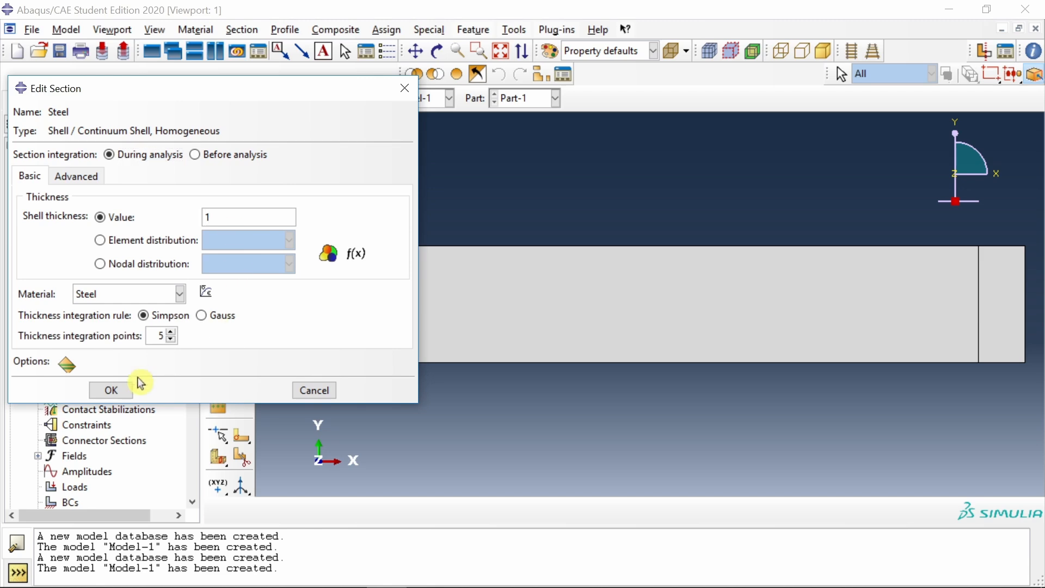
left_click(110, 390)
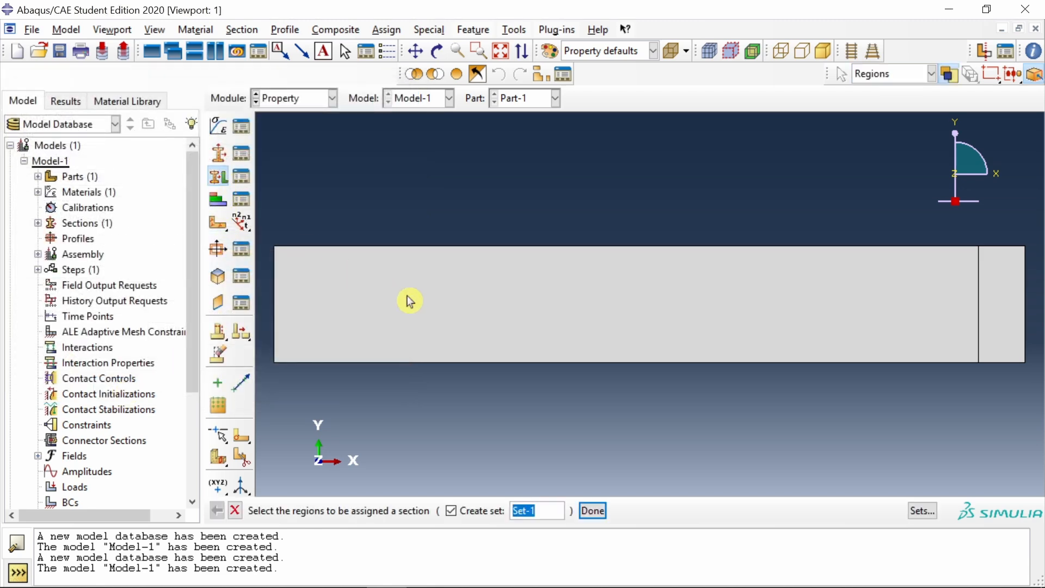
Assign the Steel section to the whole partitioned plate.
left_click(592, 510)
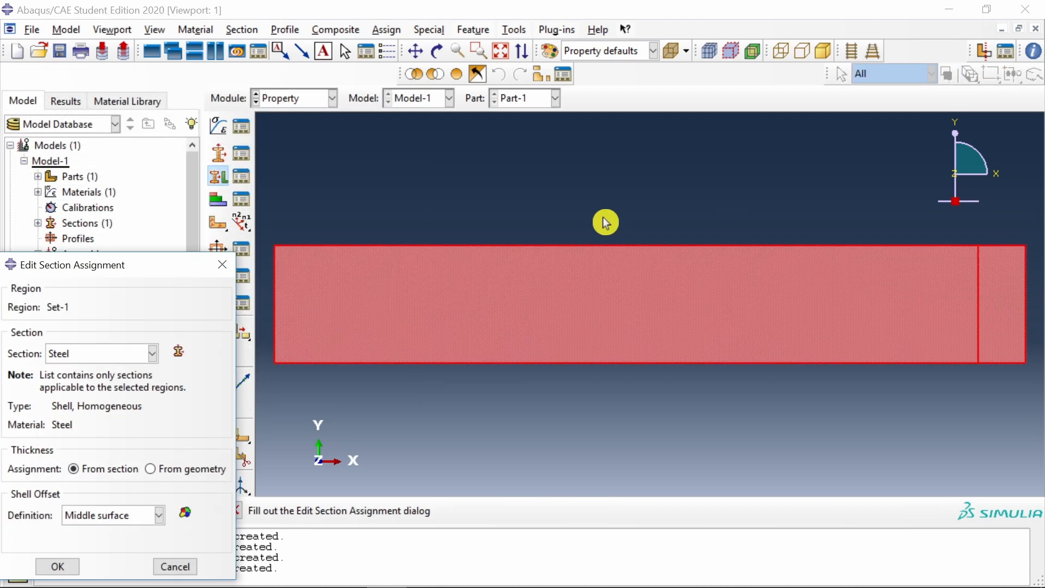
left_click(56, 566)
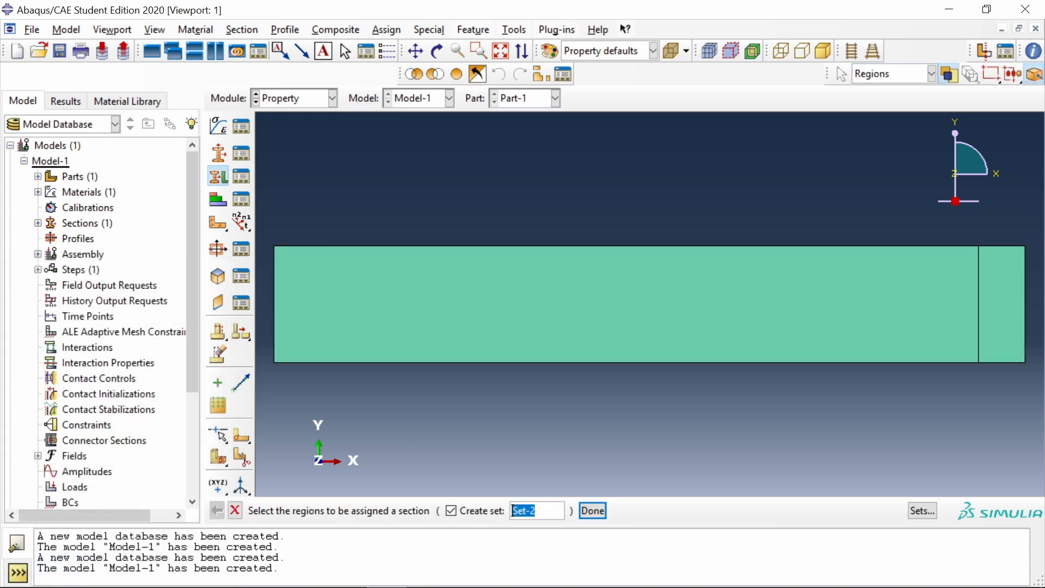
left_click(332, 98)
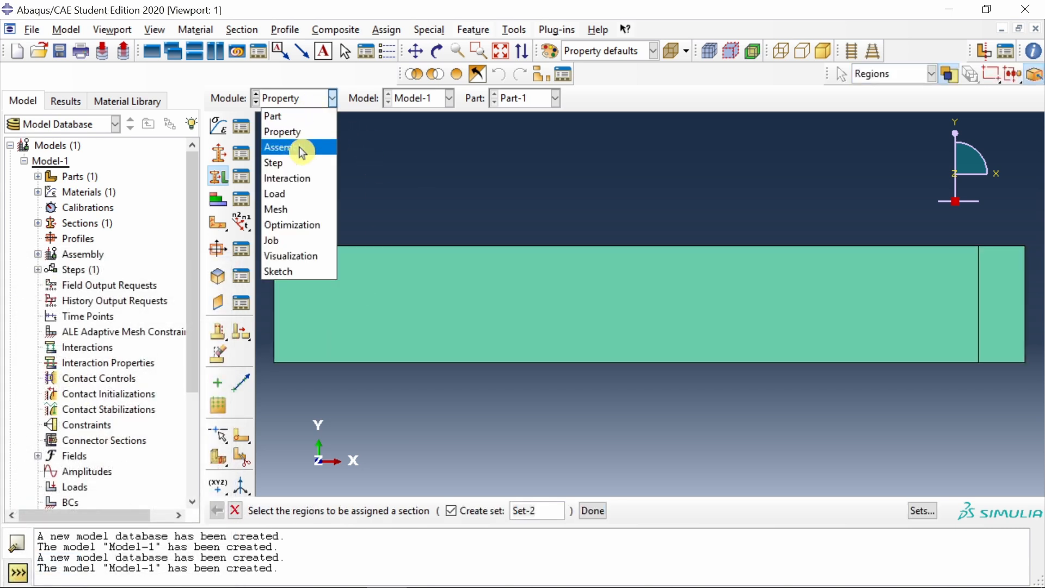
Create Dynamic, Implicit Step-1 with time period 10, nonlinear geometry on, initial increment 0.1.
left_click(282, 147)
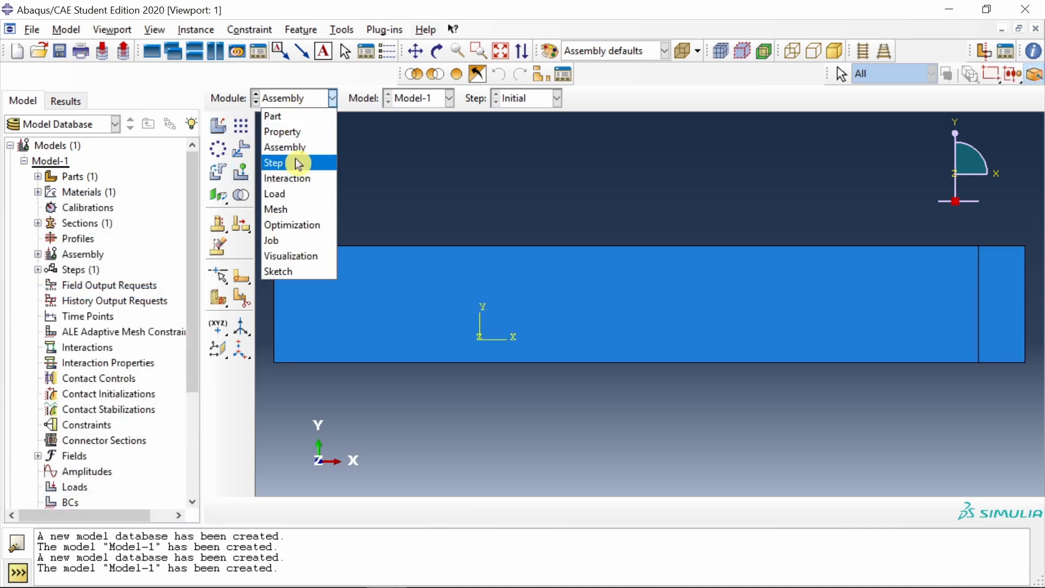
left_click(274, 163)
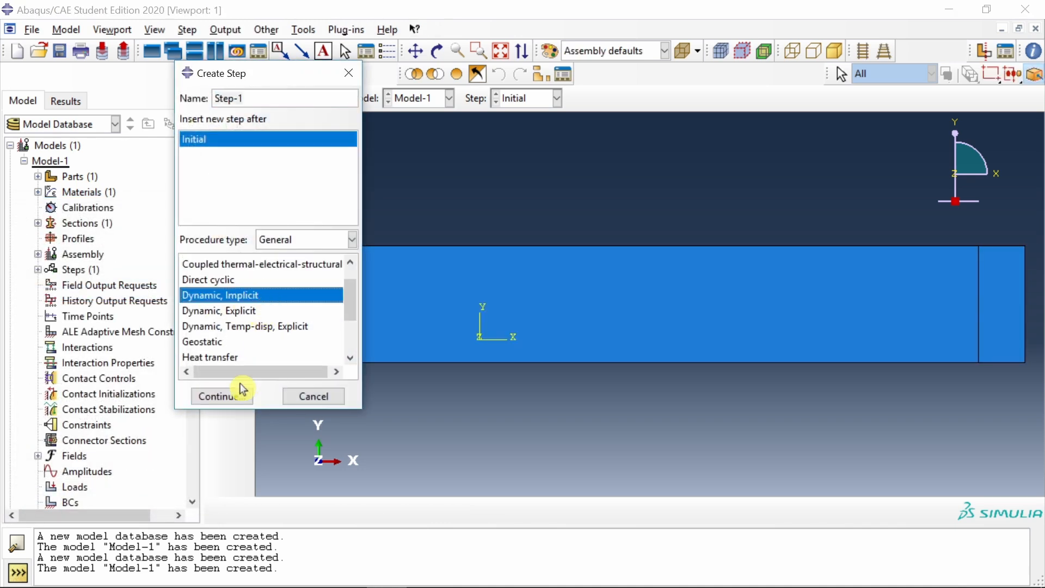
left_click(221, 396)
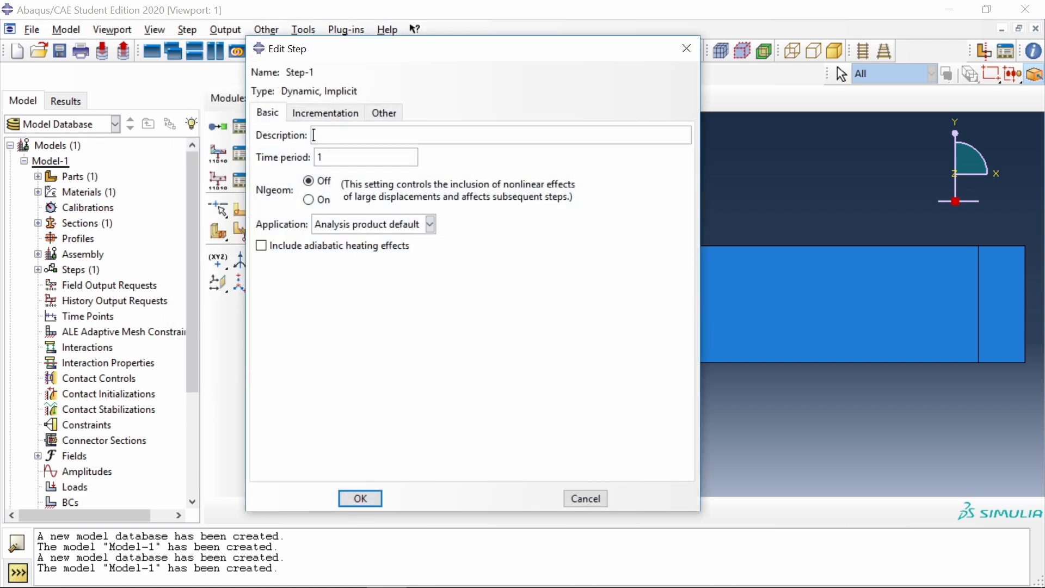
type("10")
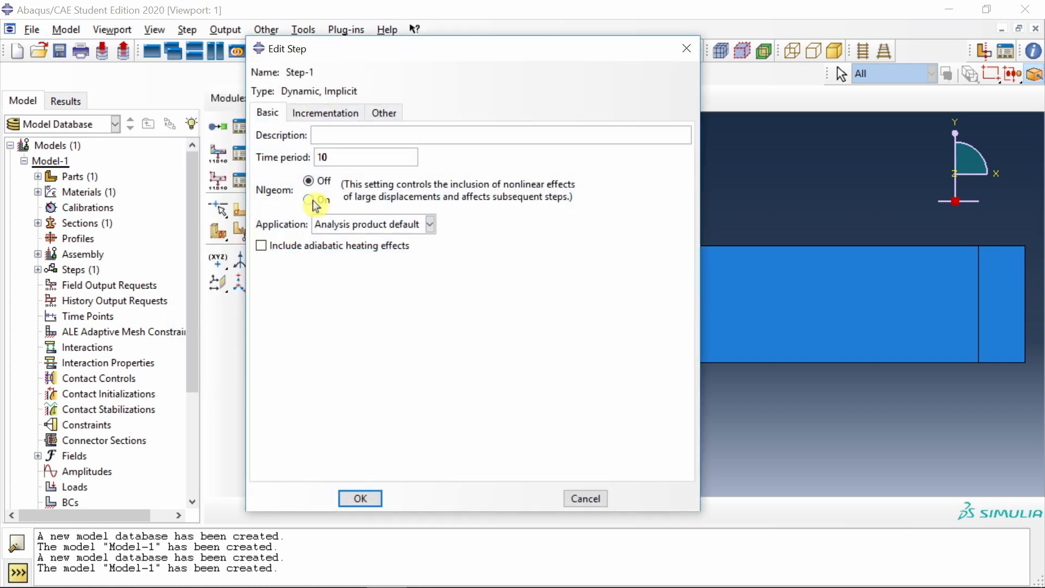
left_click(325, 113)
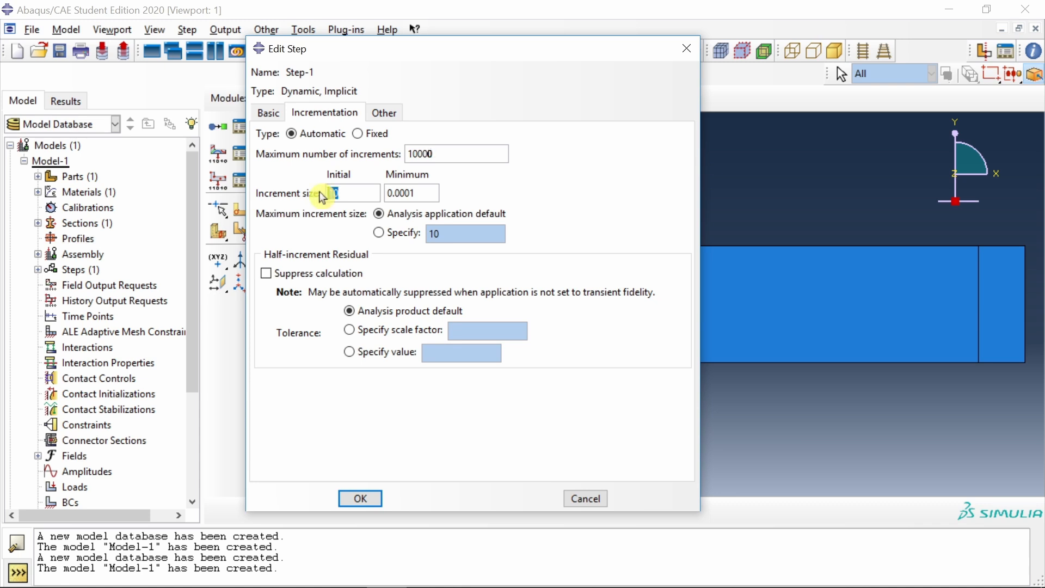
type("0.1")
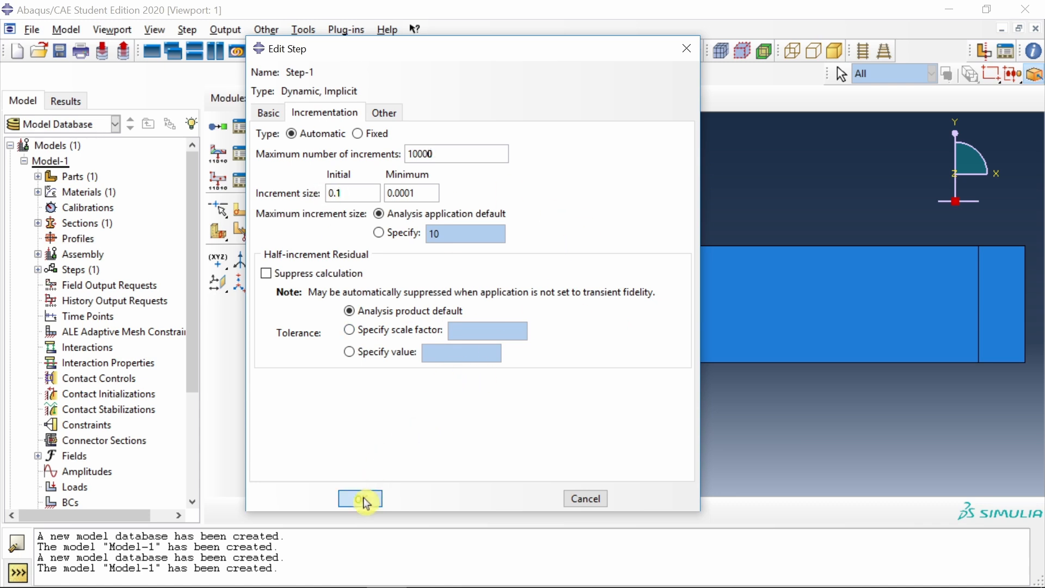
left_click(360, 498)
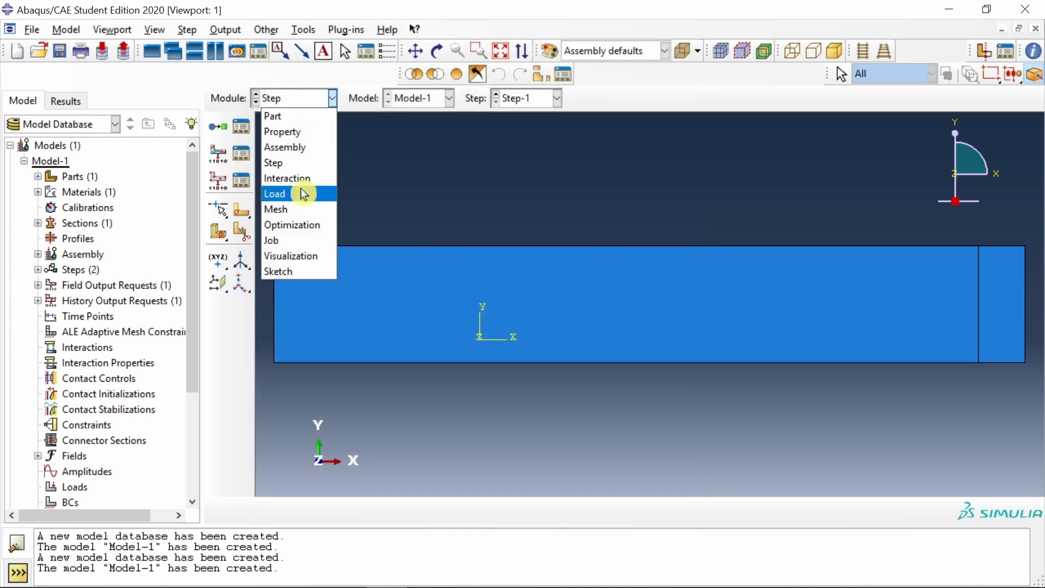
Add encastre boundary condition BC-1 fully clamping the plate's left edge.
left_click(275, 194)
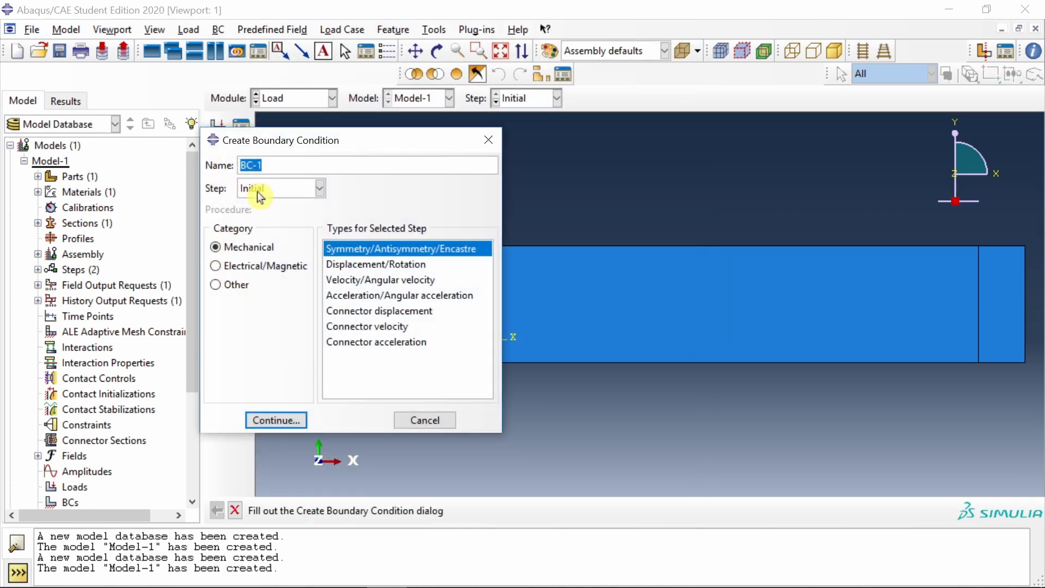
left_click(275, 420)
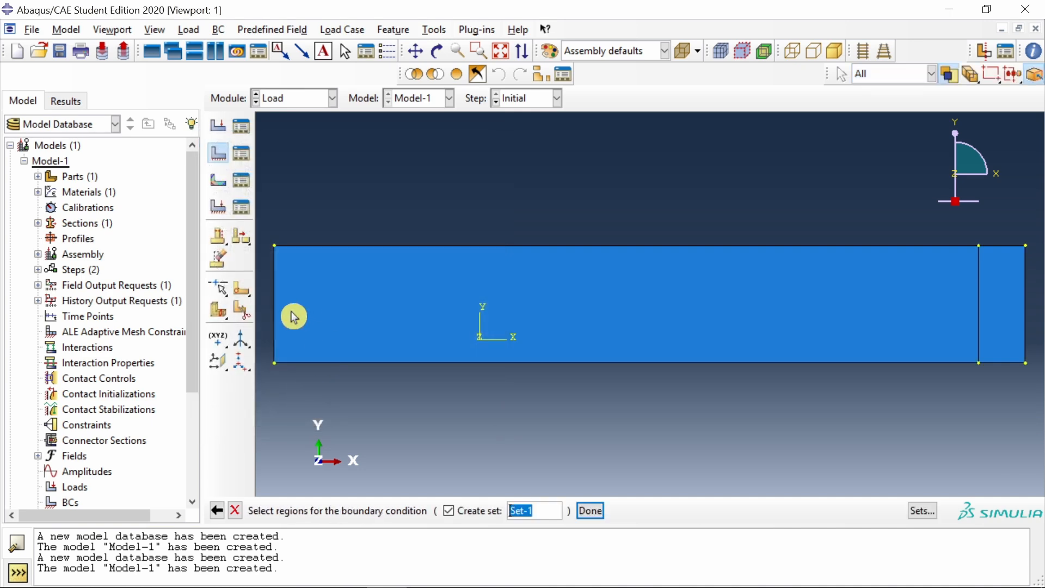
left_click(590, 510)
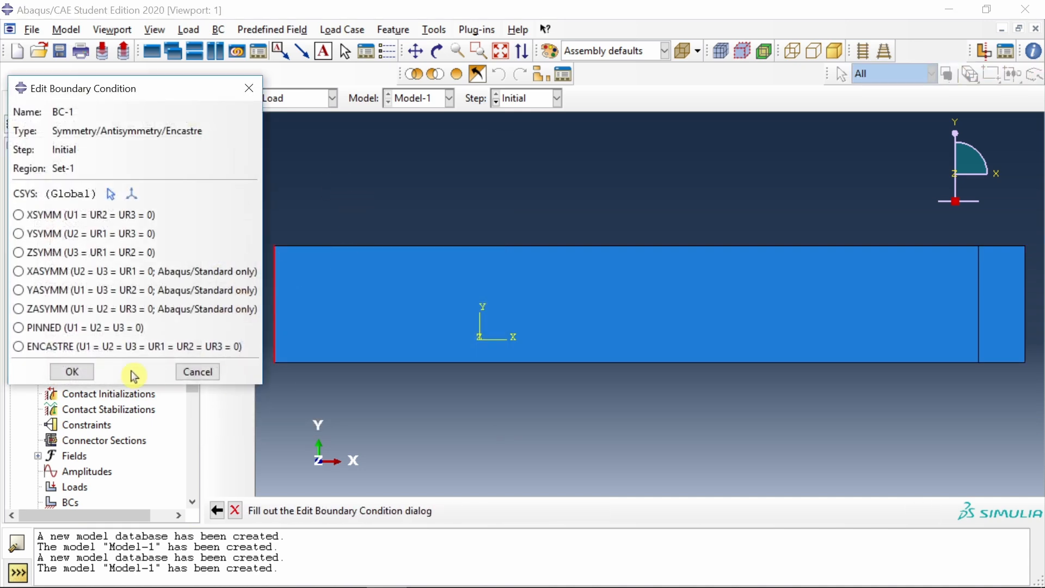
left_click(71, 371)
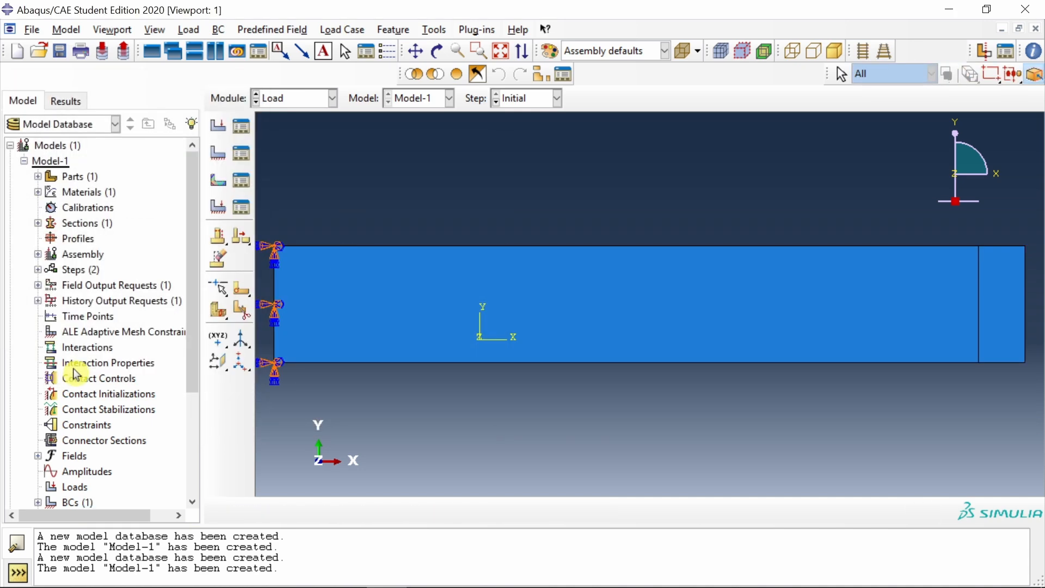
mouse_move(858, 321)
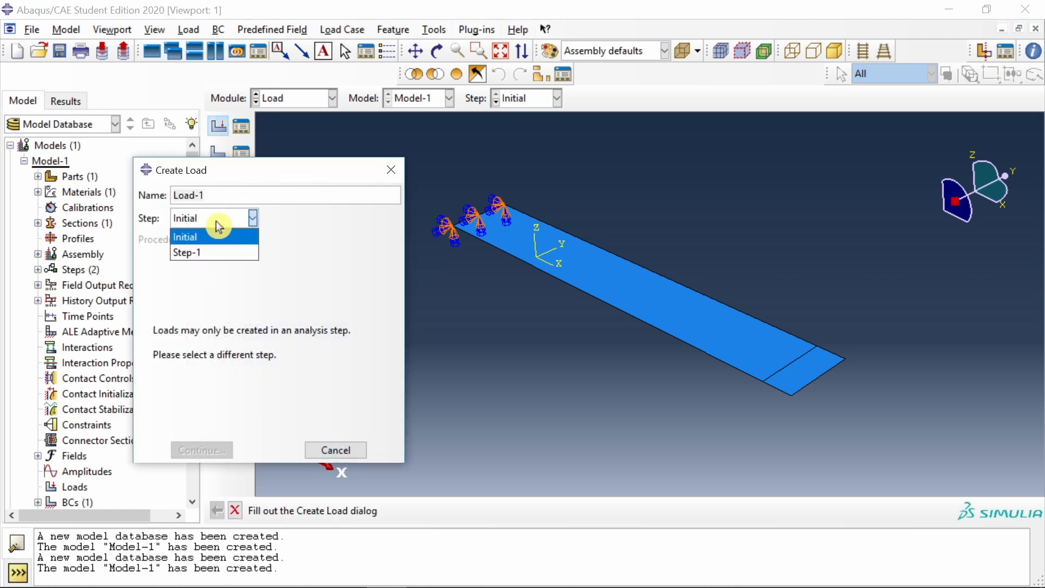
Apply pressure Load-1 of magnitude 0.1 on the short end strip in Step-1.
left_click(188, 252)
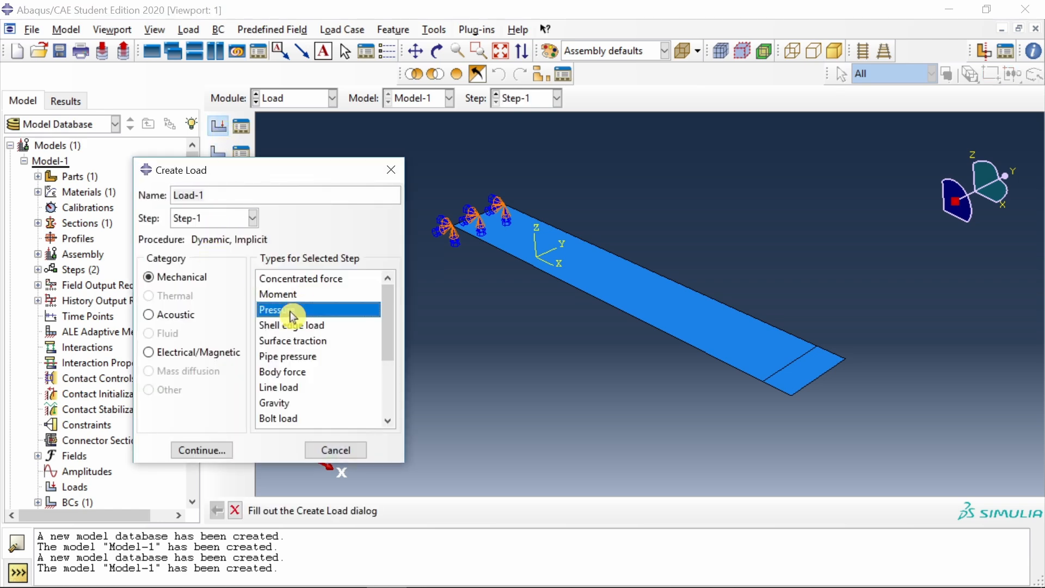
left_click(200, 450)
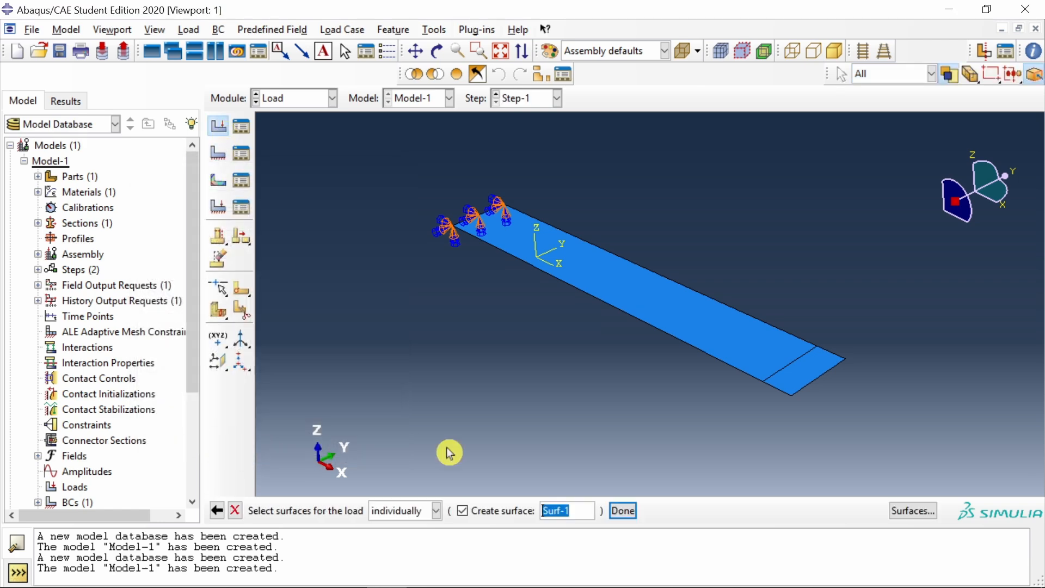
left_click(800, 374)
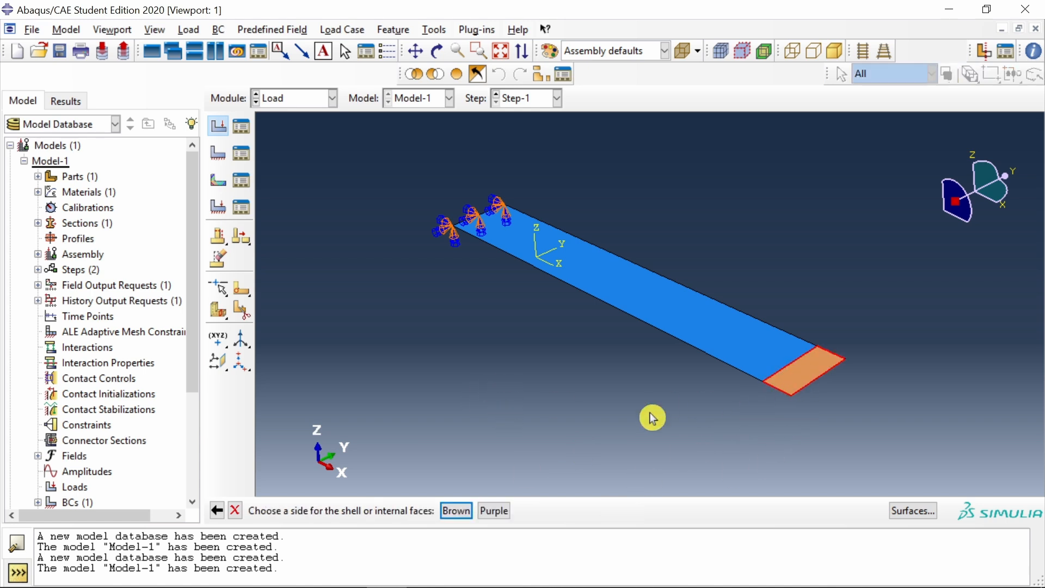
left_click(456, 511)
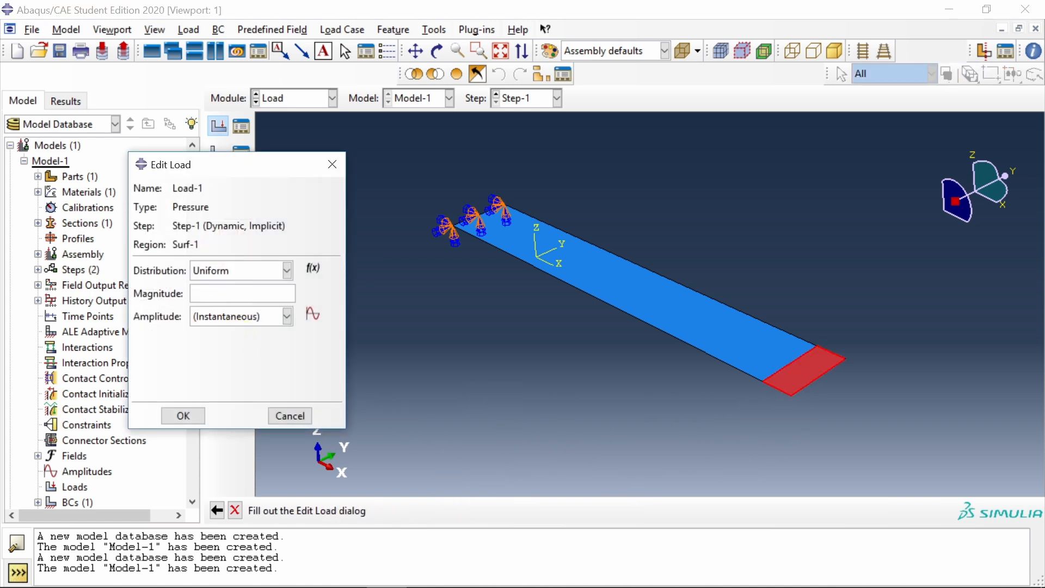
type("0.1")
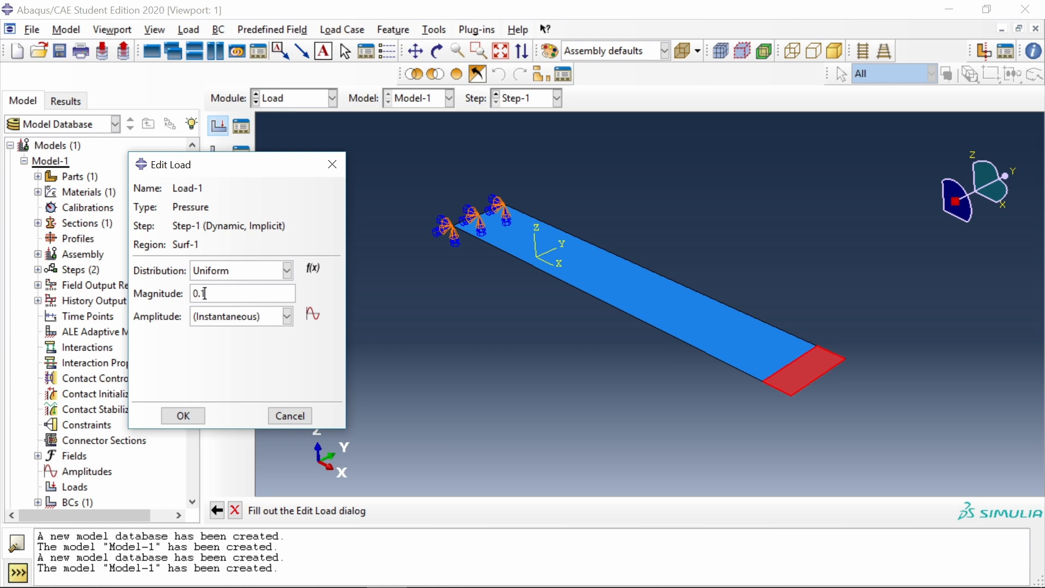
left_click(182, 415)
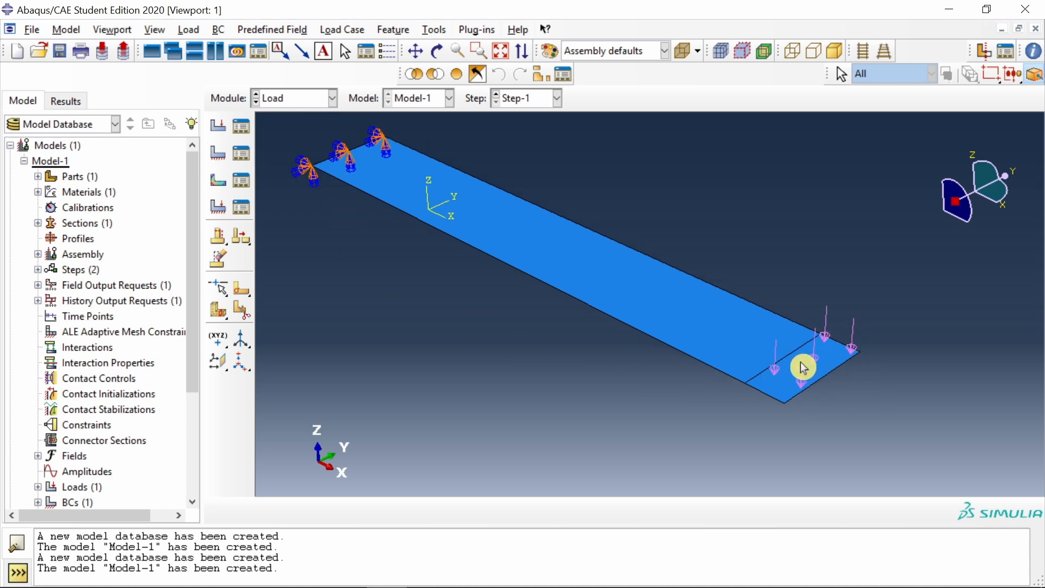
mouse_move(86, 479)
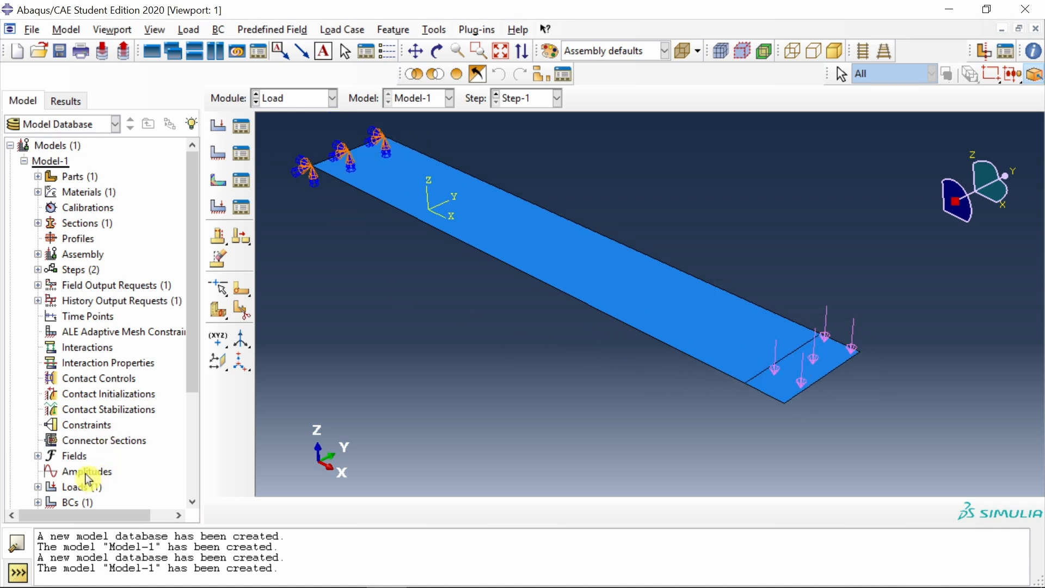
double_click(87, 472)
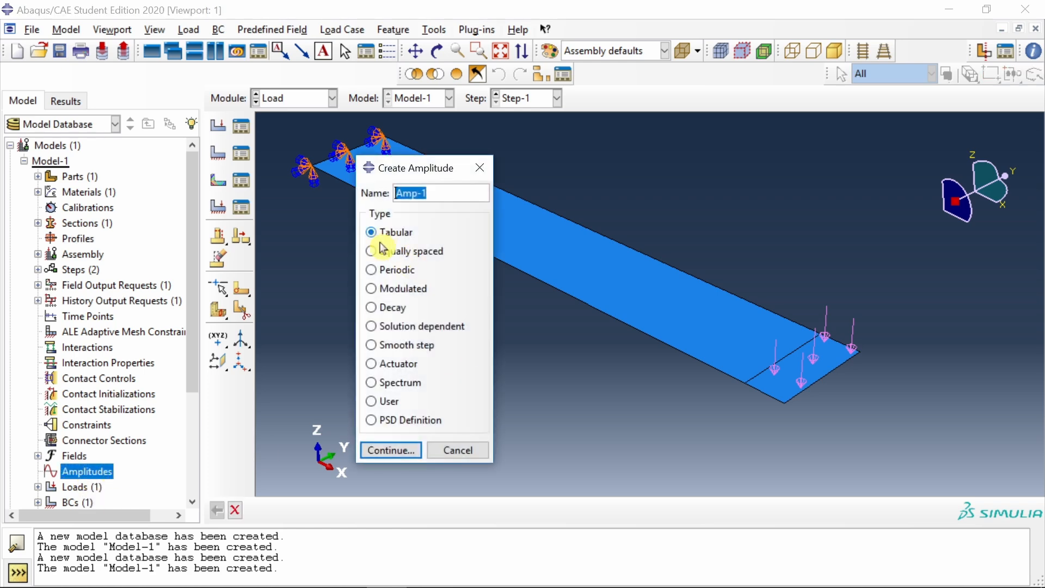
Create tabular amplitude Amp-1 and set Load-1's pressure to follow it.
left_click(390, 450)
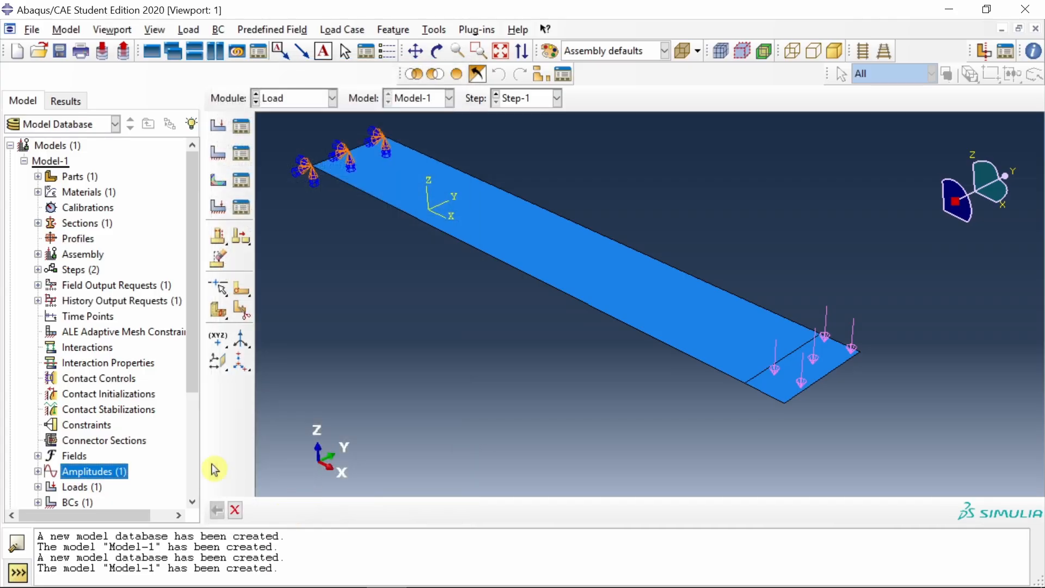
scroll("down", 3)
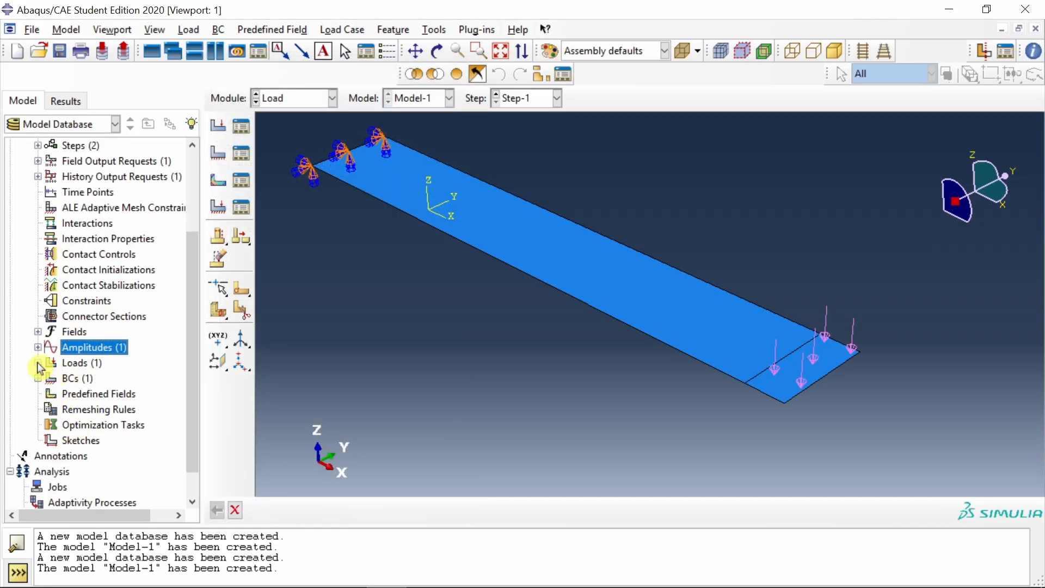
double_click(74, 378)
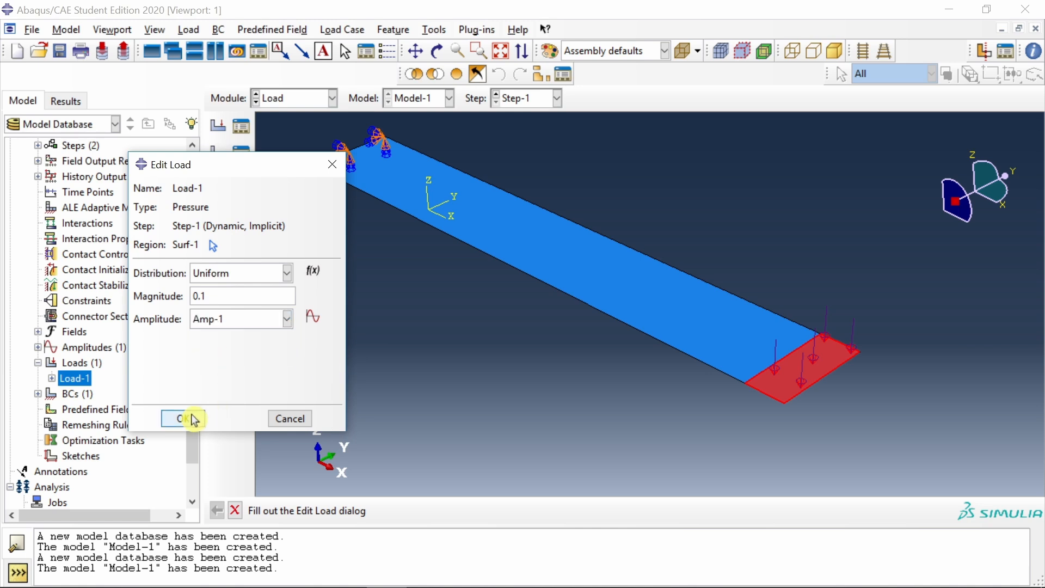
left_click(180, 418)
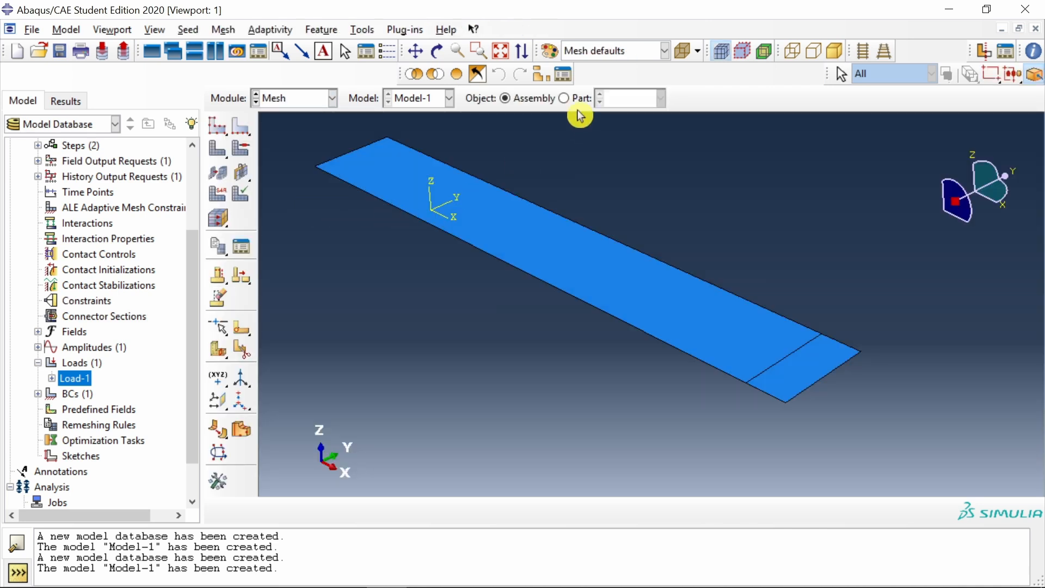
Set structured quad-dominated mesh controls and seed the part with global size 2.5.
left_click(564, 98)
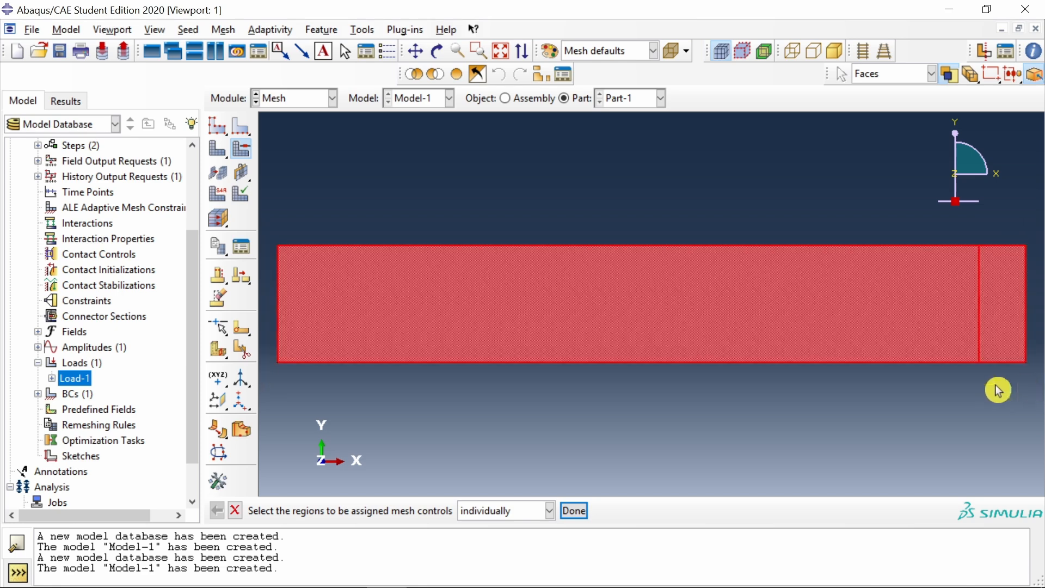
left_click(572, 511)
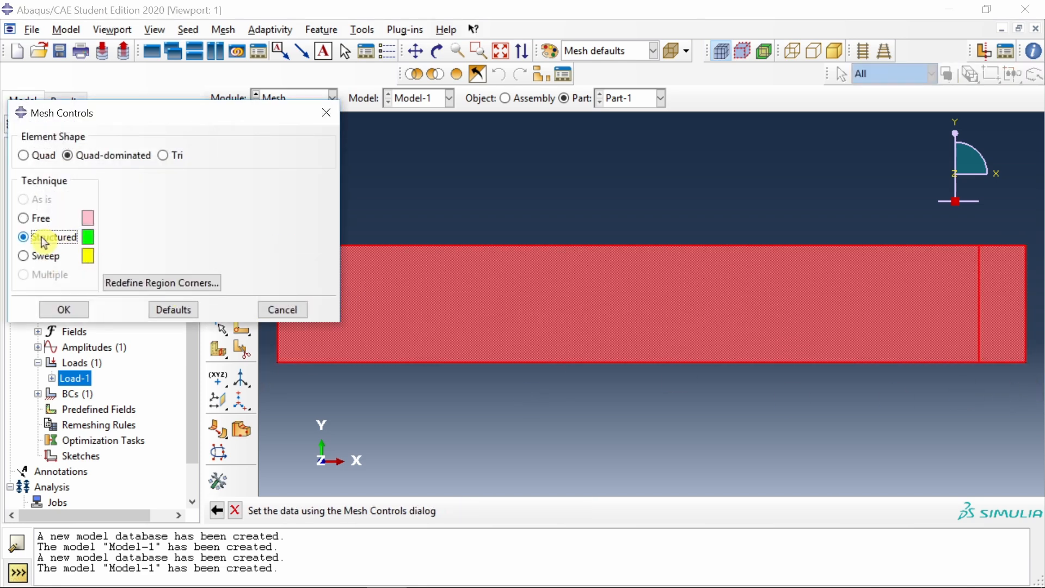
left_click(63, 309)
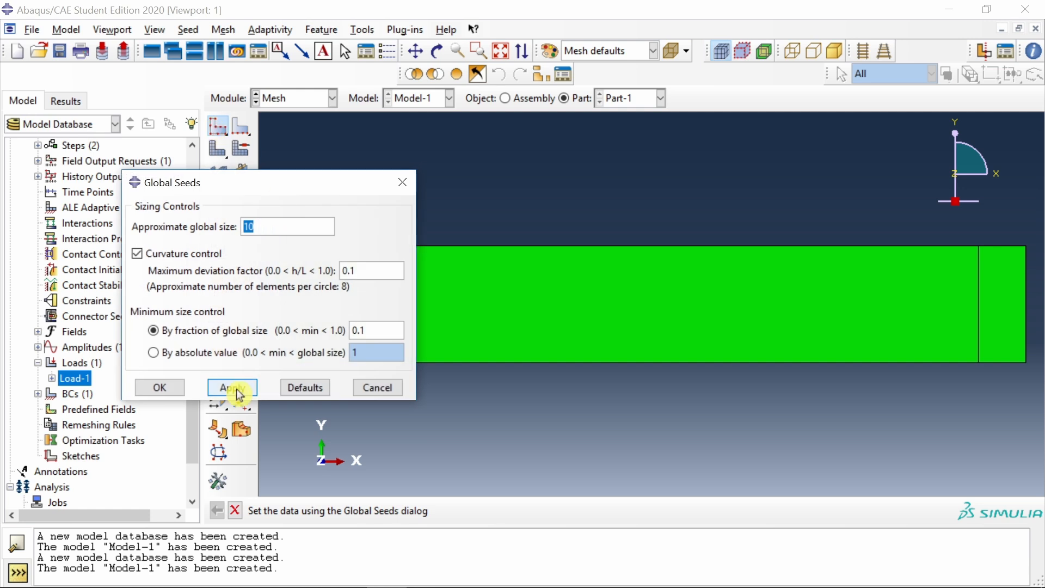
left_click(232, 387)
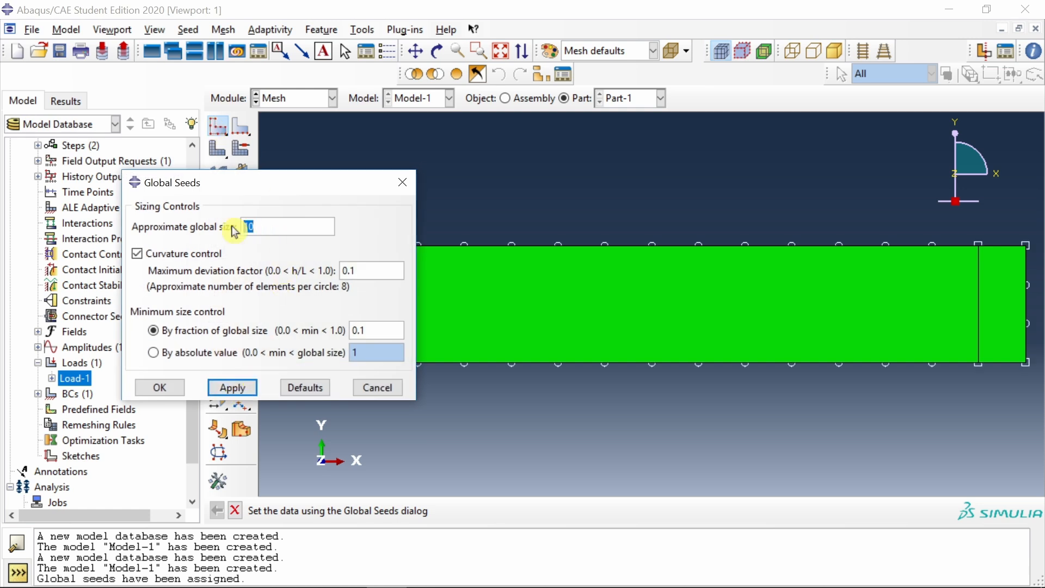
type("2.5")
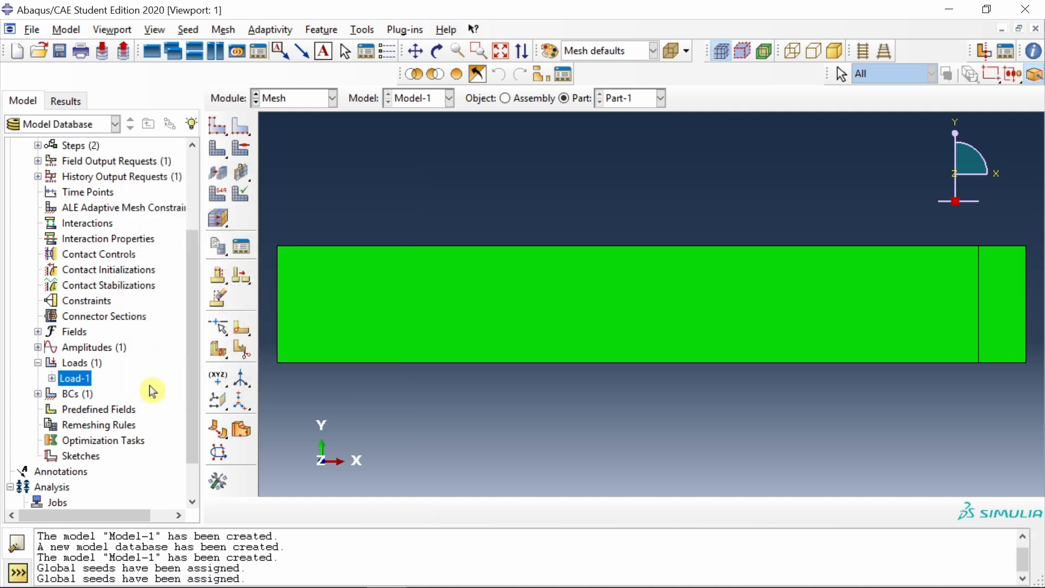
Assign S4R shell elements and generate the 640-element mesh on Part-1.
left_click(222, 29)
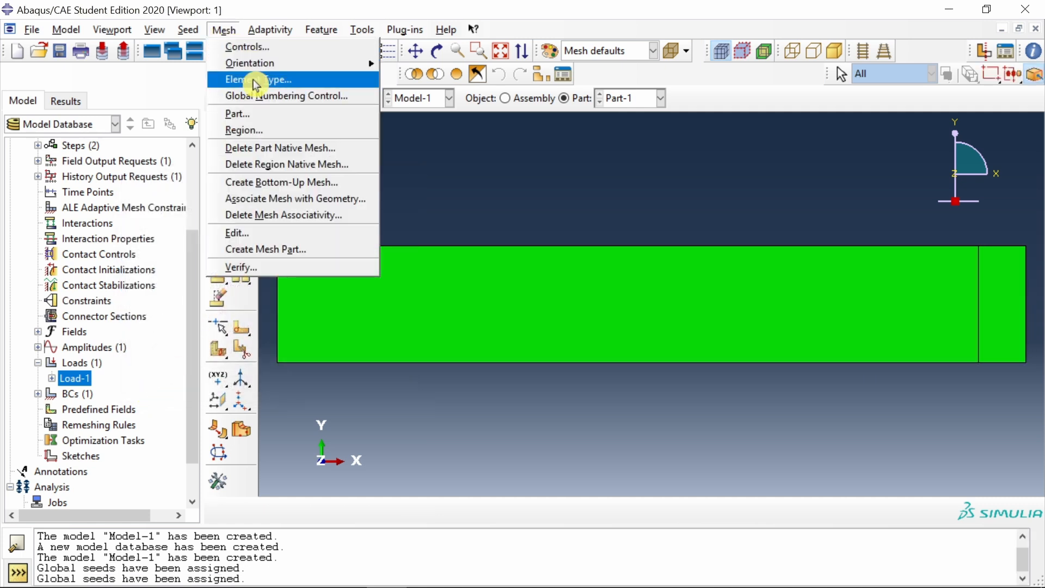
left_click(256, 80)
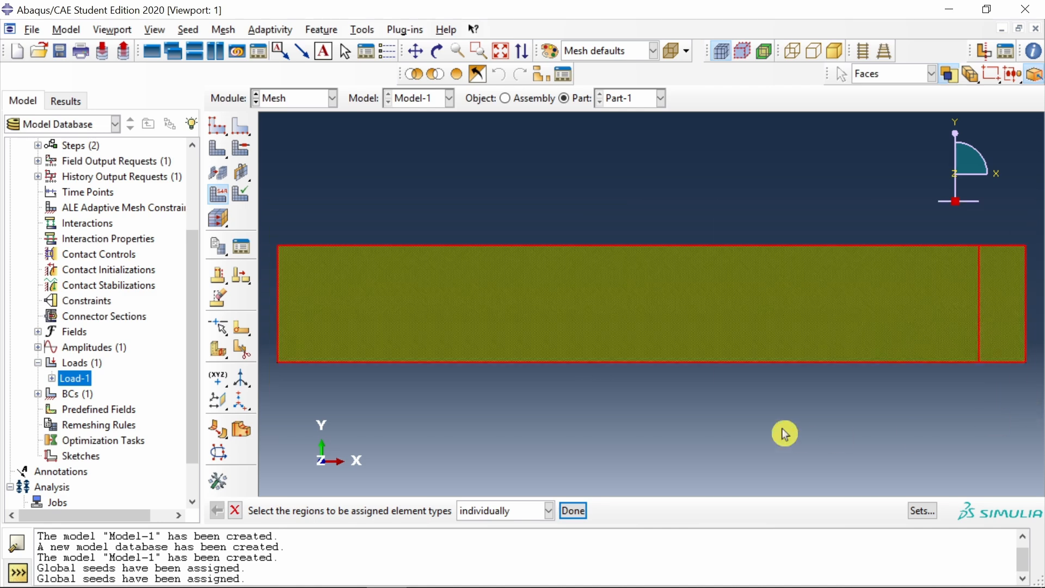
left_click(572, 511)
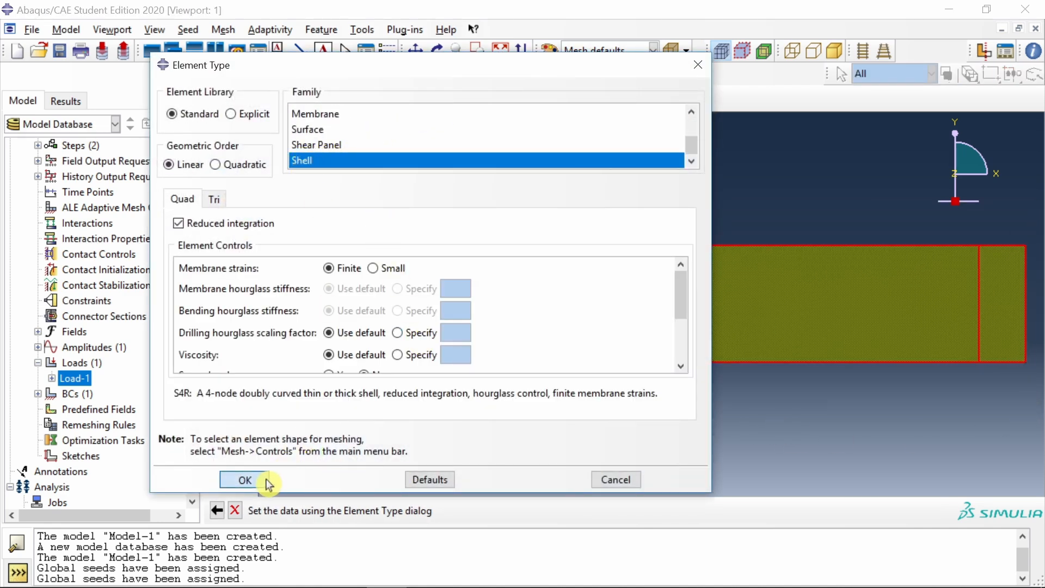
left_click(243, 480)
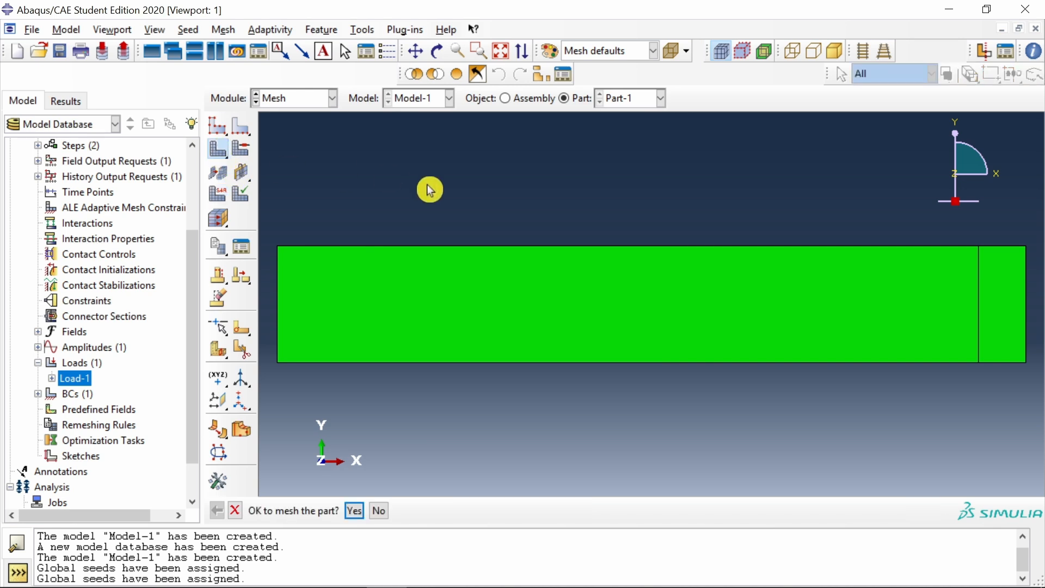
left_click(354, 510)
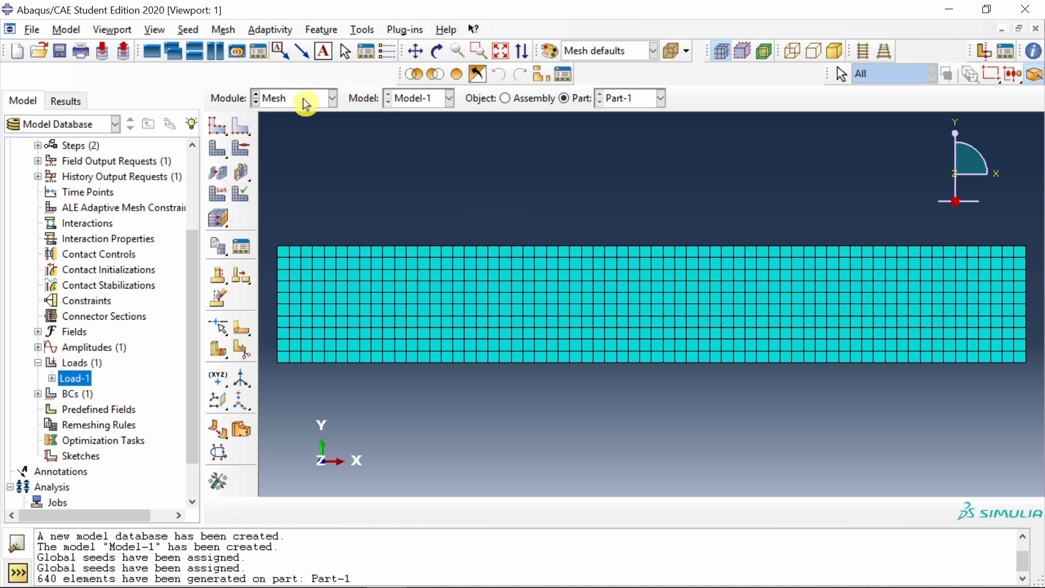
Create TimePoints-1 specified with delimiters from start 5 to end 6.
scroll("up", 3)
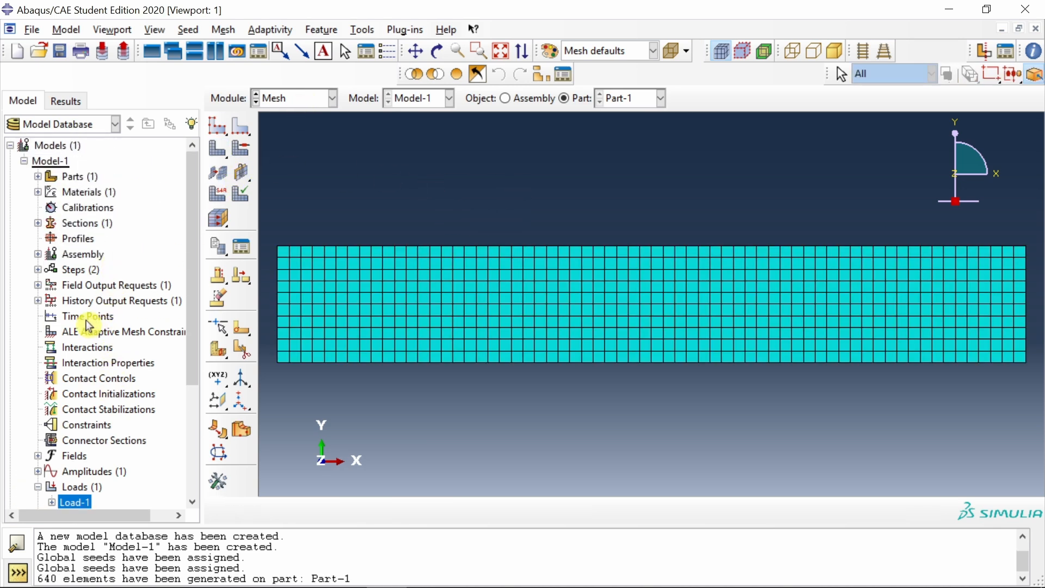
mouse_move(93, 320)
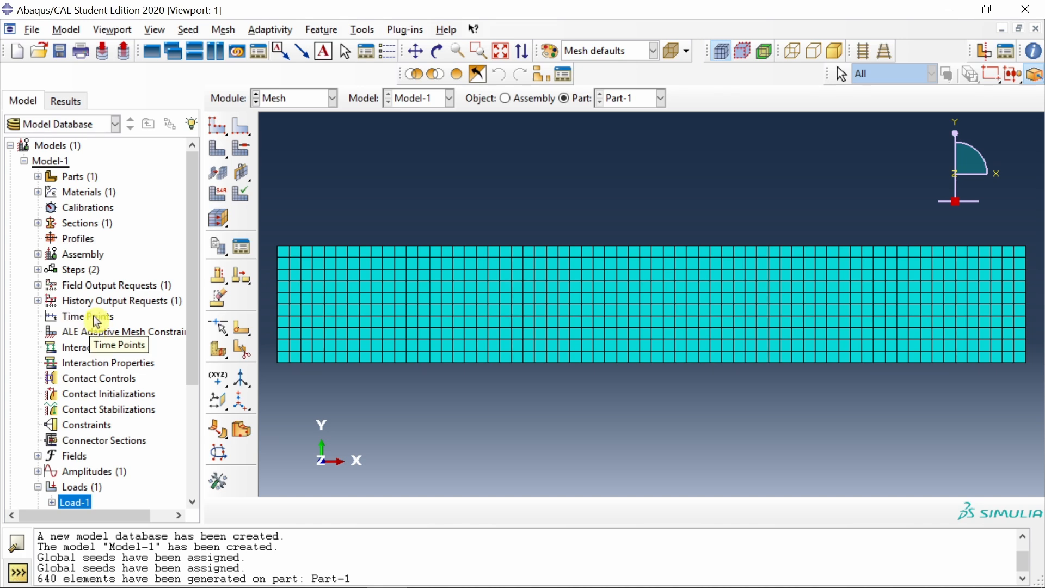
double_click(87, 315)
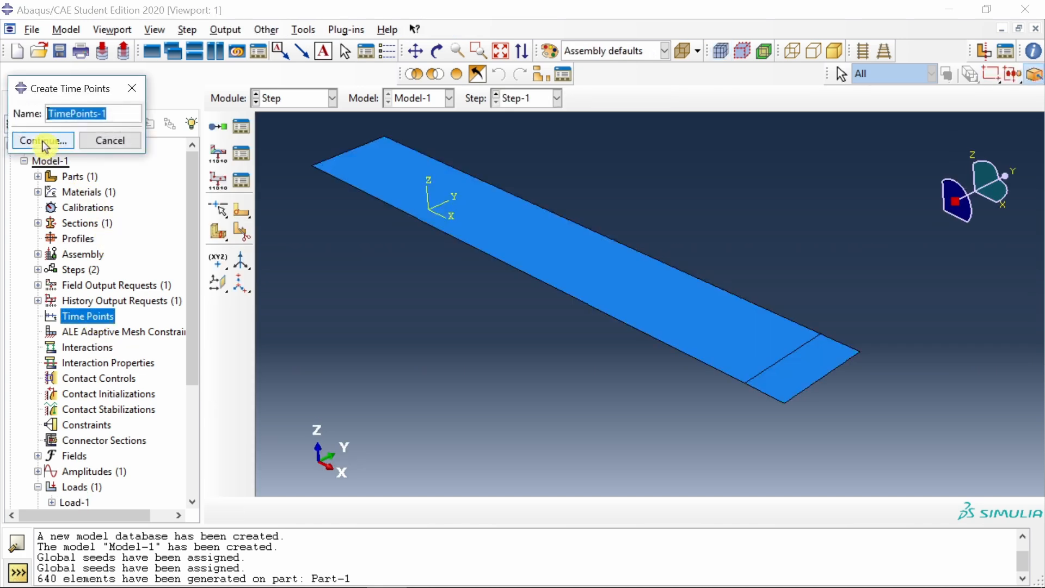
left_click(39, 141)
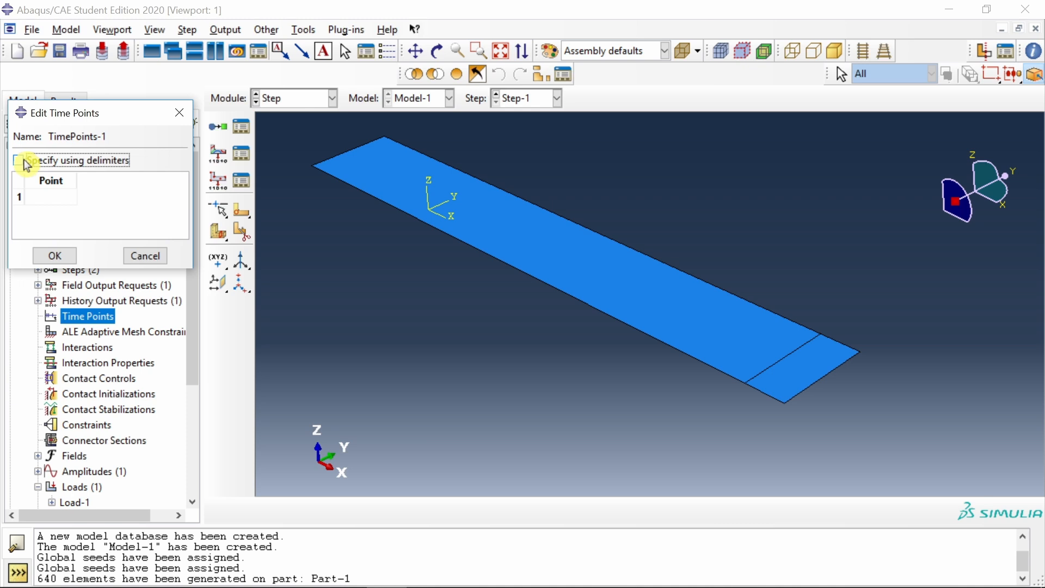
left_click(18, 160)
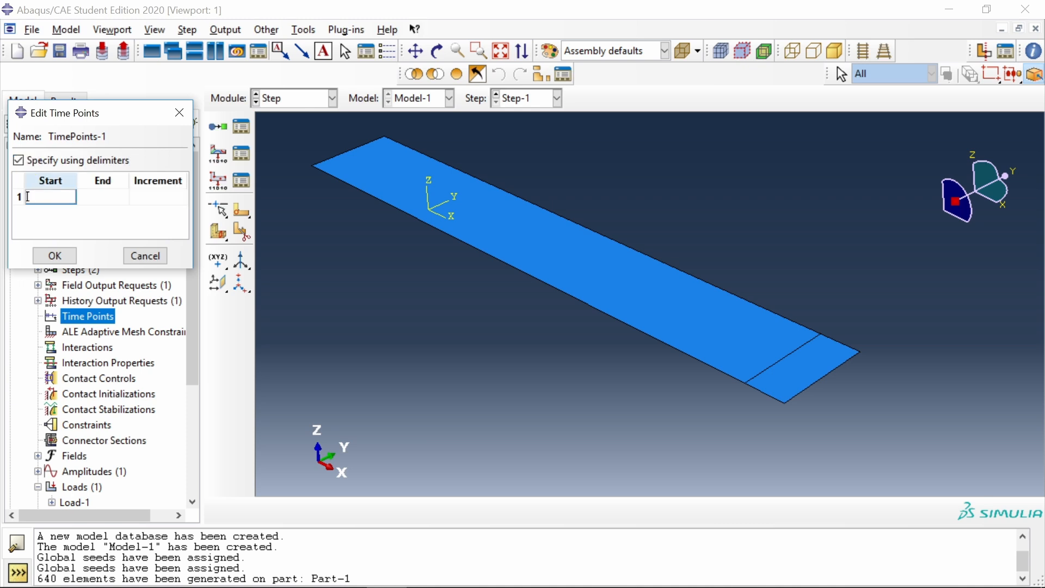
type("5")
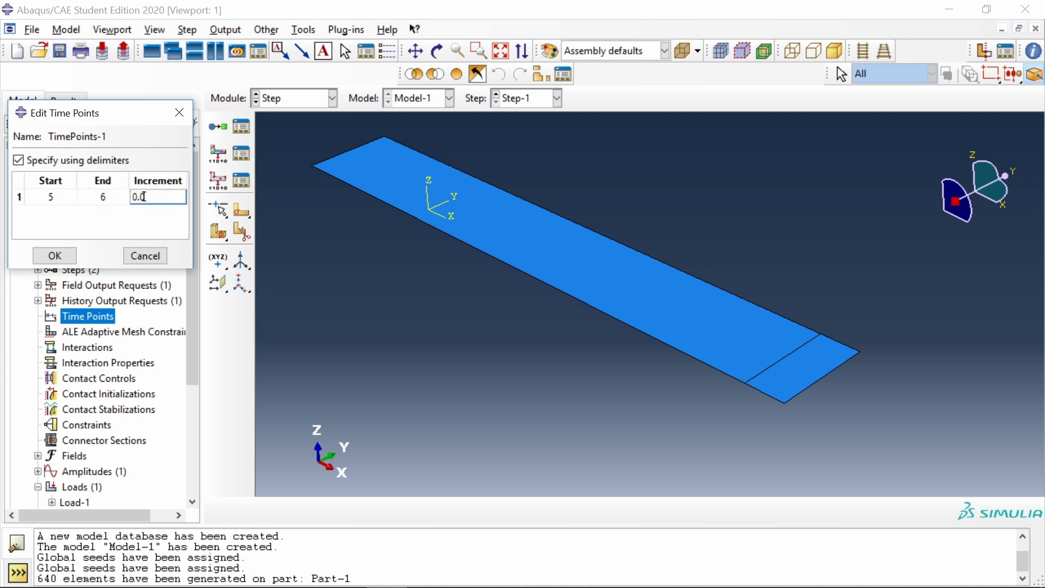
left_click(54, 255)
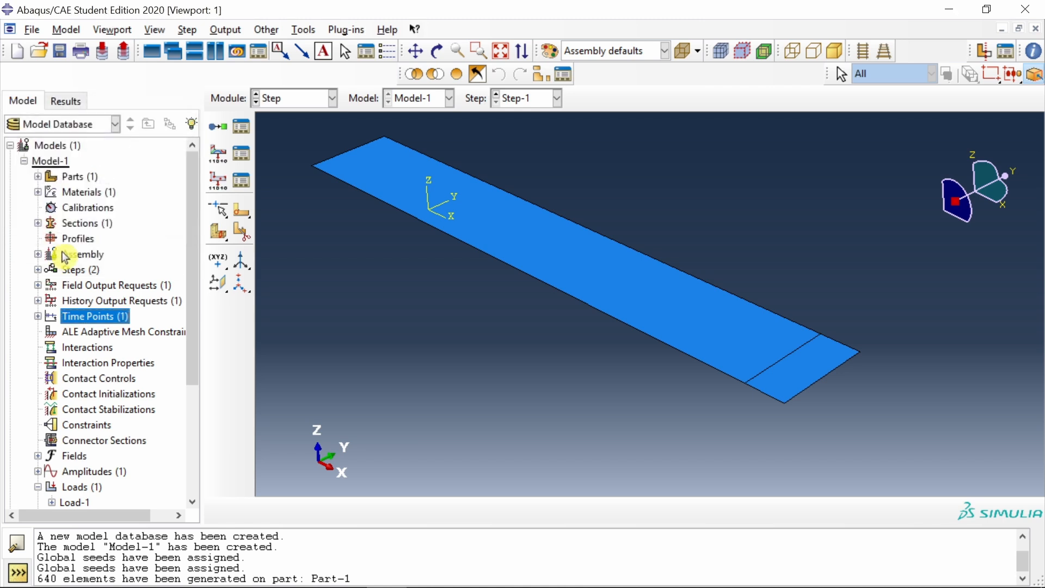
left_click(38, 316)
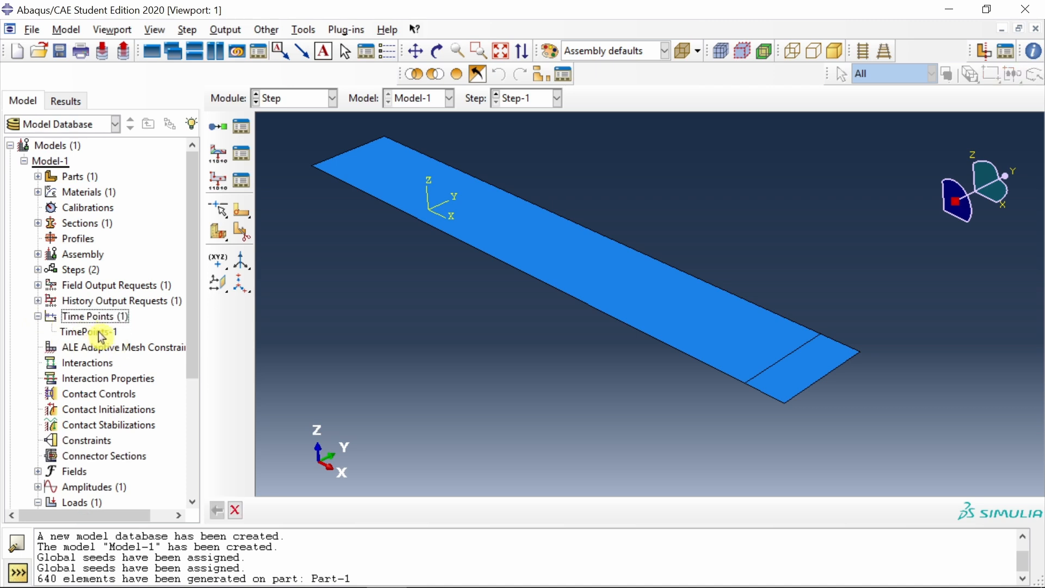
mouse_move(122, 339)
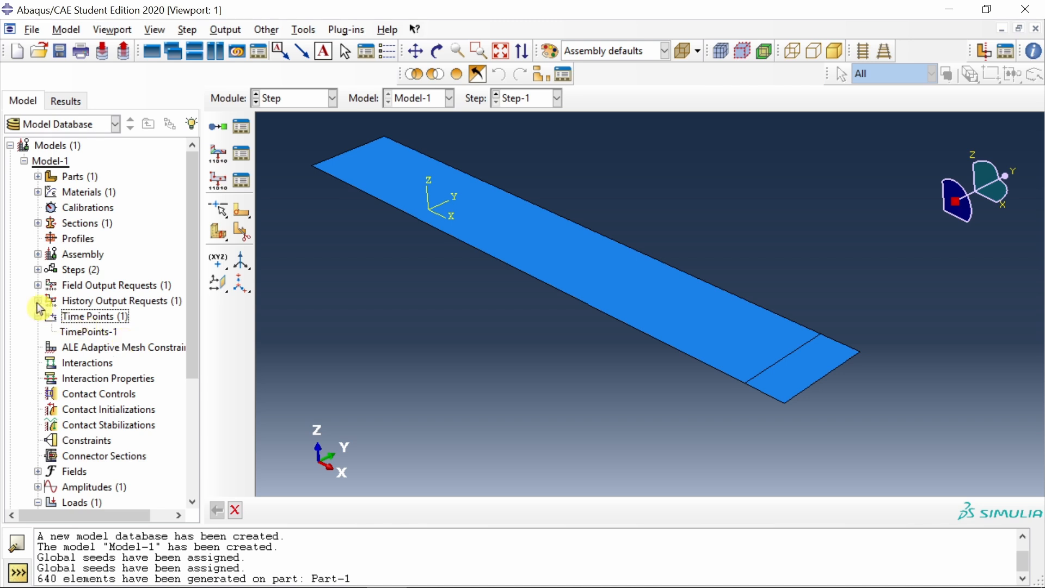
Set F-Output-1 field output to write at the TimePoints-1 time points.
left_click(39, 300)
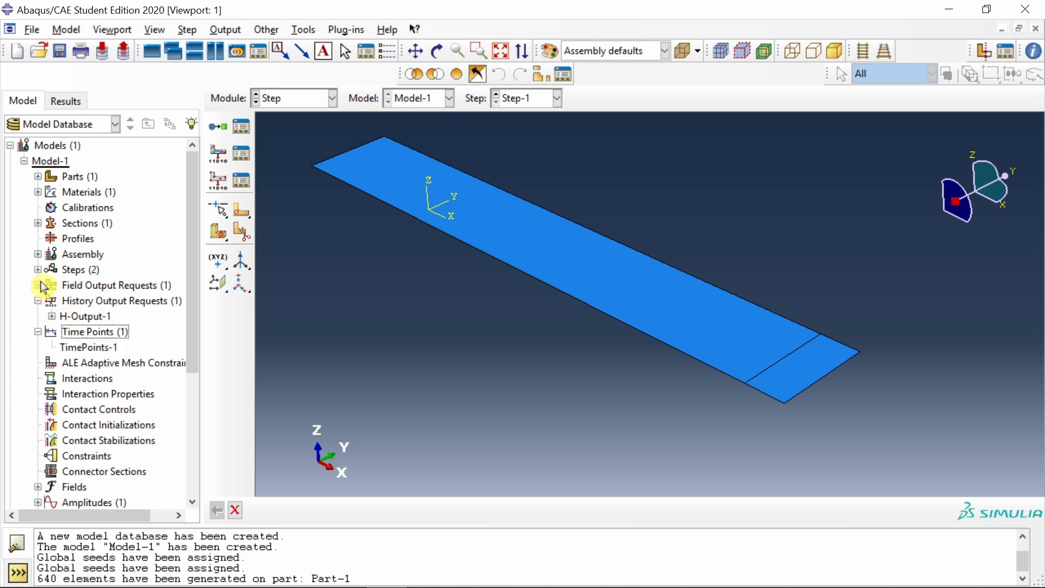
left_click(38, 286)
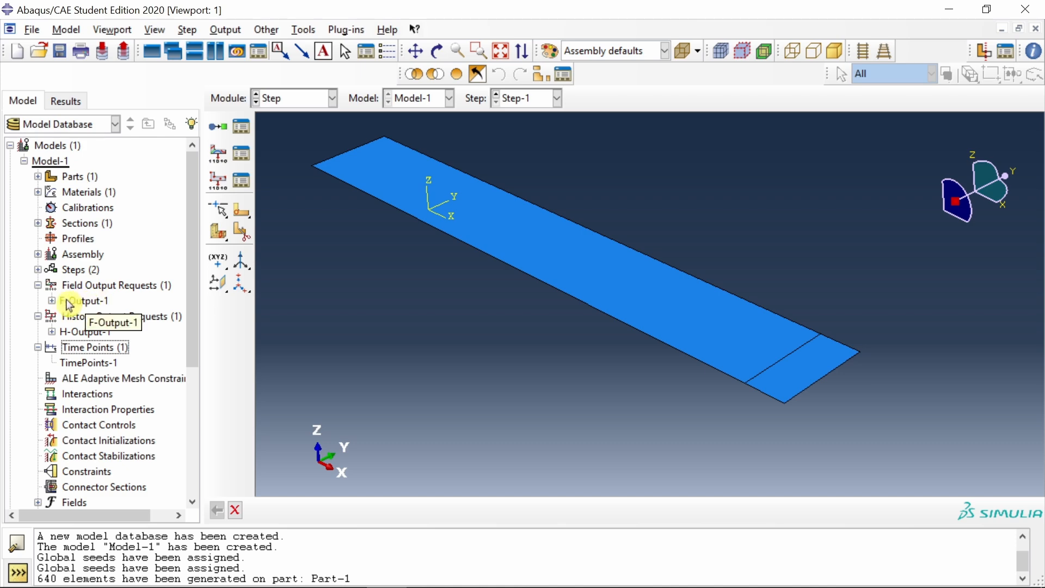
double_click(91, 301)
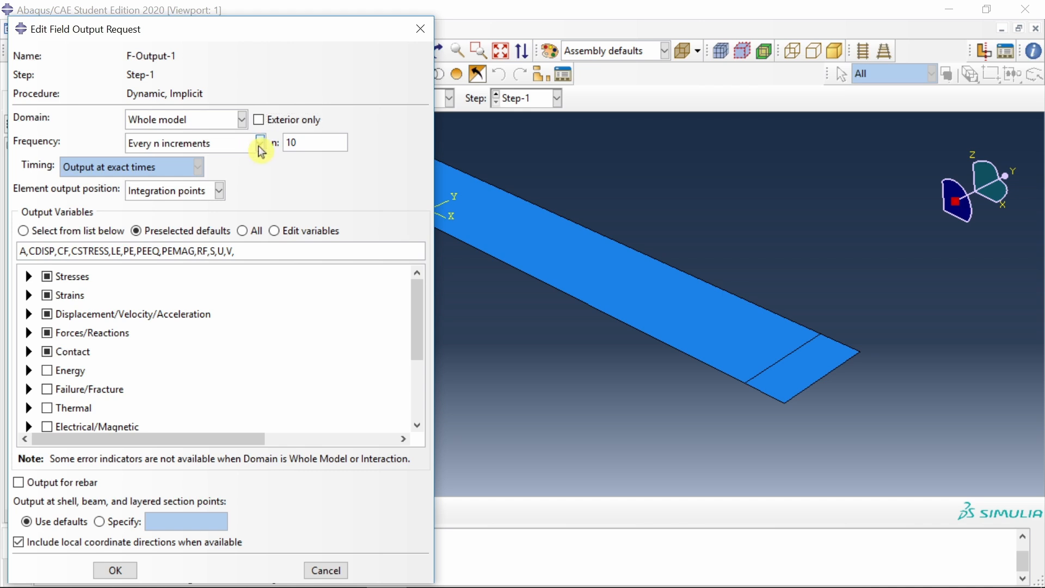
left_click(260, 142)
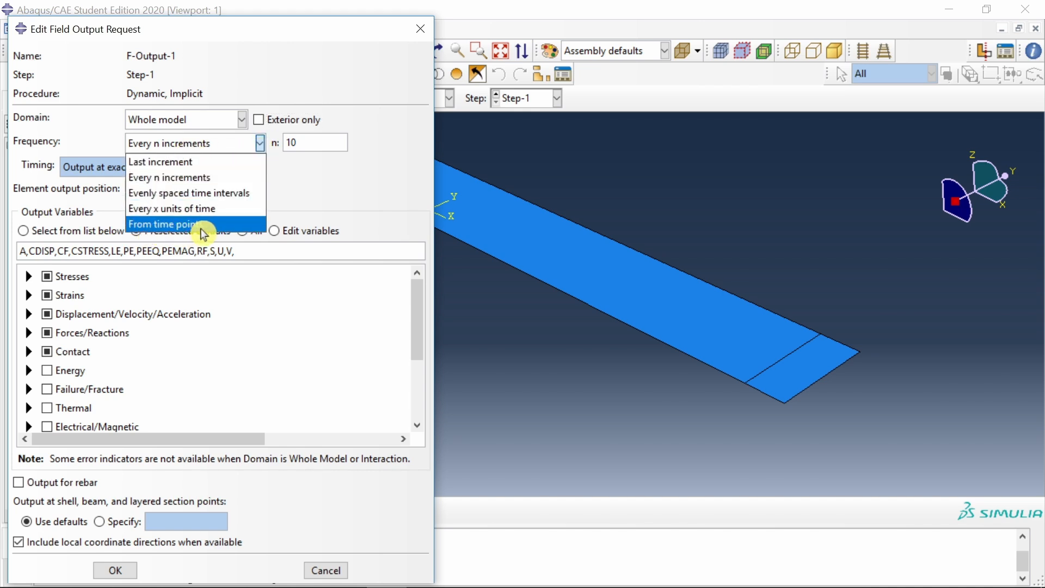
left_click(163, 224)
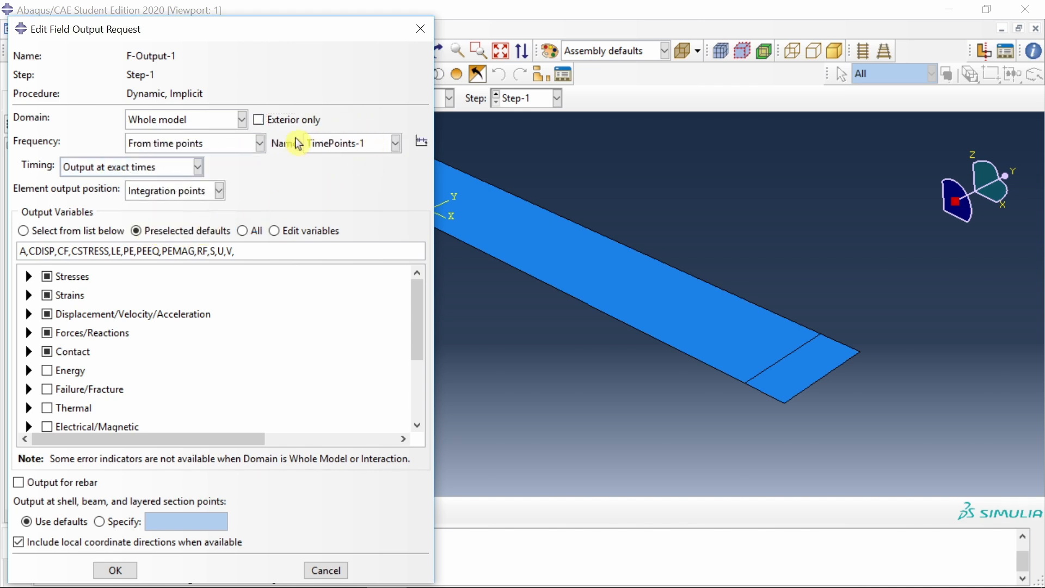
mouse_move(374, 155)
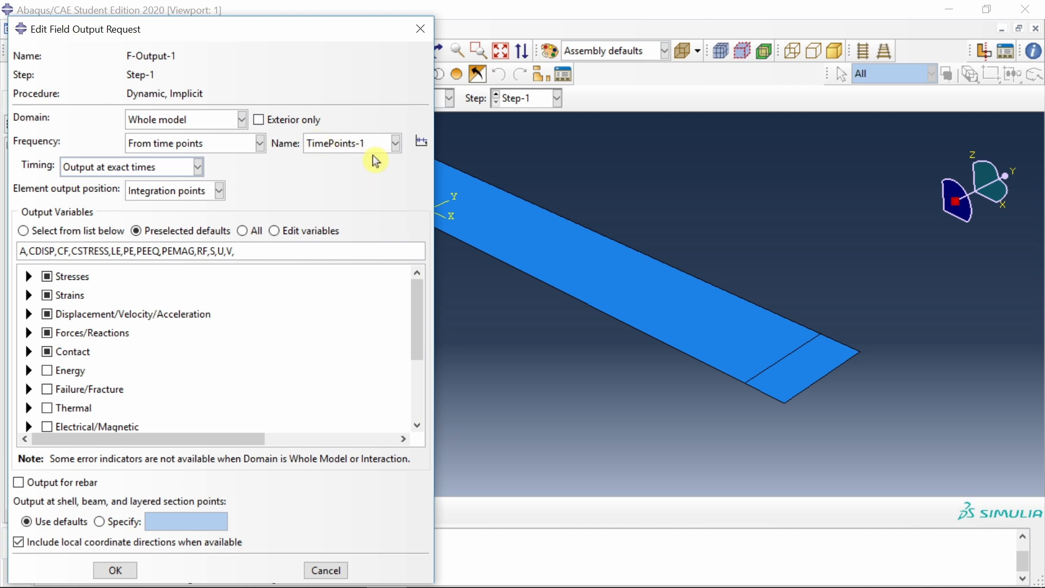
left_click(395, 142)
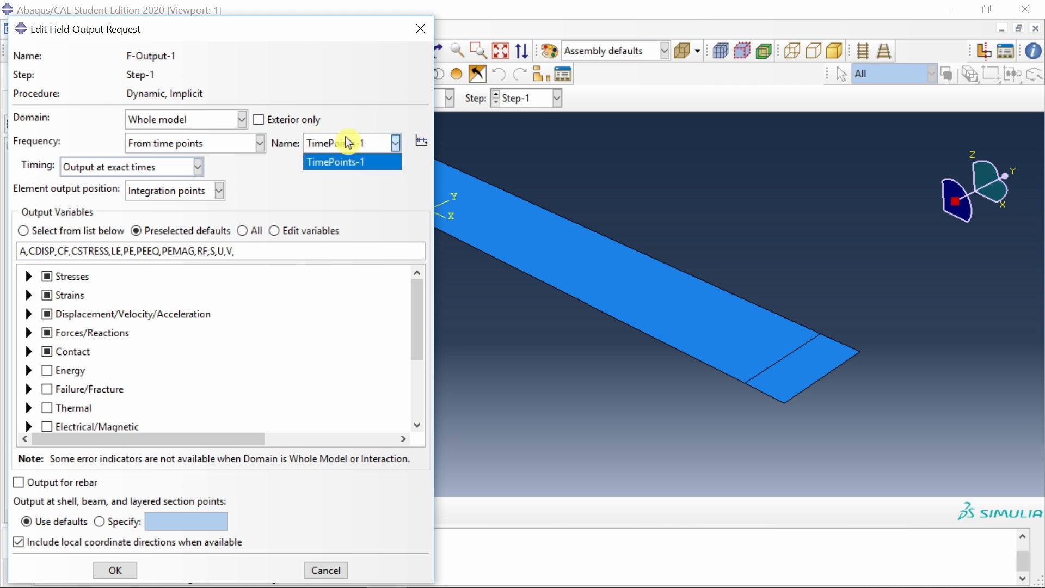
left_click(352, 161)
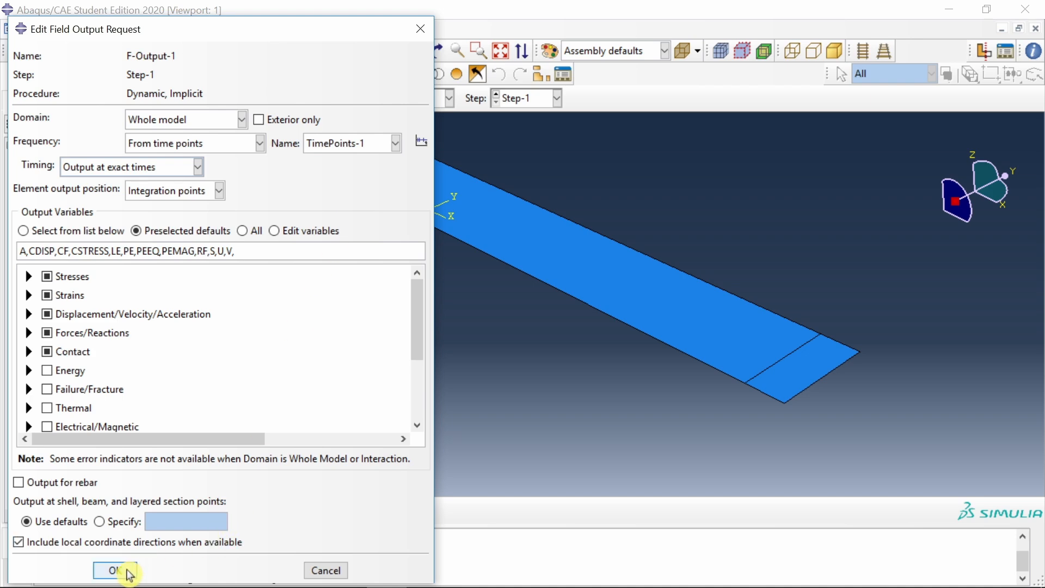
left_click(115, 570)
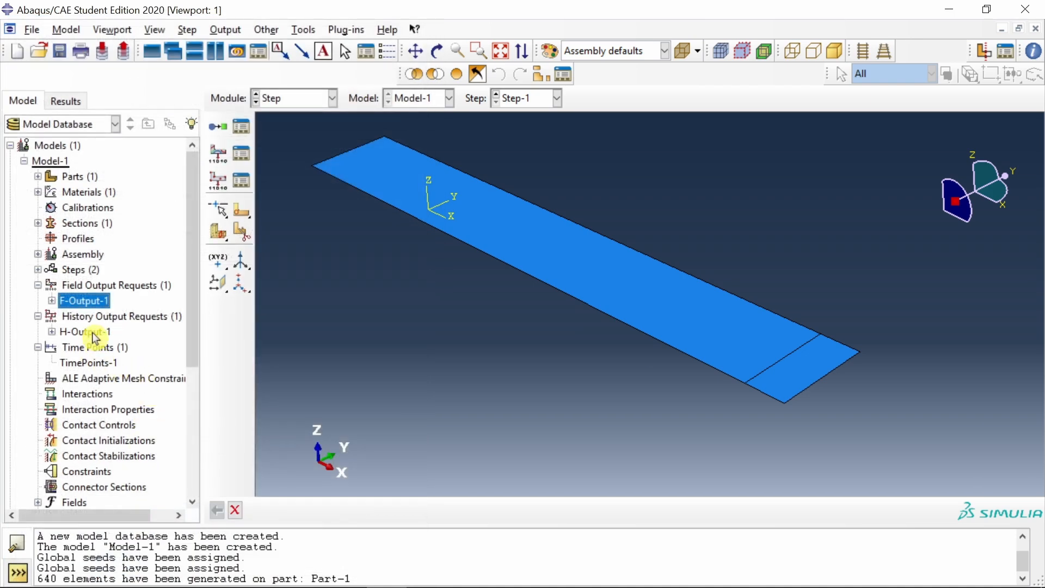
Set H-Output-1 history output frequency to the time points and confirm.
double_click(86, 332)
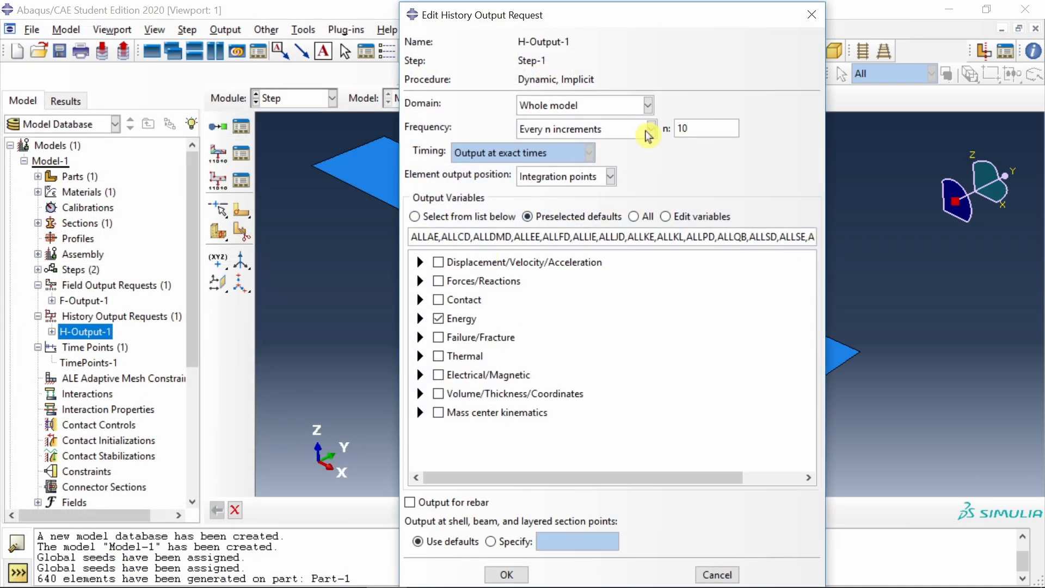
left_click(648, 128)
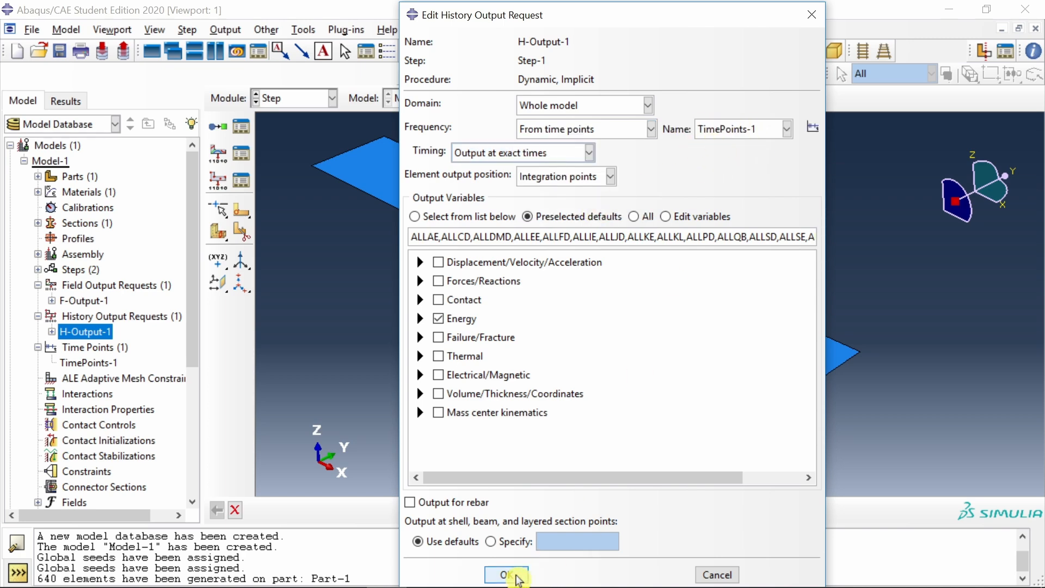
left_click(505, 574)
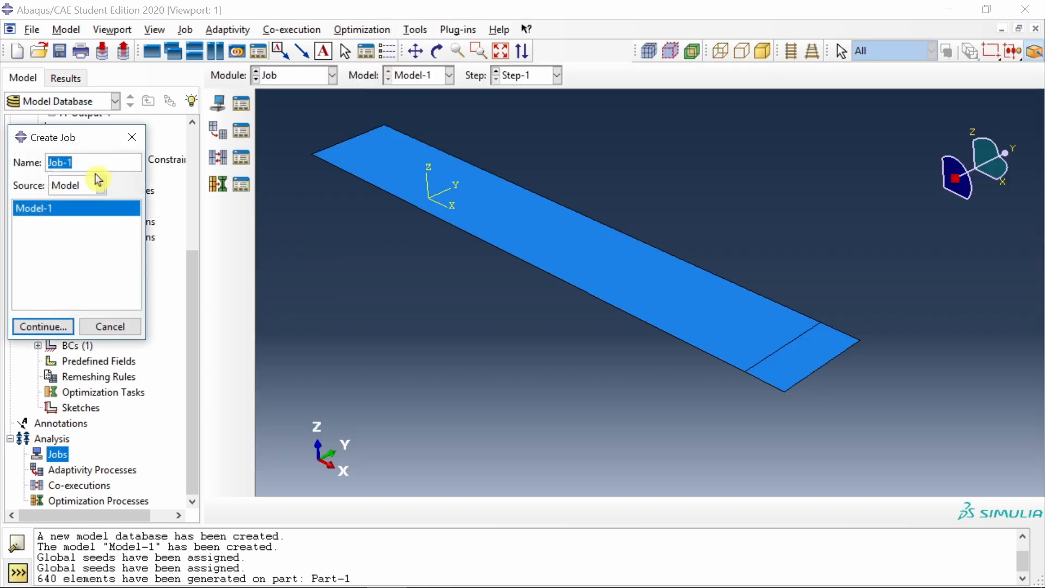
Create the job with_timepoints with default settings and bring up its context menu.
type("with")
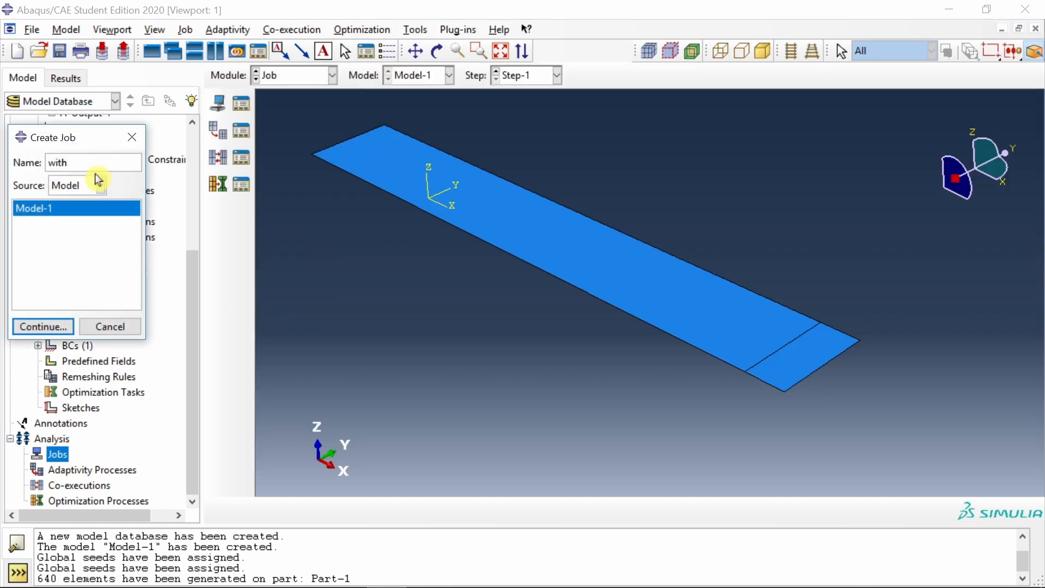
left_click(42, 327)
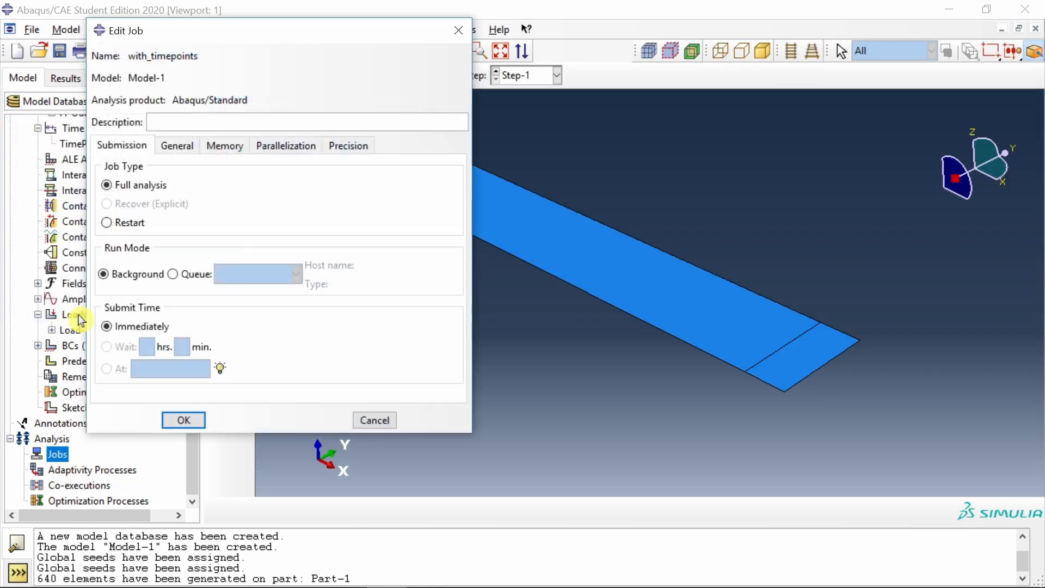
left_click(183, 419)
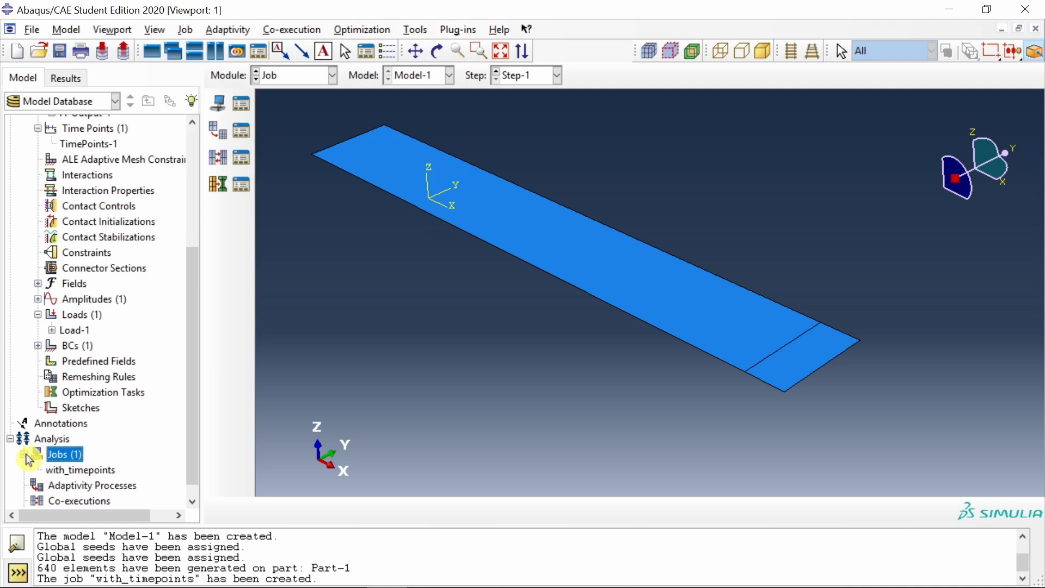
right_click(70, 455)
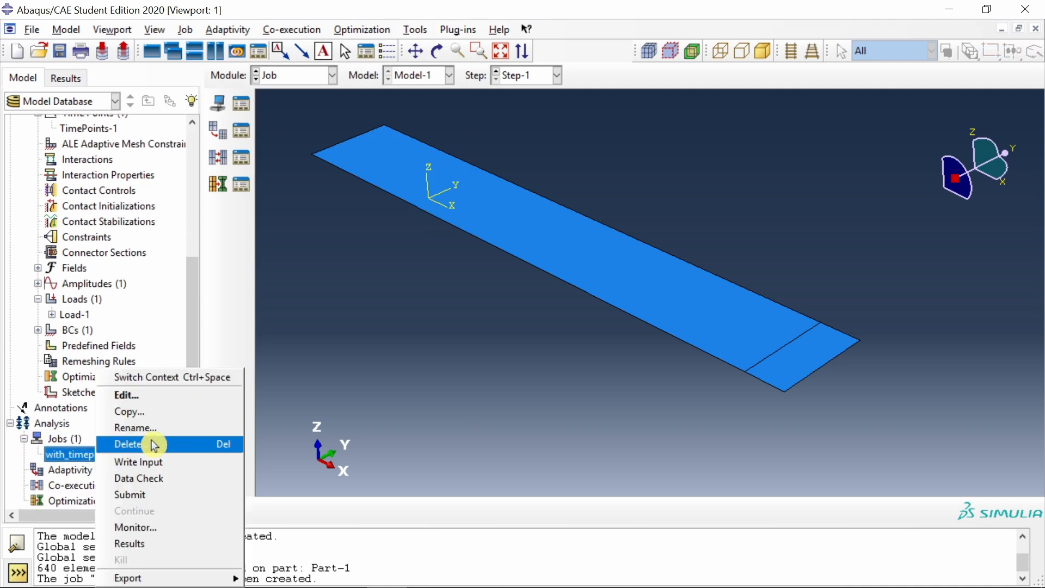
Submit with_timepoints and dismiss the monitor after it completes at step time 6.
left_click(135, 528)
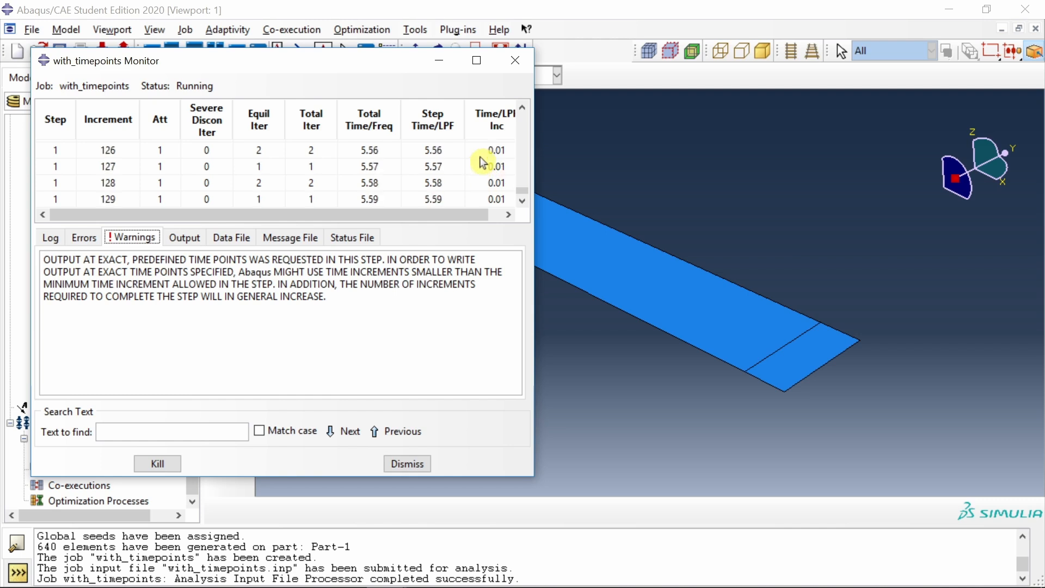
mouse_move(465, 185)
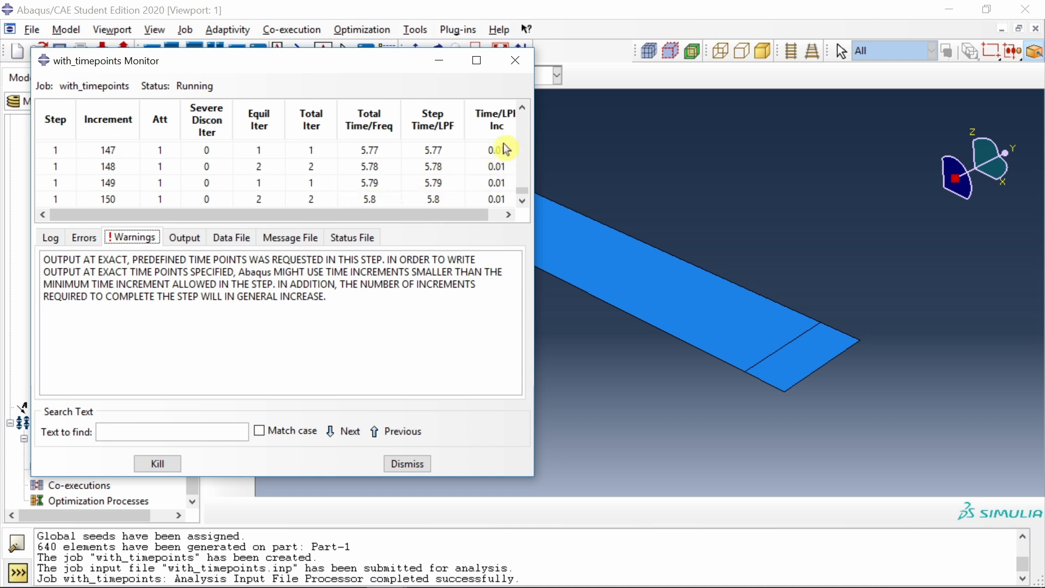
mouse_move(497, 193)
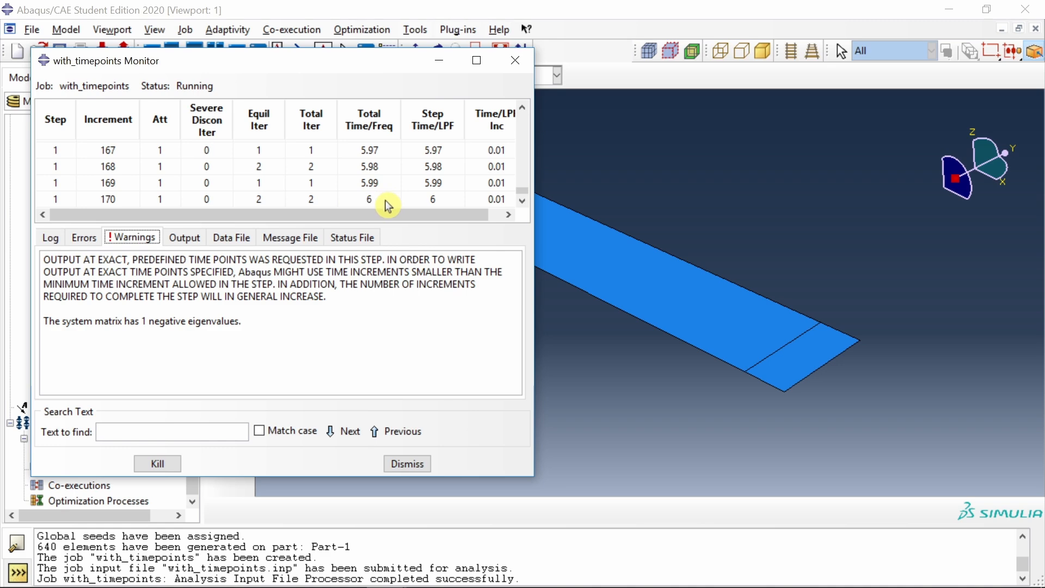
left_click(49, 238)
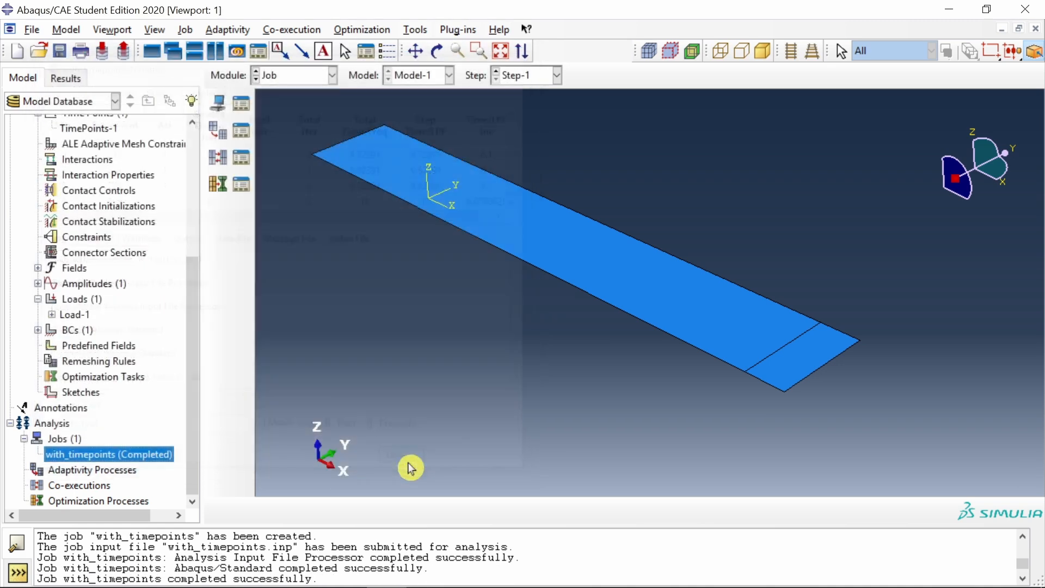
Open the with_timepoints results with Mises contours on the deformed shape.
right_click(108, 454)
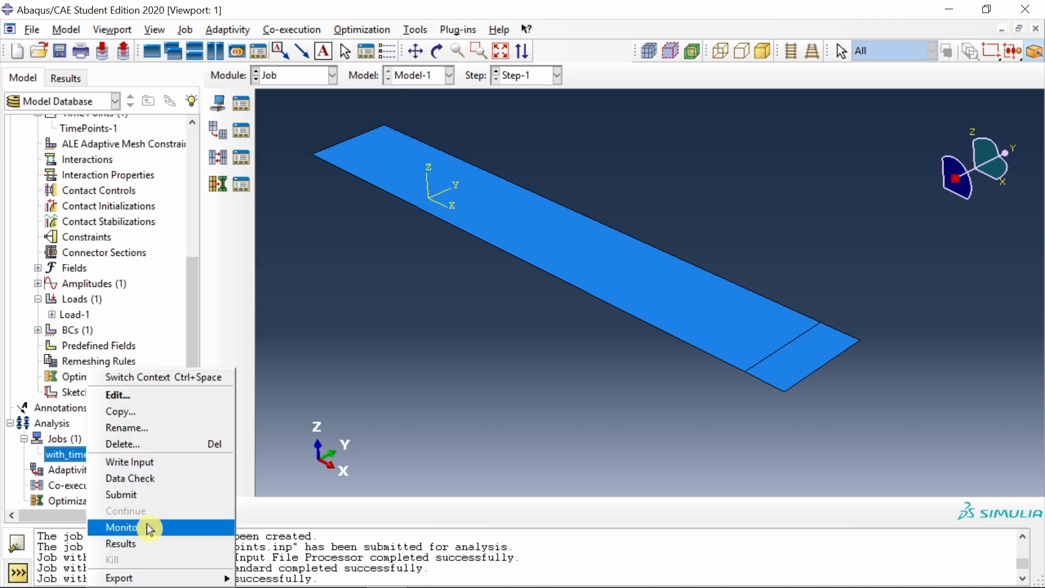
left_click(120, 543)
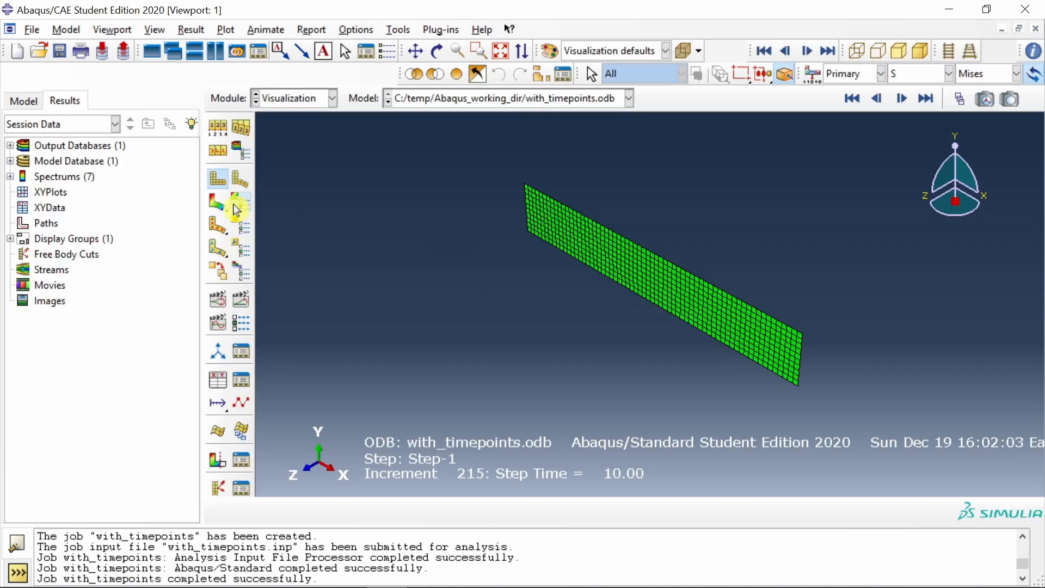
left_click(216, 202)
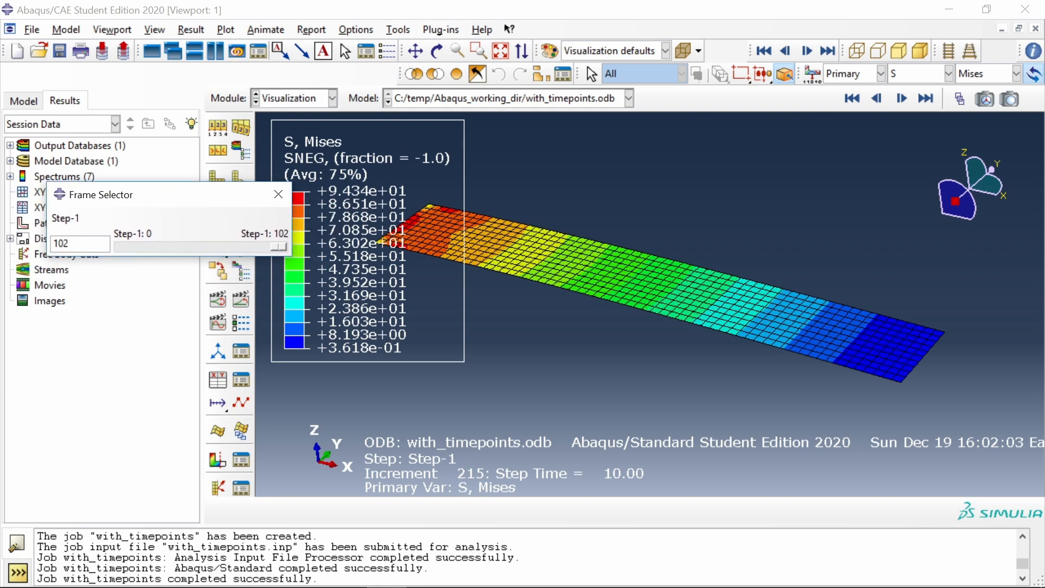
Go to the initial frame 0 and step forward frame by frame.
left_click_drag(278, 246, 118, 246)
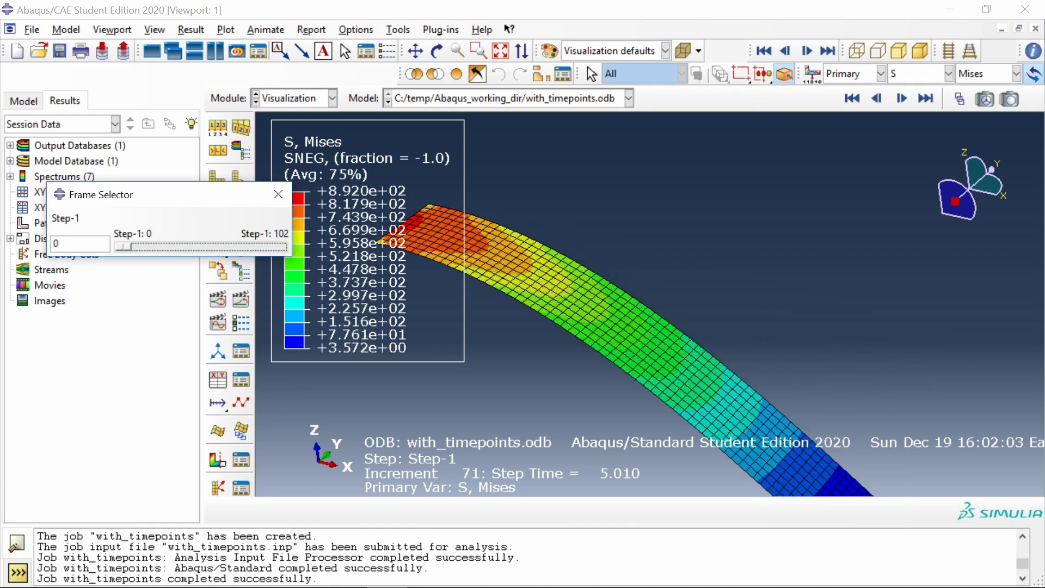
left_click(852, 98)
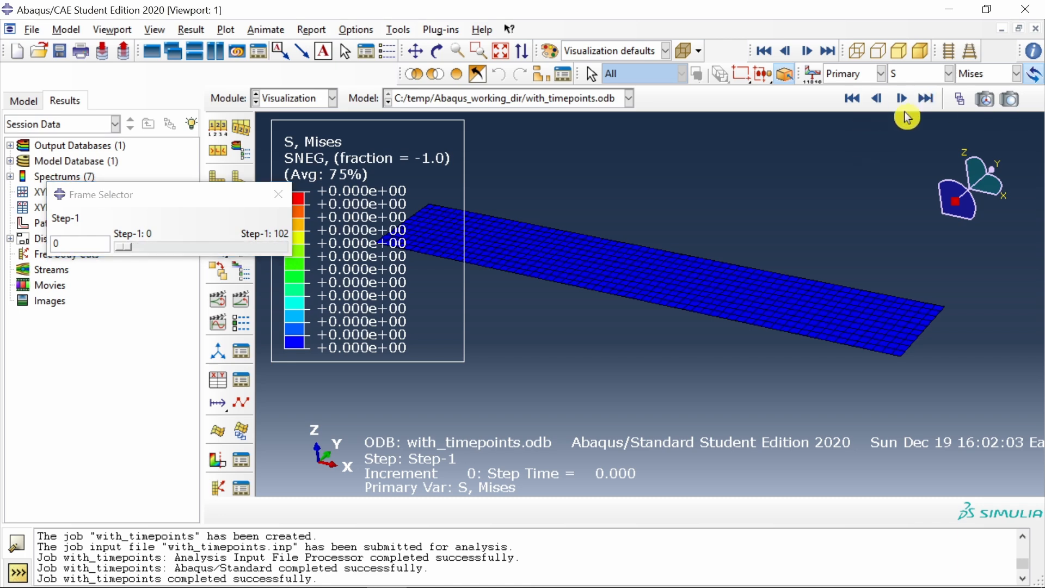
left_click(902, 98)
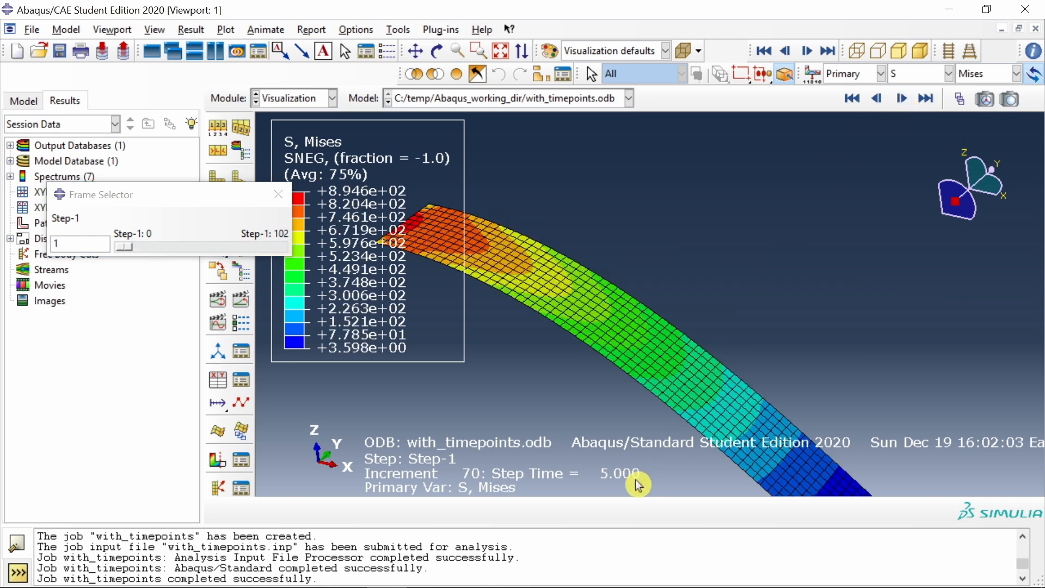
mouse_move(487, 482)
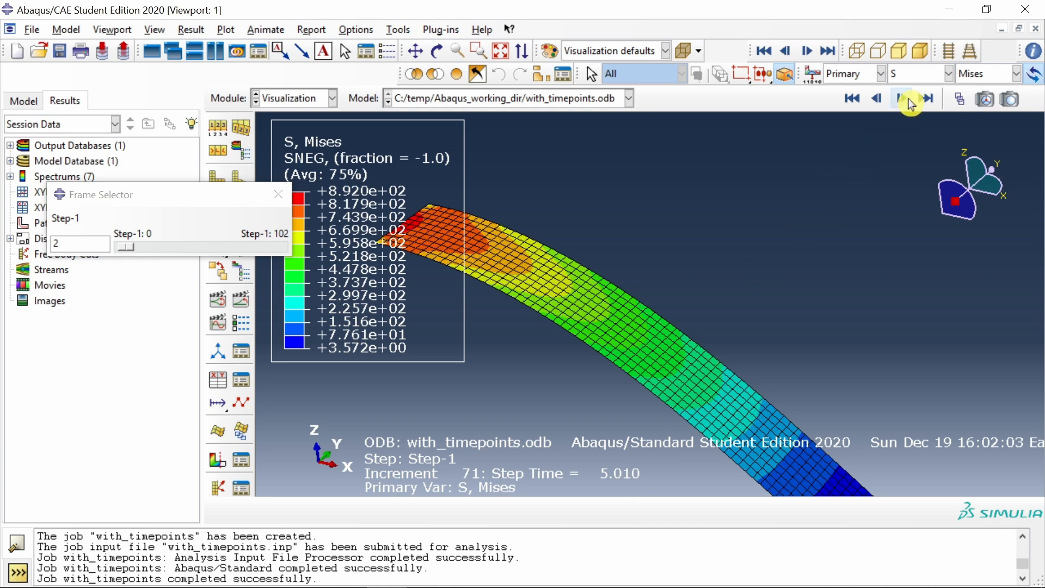
left_click(904, 98)
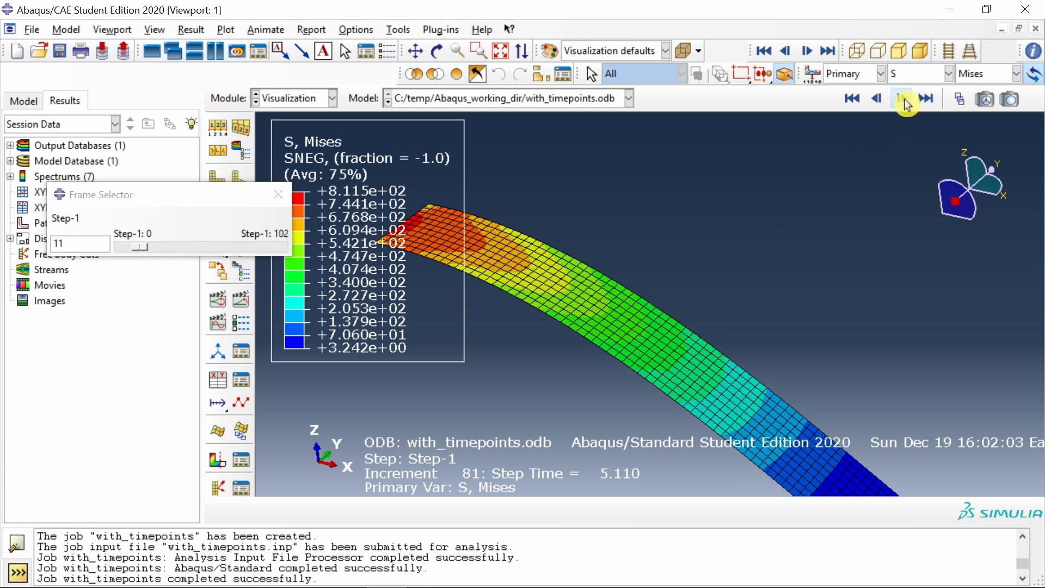
left_click(905, 98)
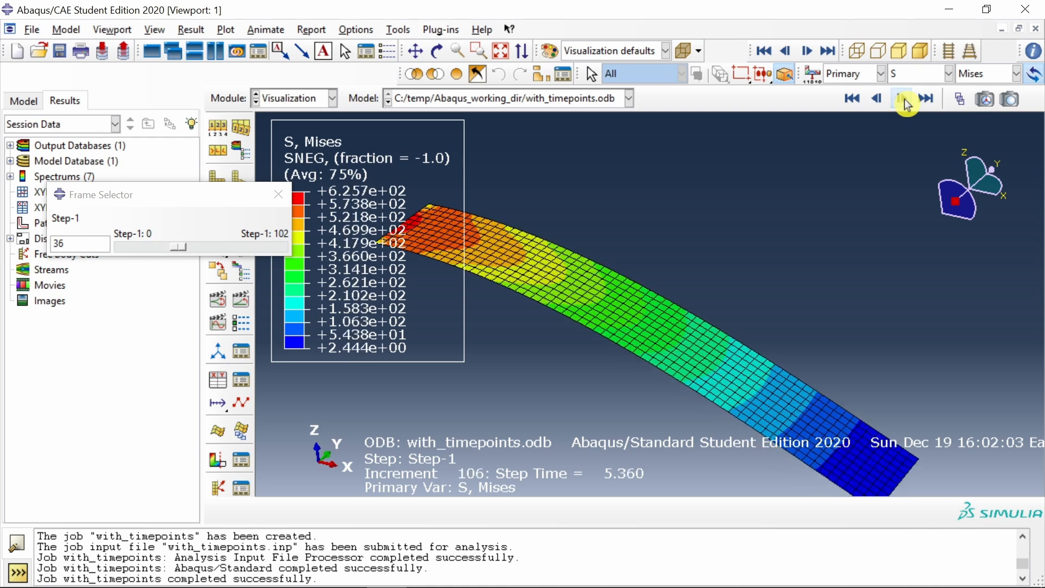
left_click(902, 98)
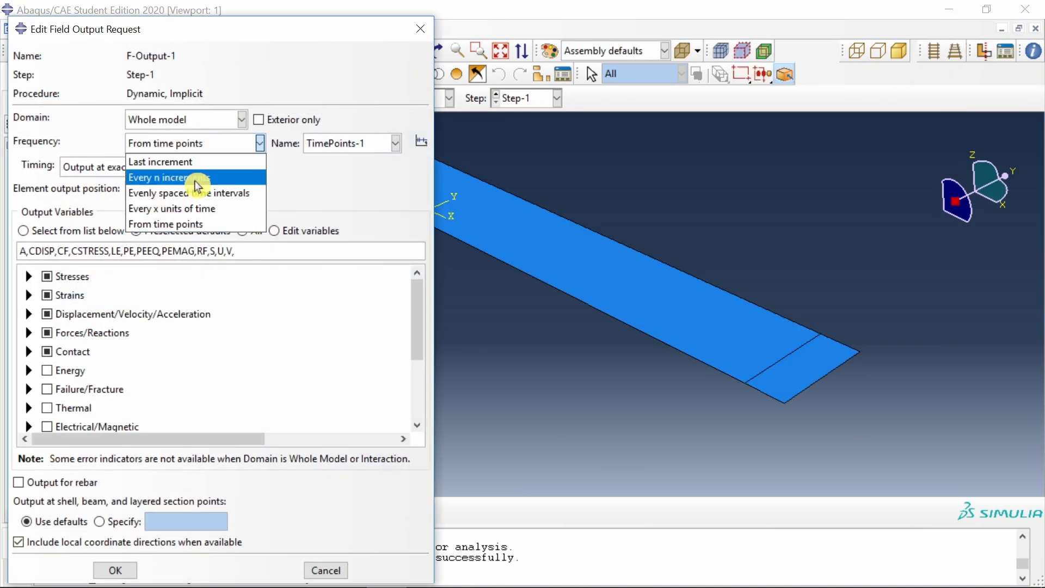
Set F-Output-1 to write every 1 increment, then review the history output frequency.
left_click(168, 177)
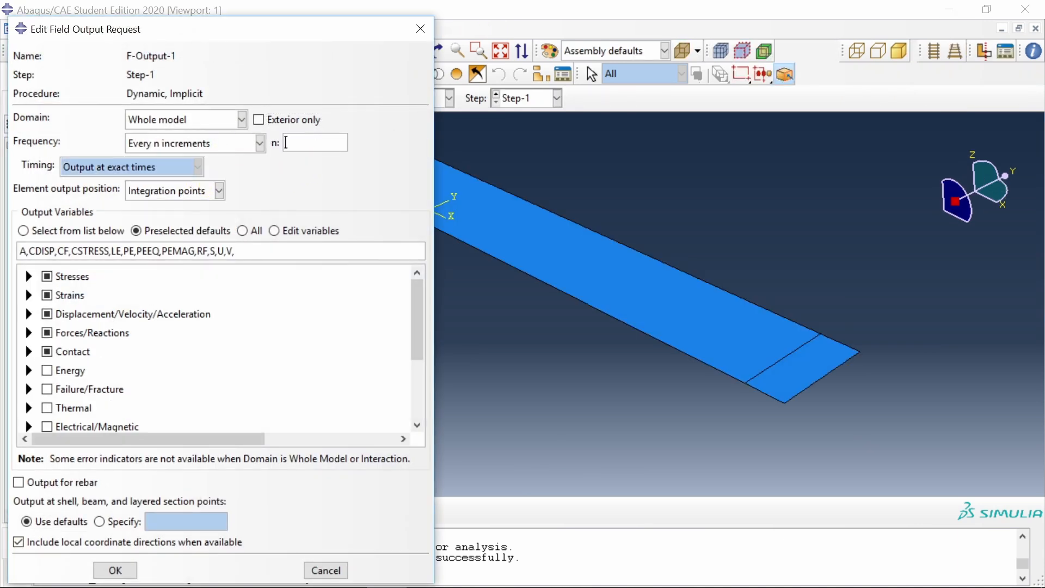
type("1")
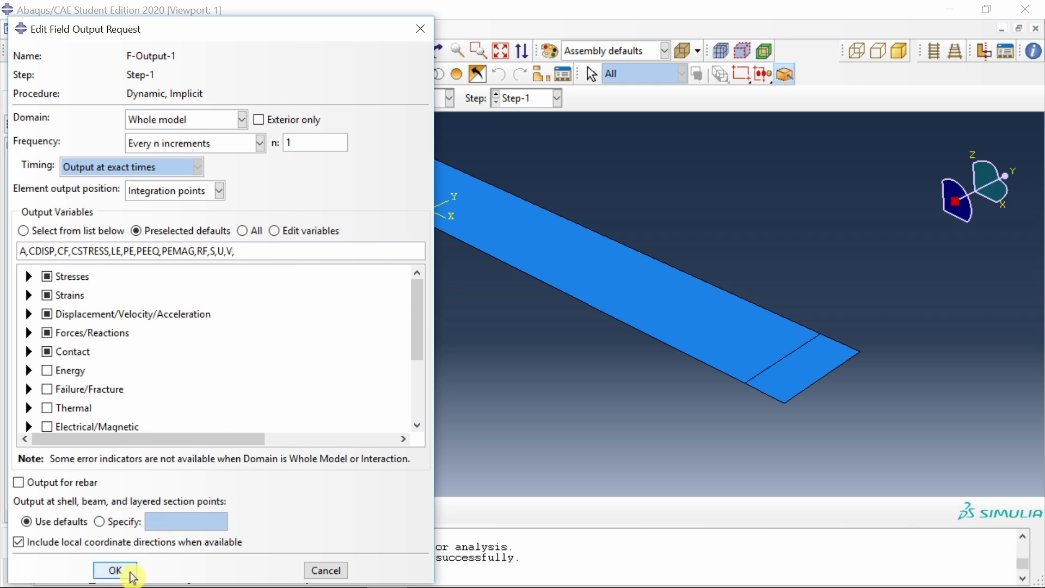
left_click(116, 570)
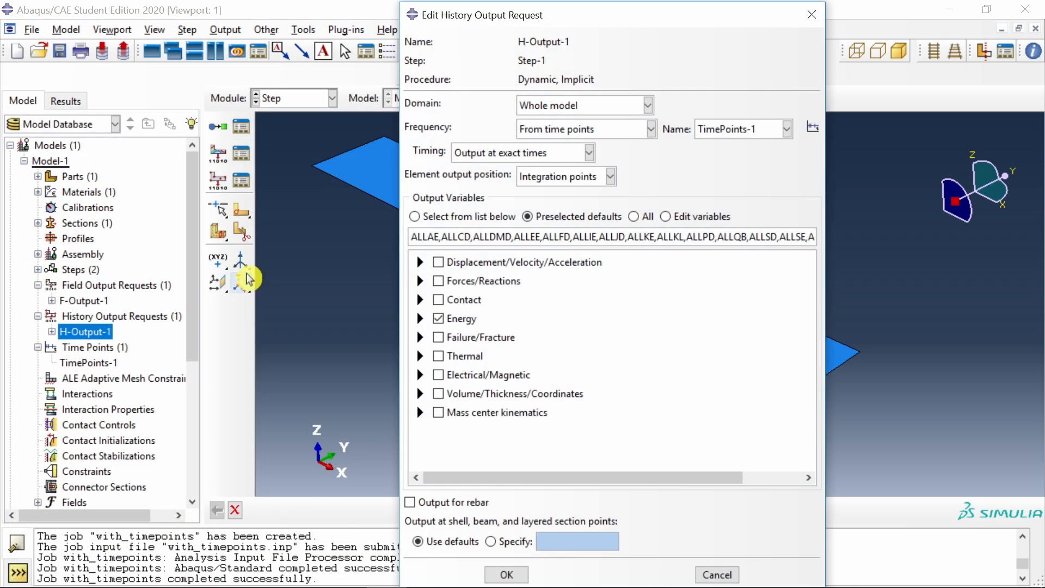
left_click(652, 128)
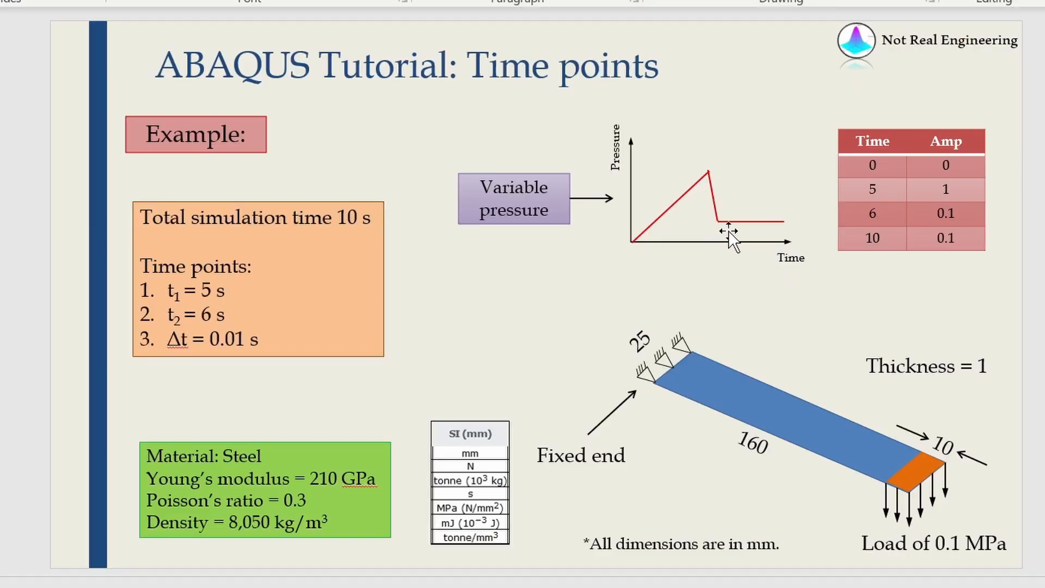
mouse_move(722, 163)
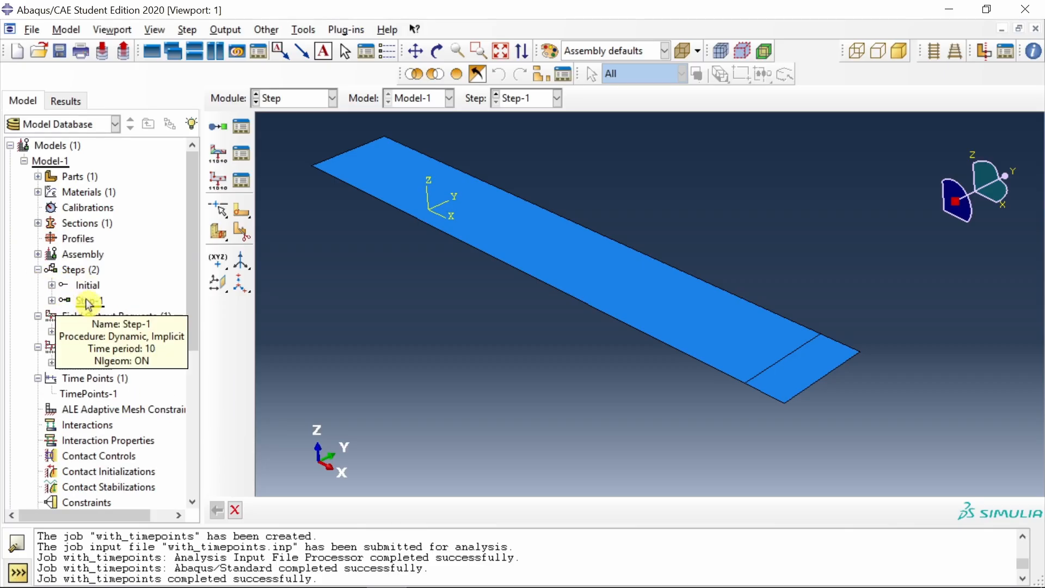
Switch Step-1 to fixed incrementation with a 0.01 increment size.
double_click(86, 300)
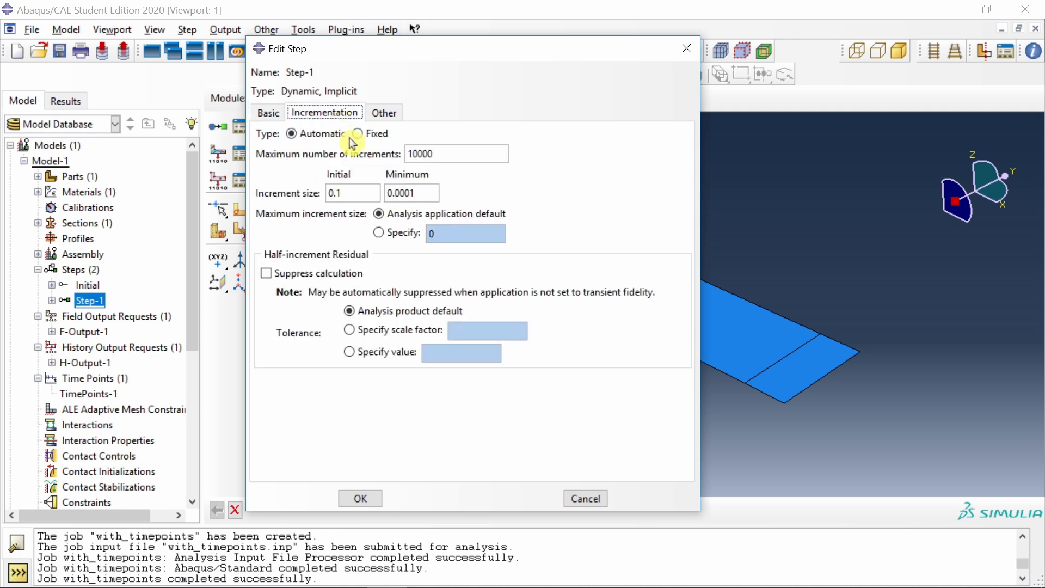
left_click(358, 134)
type("0.01")
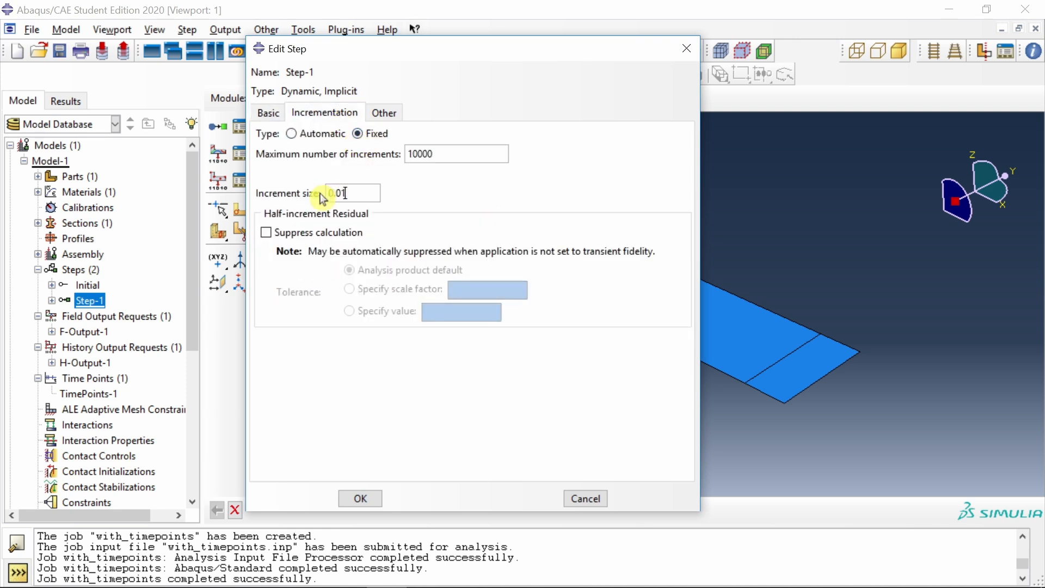
left_click(360, 498)
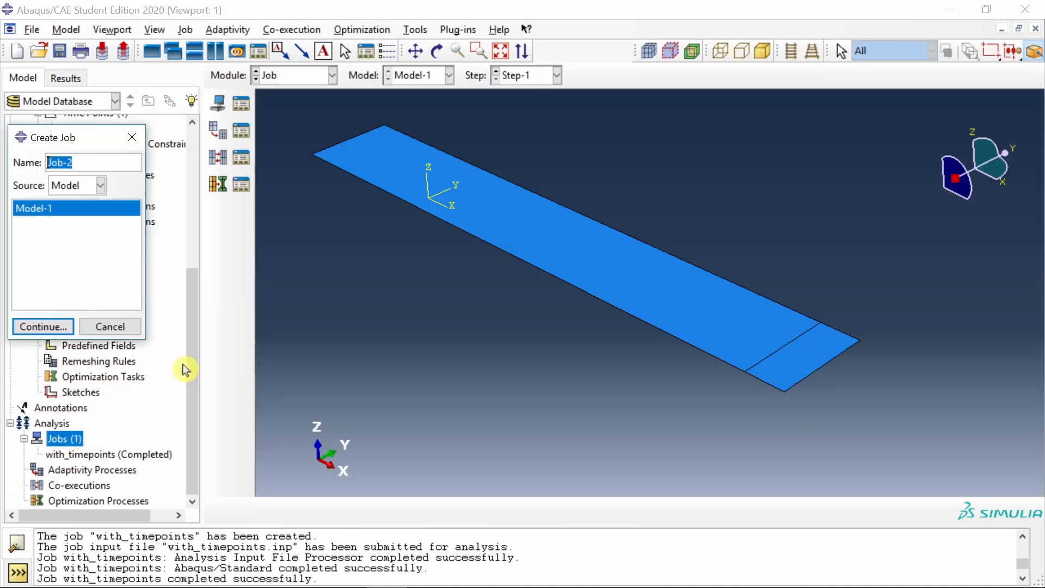
Create the job without_timepoints with default settings.
type("without_timepoints")
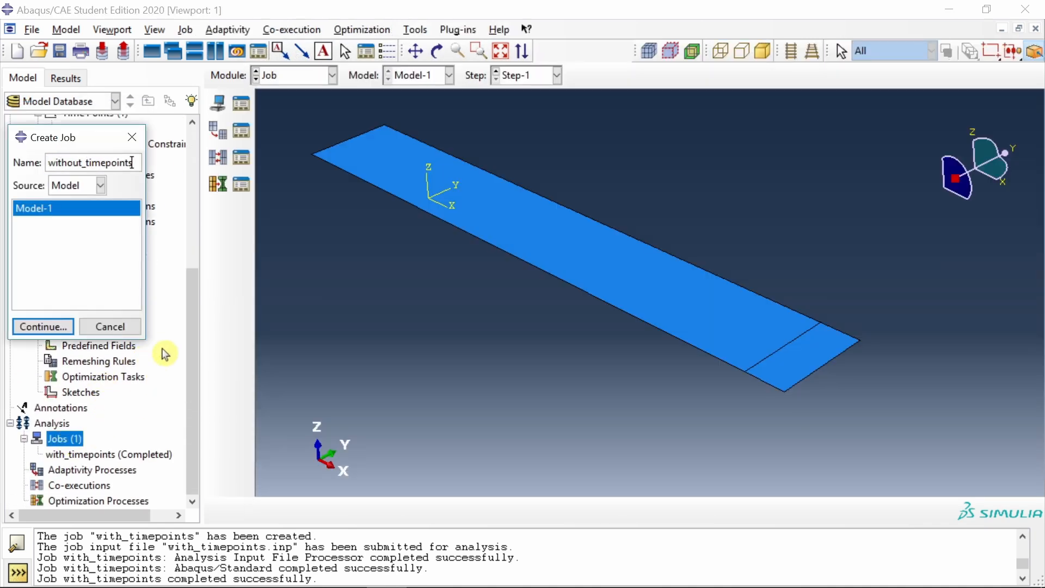
left_click(42, 327)
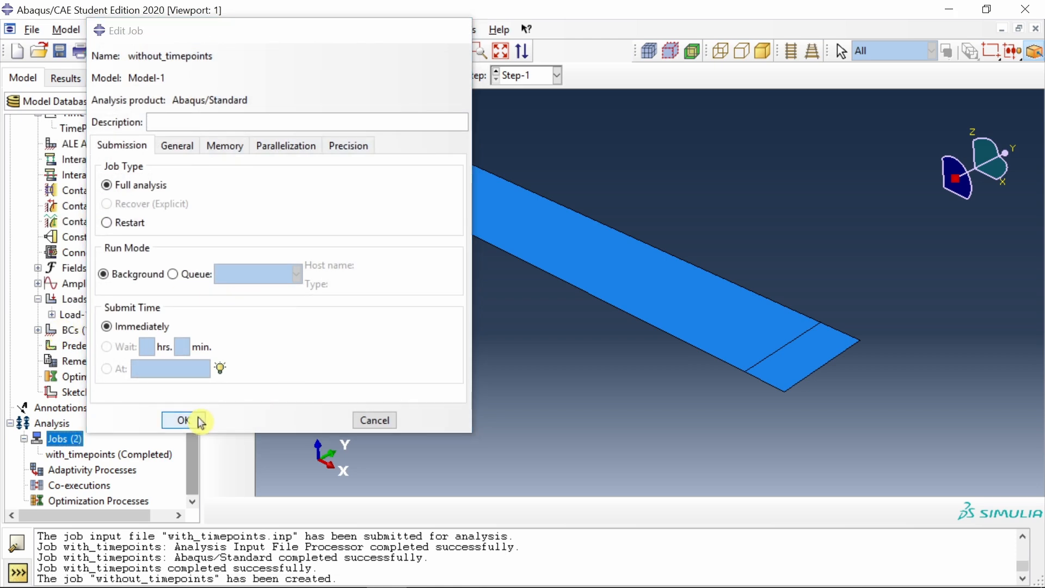
left_click(178, 420)
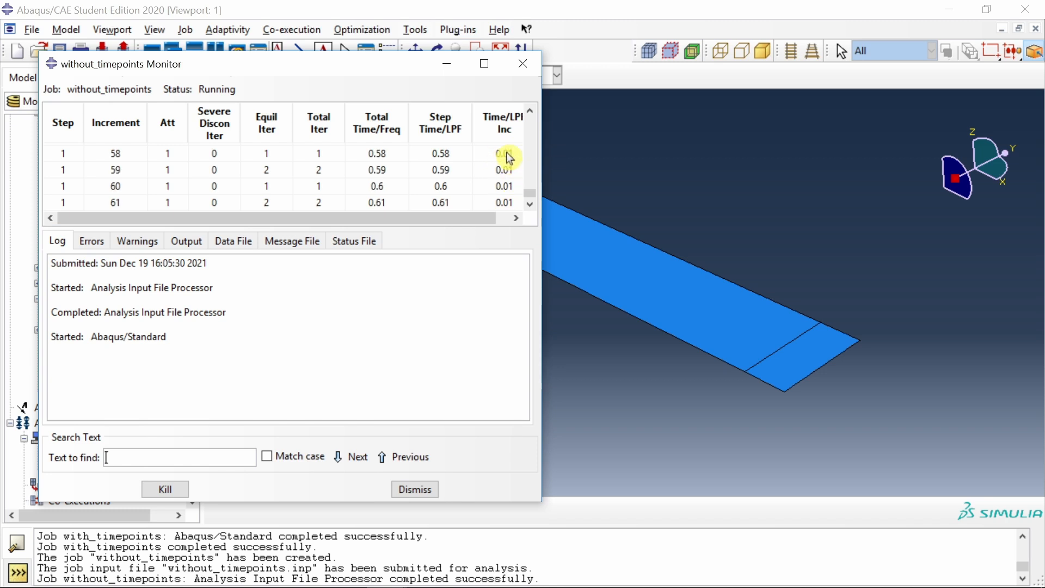
mouse_move(472, 192)
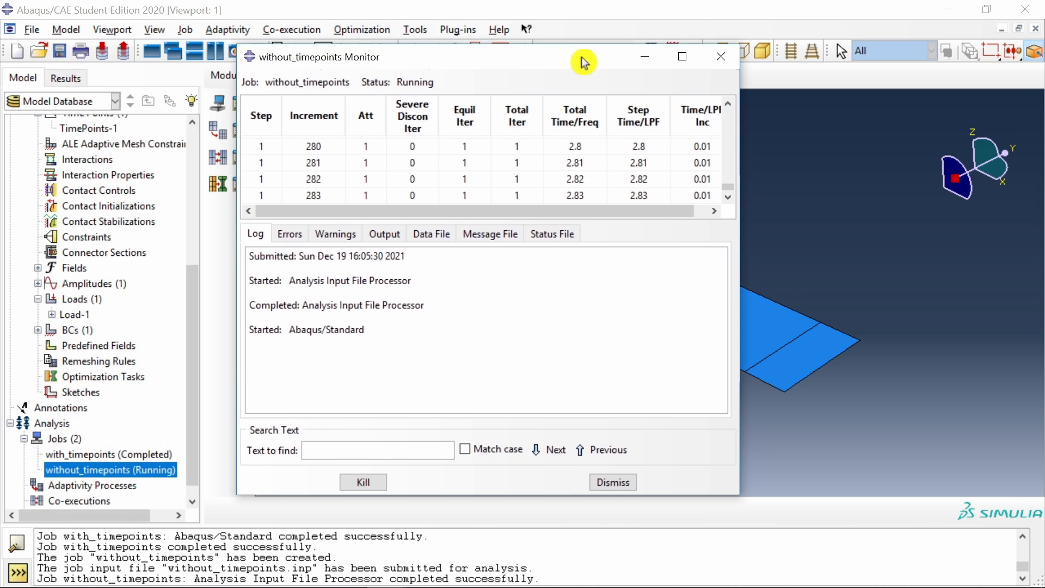
Dismiss the job monitor and review Step-1's fixed 0.01 incrementation.
left_click(612, 482)
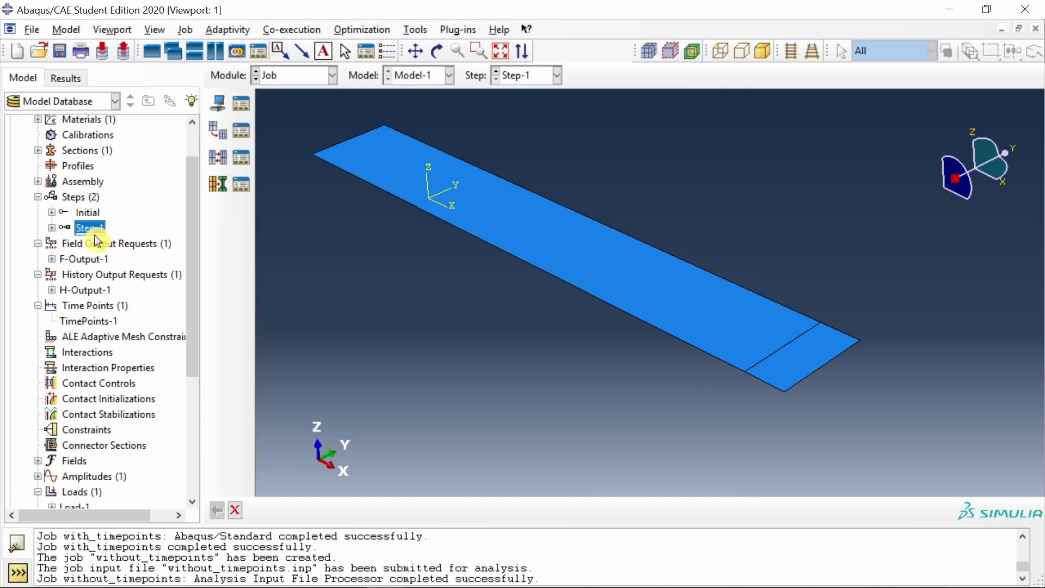
double_click(89, 227)
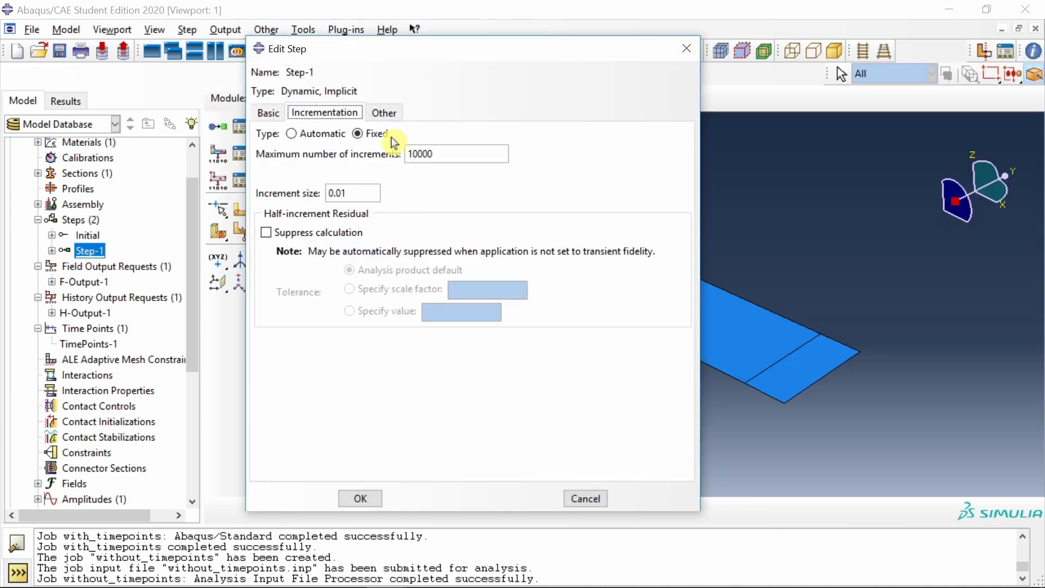
mouse_move(105, 364)
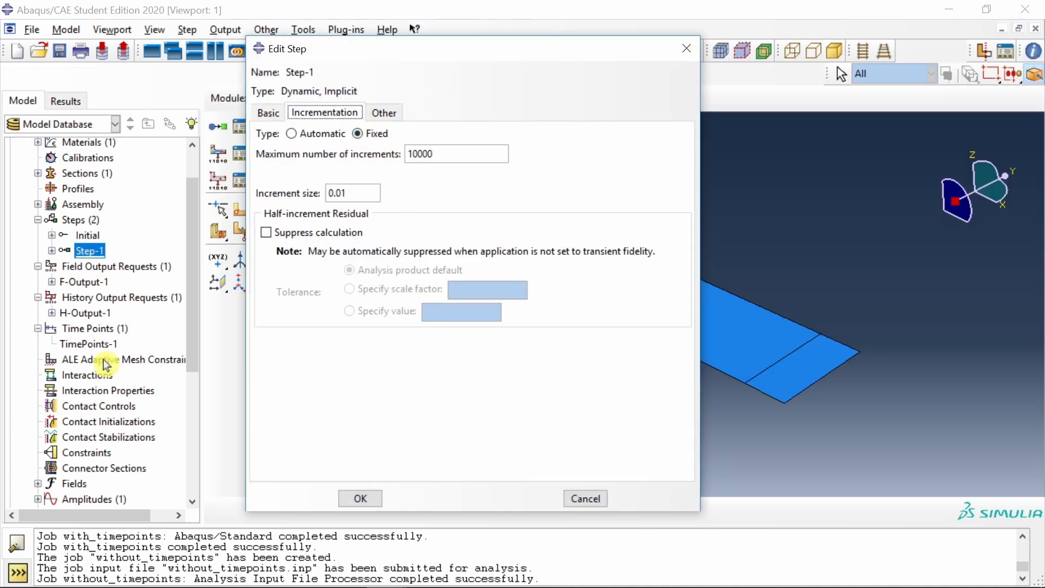
mouse_move(105, 362)
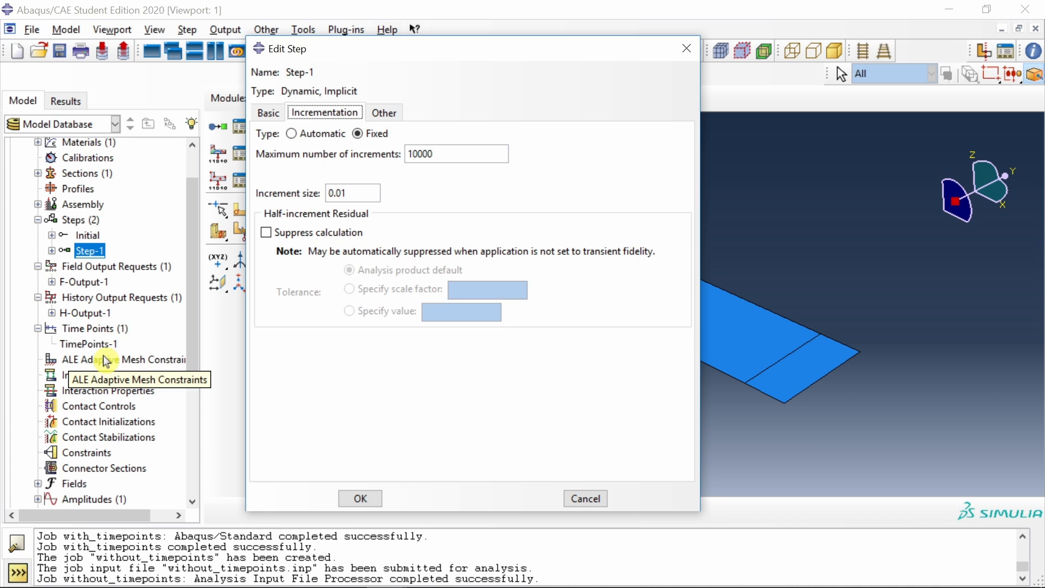
mouse_move(138, 268)
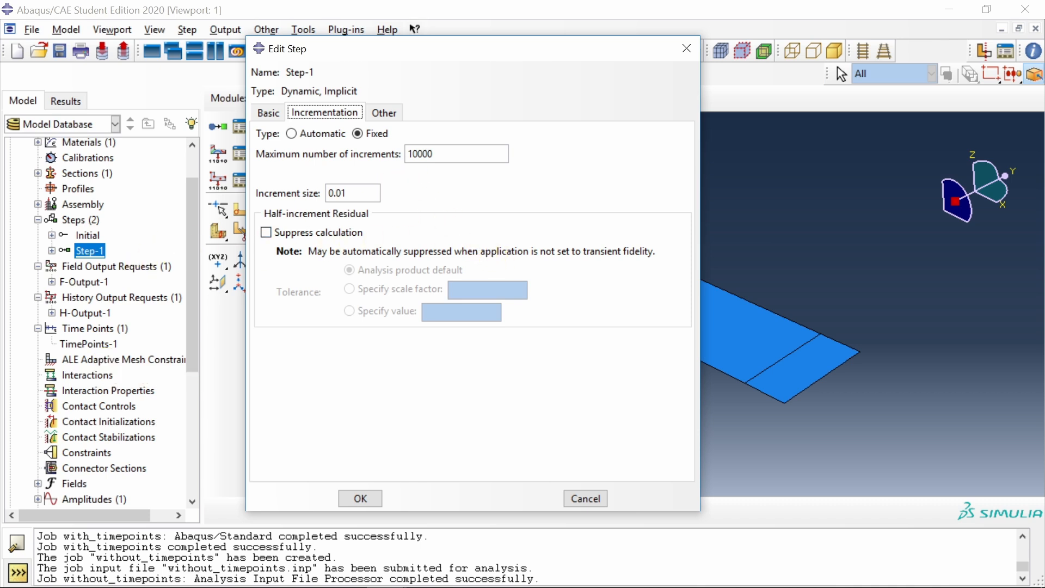
mouse_move(139, 338)
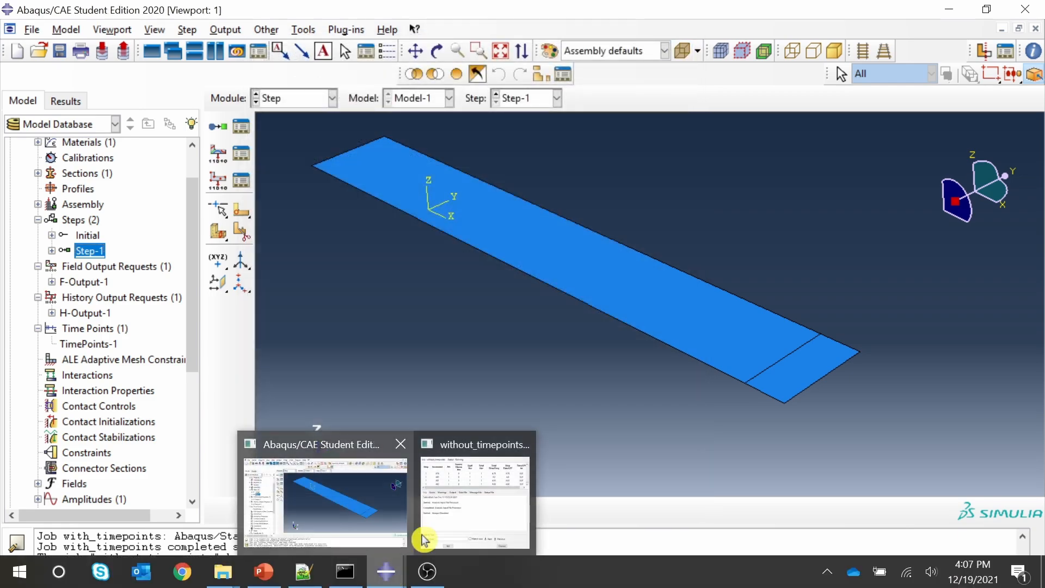
left_click(473, 497)
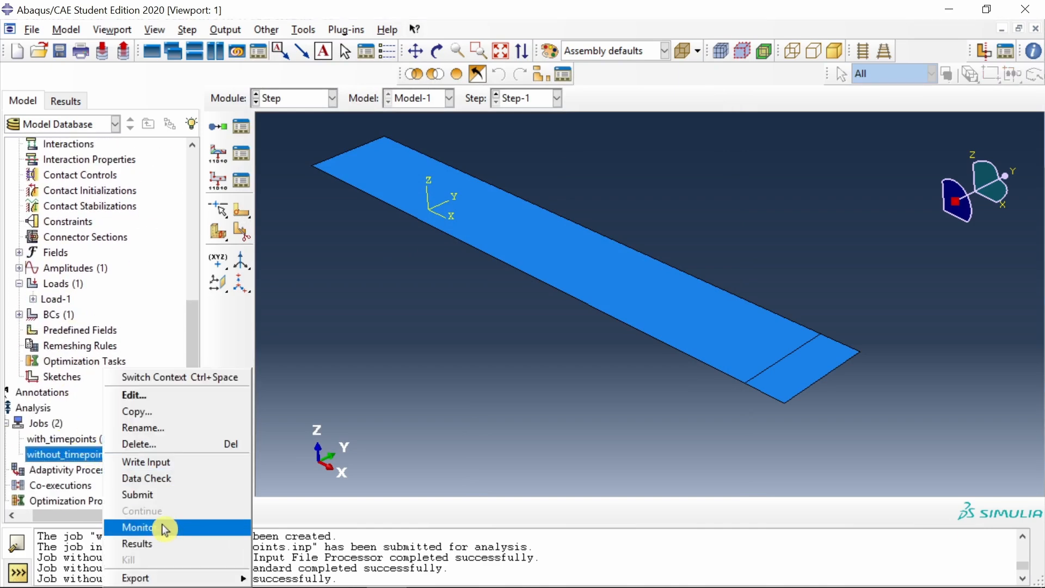
Monitor without_timepoints until it completes and view its 1000-frame Mises results.
left_click(137, 544)
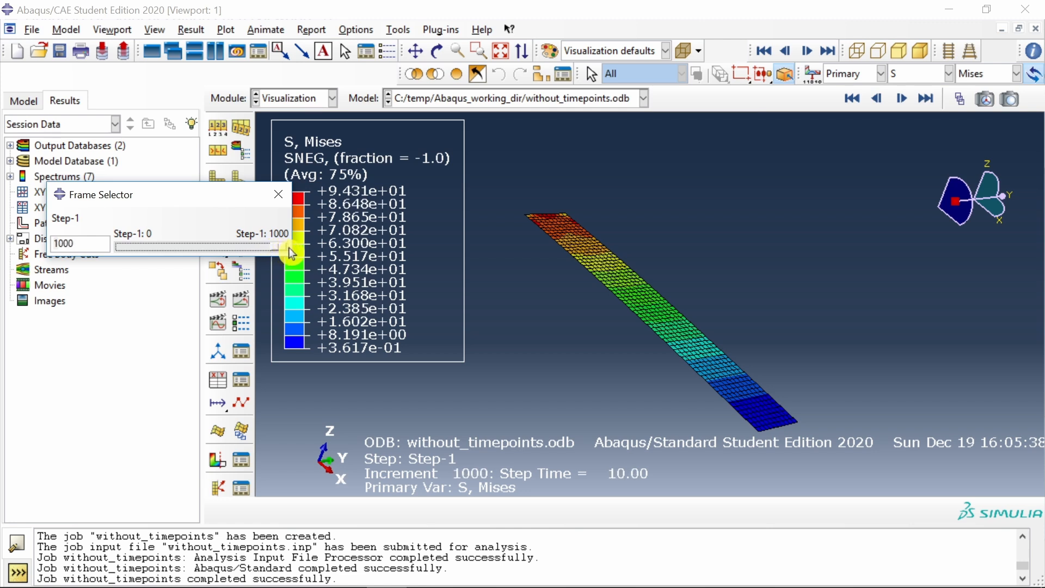
mouse_move(278, 199)
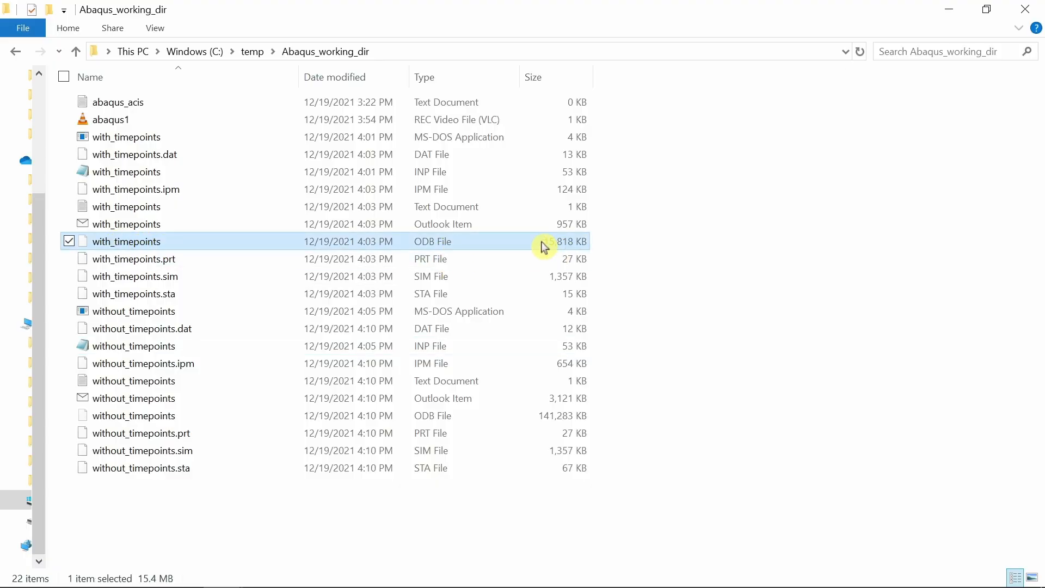
Select with_timepoints.odb and compare its size with without_timepoints.odb's 141,283 KB.
left_click(134, 415)
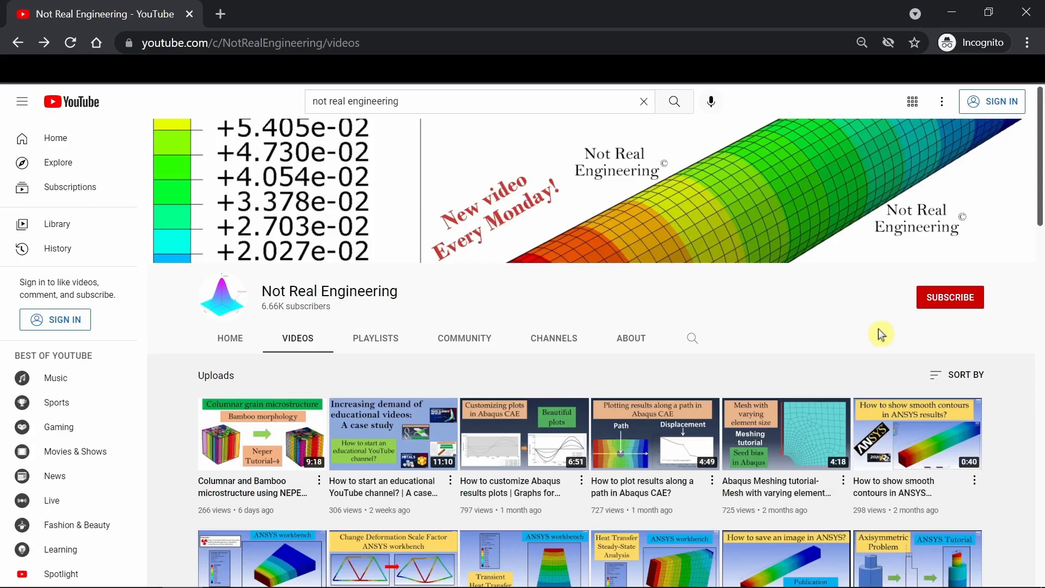
mouse_move(964, 338)
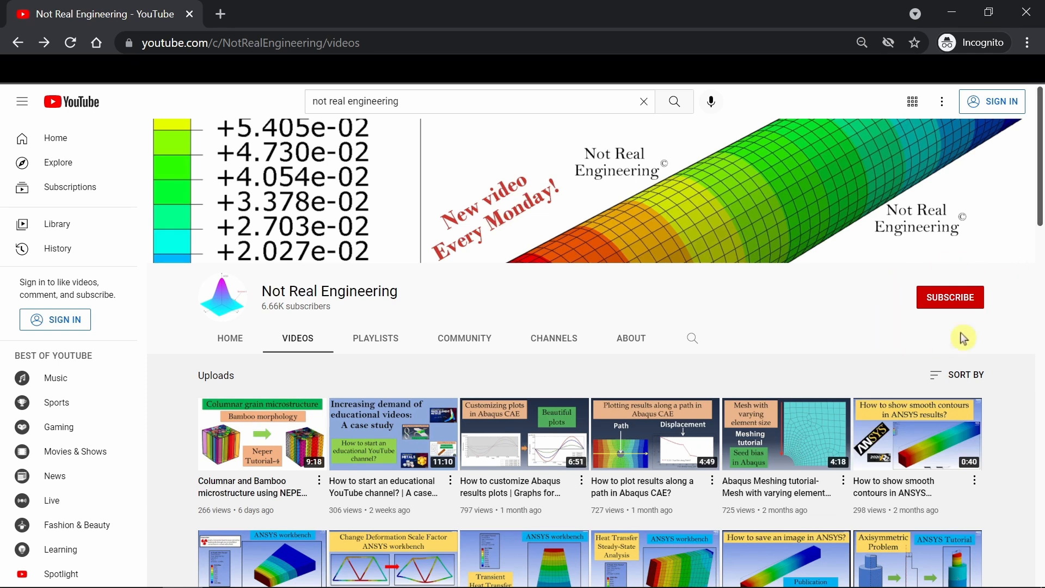
mouse_move(905, 302)
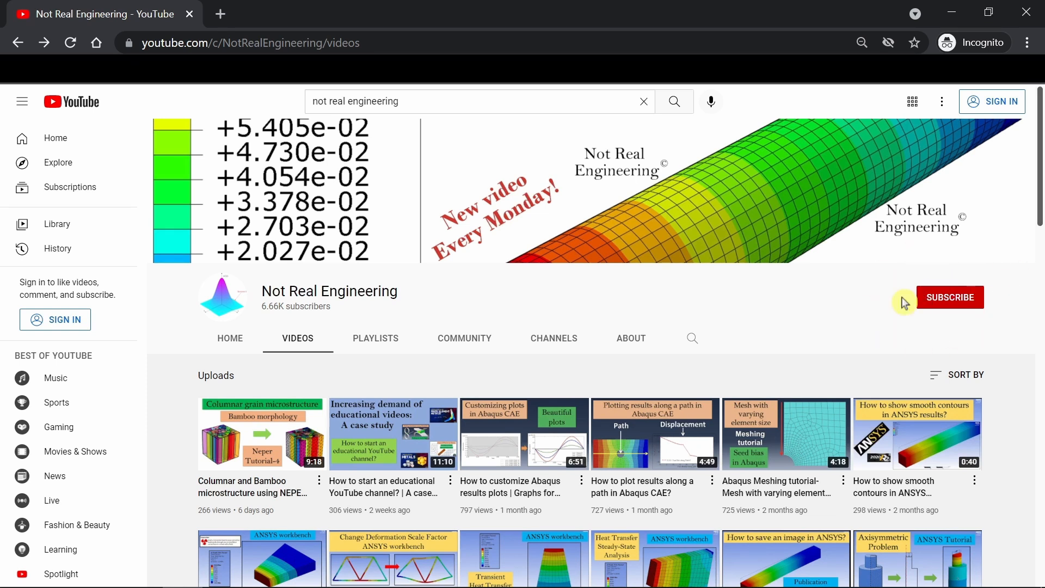
mouse_move(536, 397)
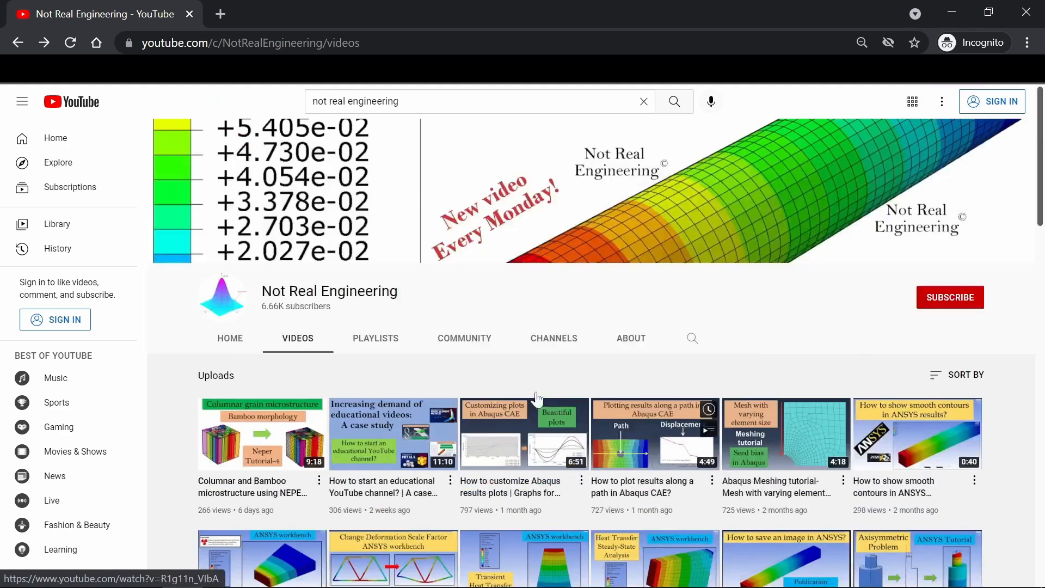
Show the Not Real Engineering channel's playlists and scroll through them.
left_click(375, 338)
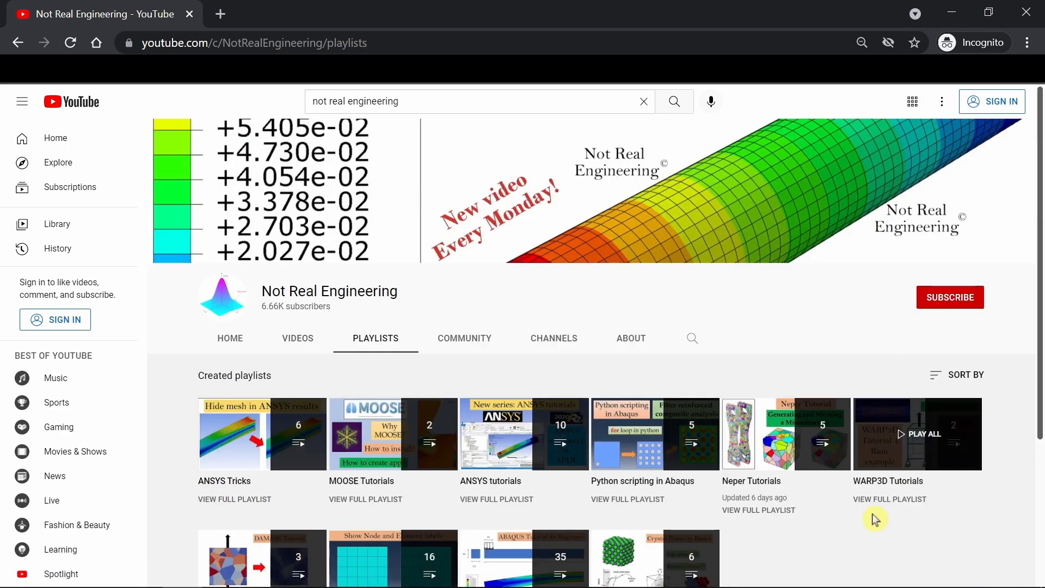
scroll("down", 3)
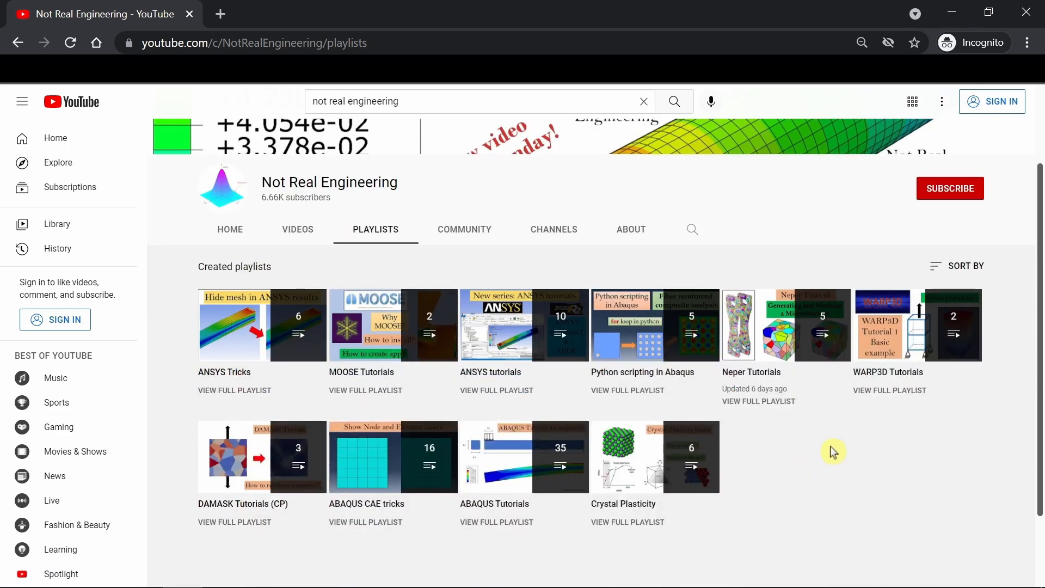
mouse_move(823, 463)
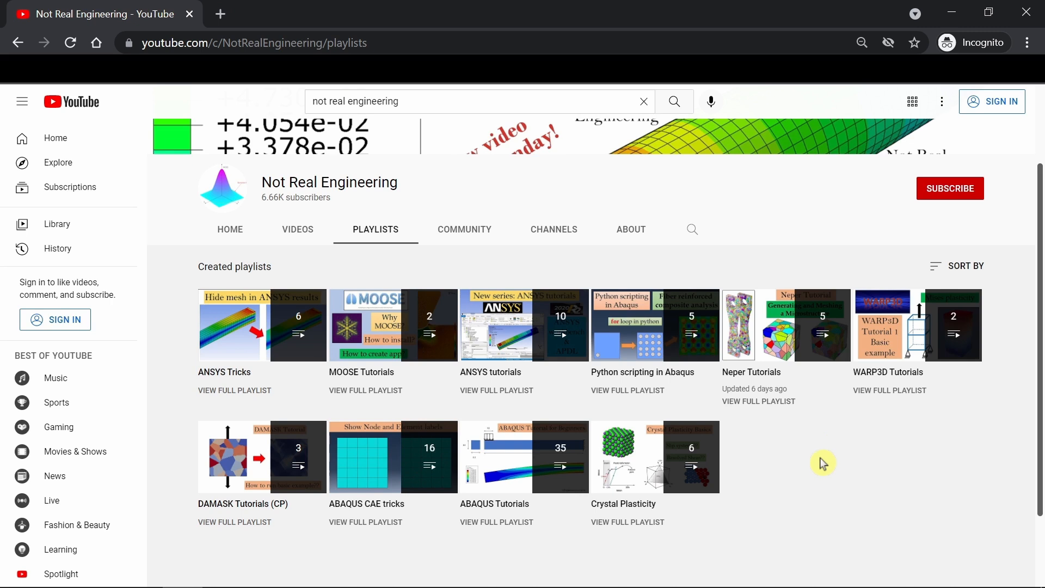
mouse_move(802, 458)
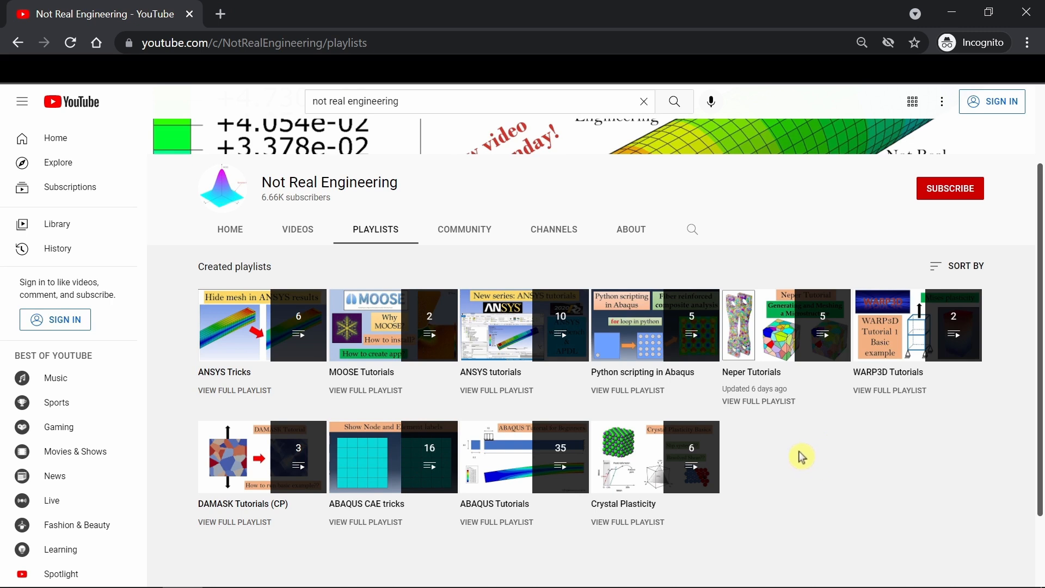
mouse_move(485, 397)
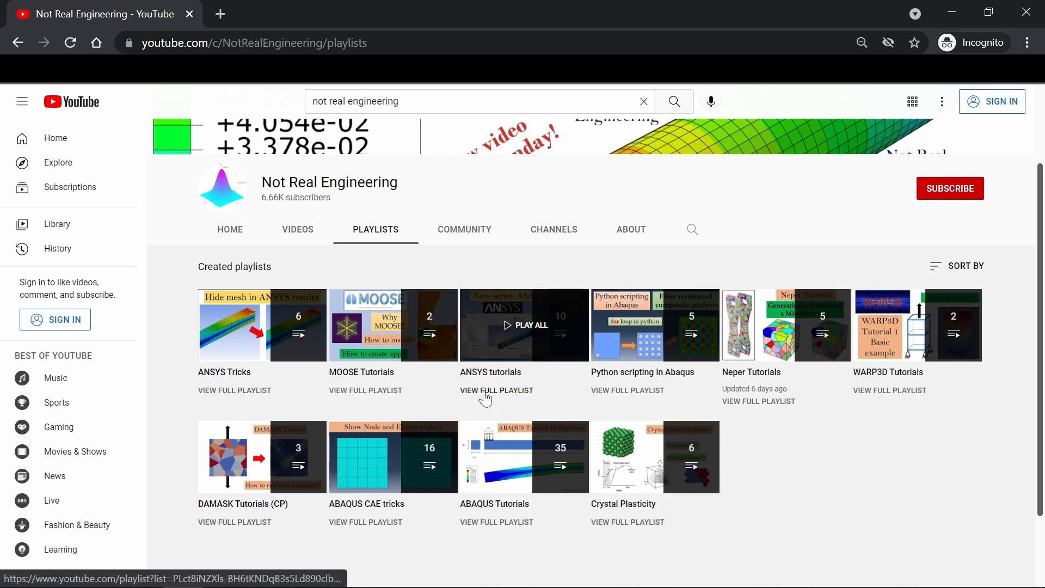
left_click(497, 390)
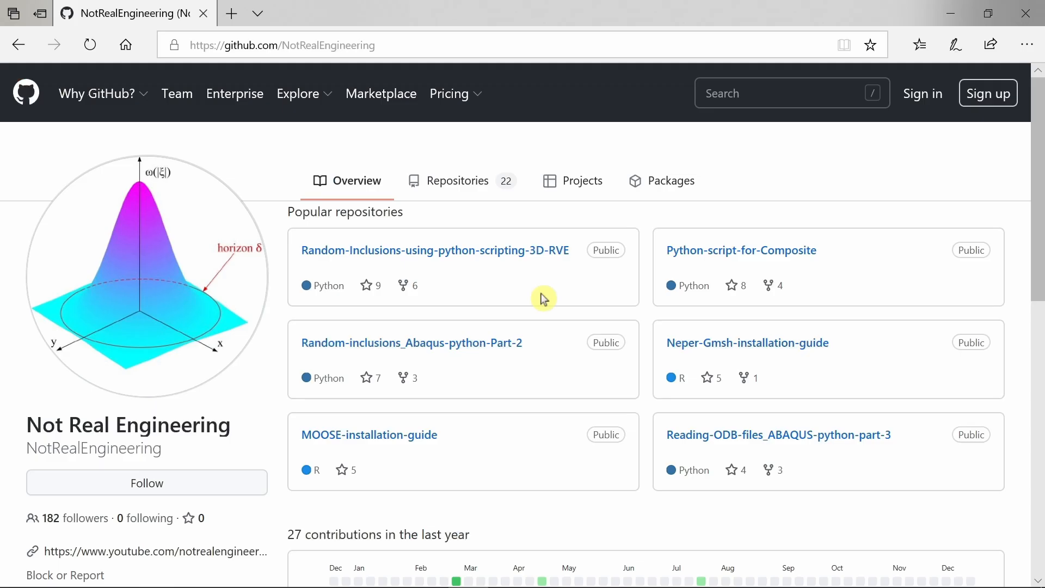
mouse_move(508, 296)
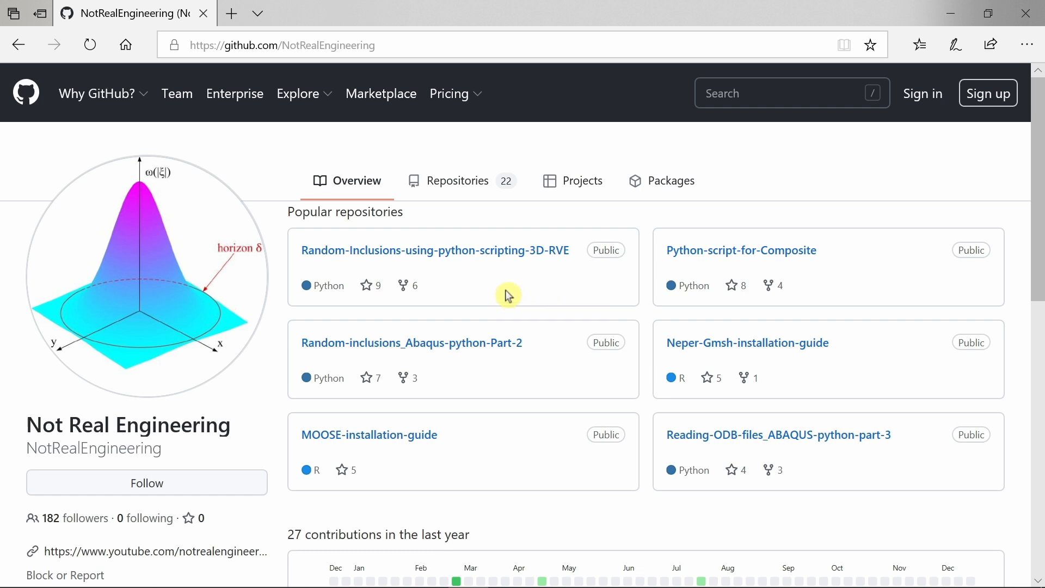
mouse_move(515, 288)
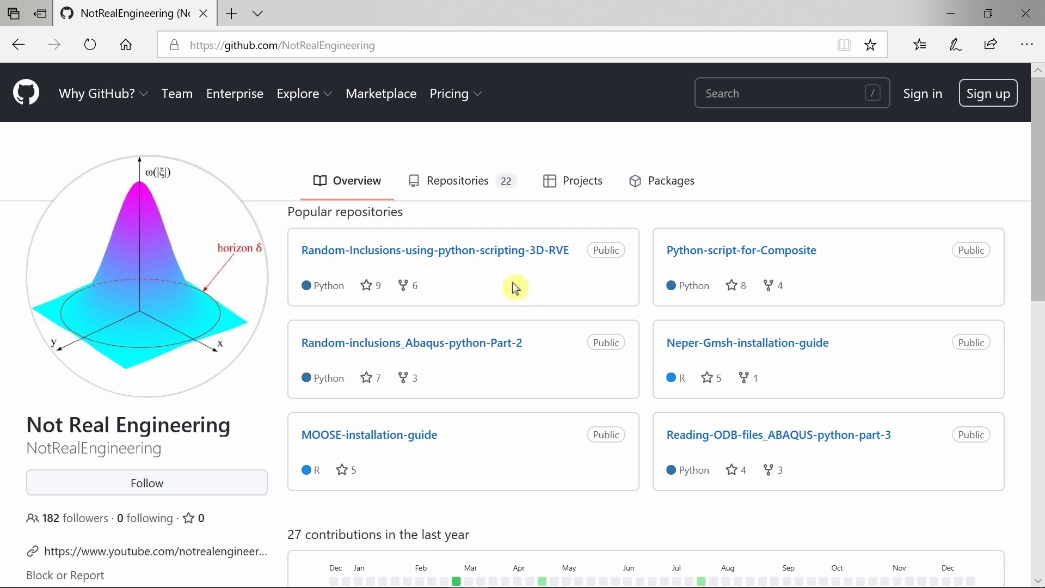
mouse_move(538, 353)
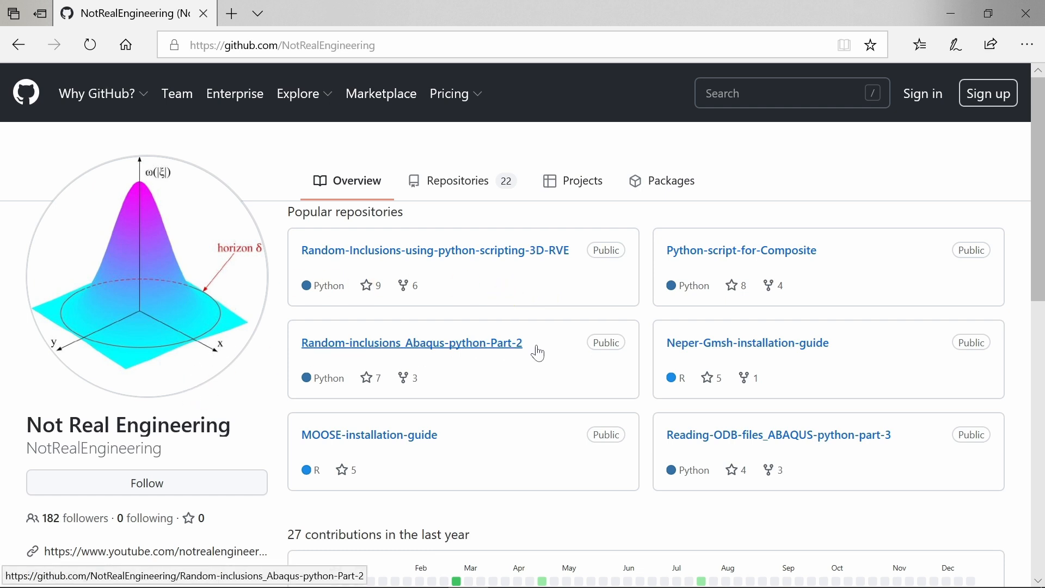
mouse_move(562, 351)
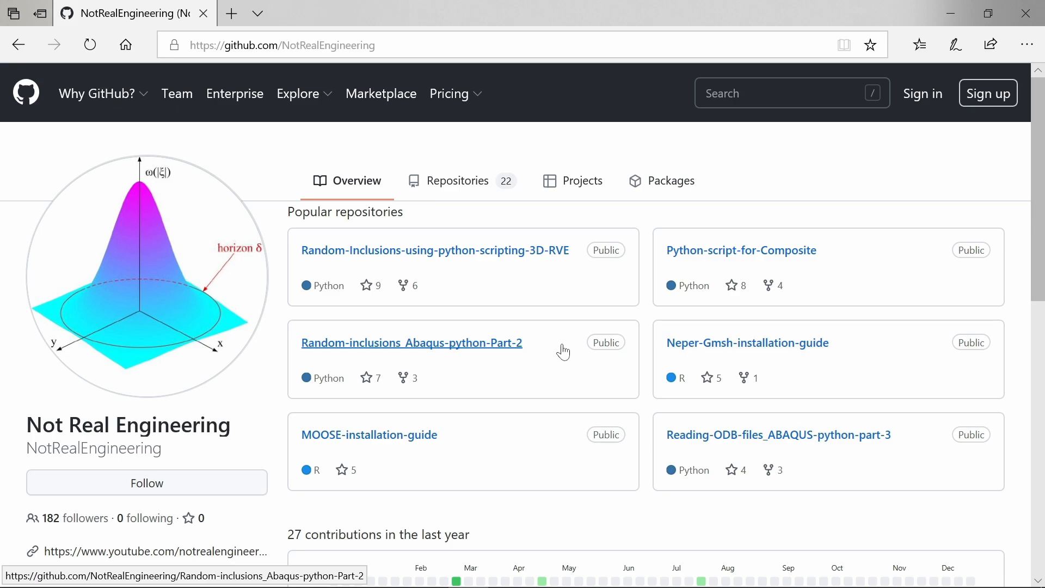
Leave the Not Real Engineering GitHub profile and return to the channel's YouTube uploads.
left_click(153, 551)
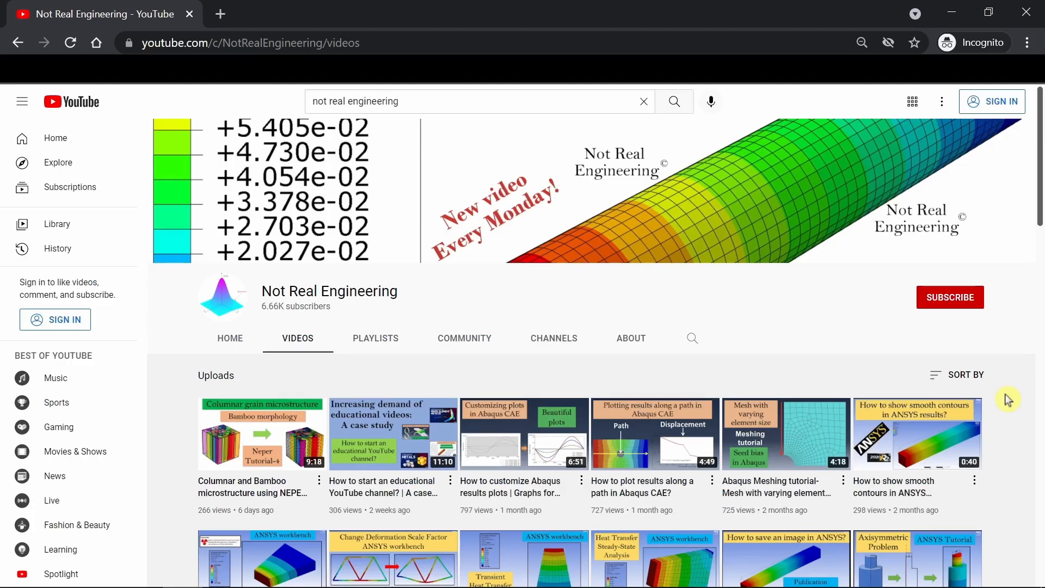